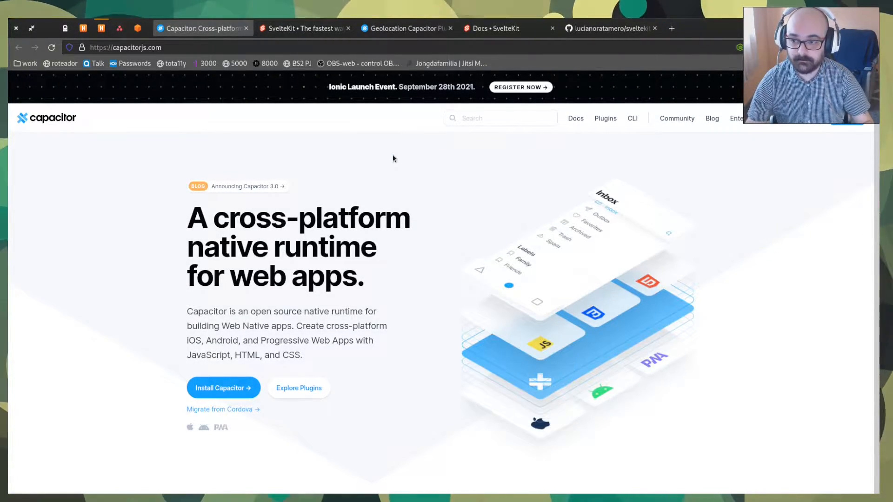
{"action": "mouse_move", "coordinate": [242, 209]}
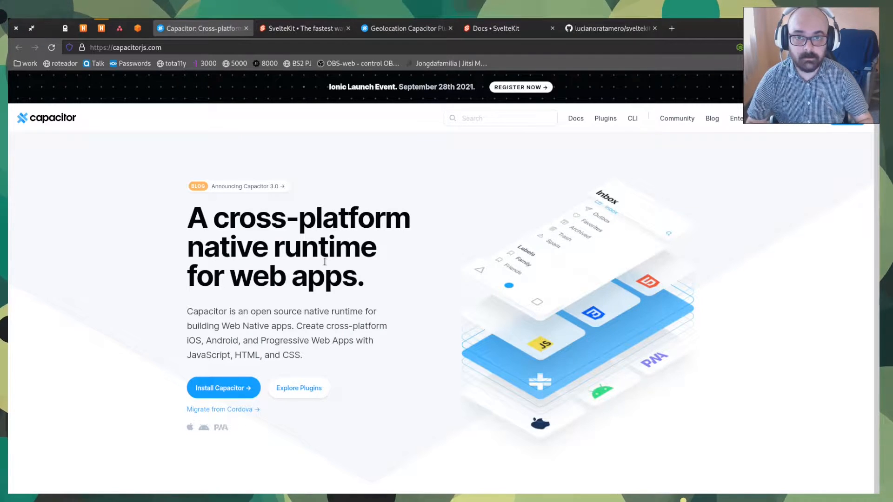
Show the kit.svelte.dev homepage in Firefox after the Capacitor homepage
{"action": "left_click", "coordinate": [304, 28]}
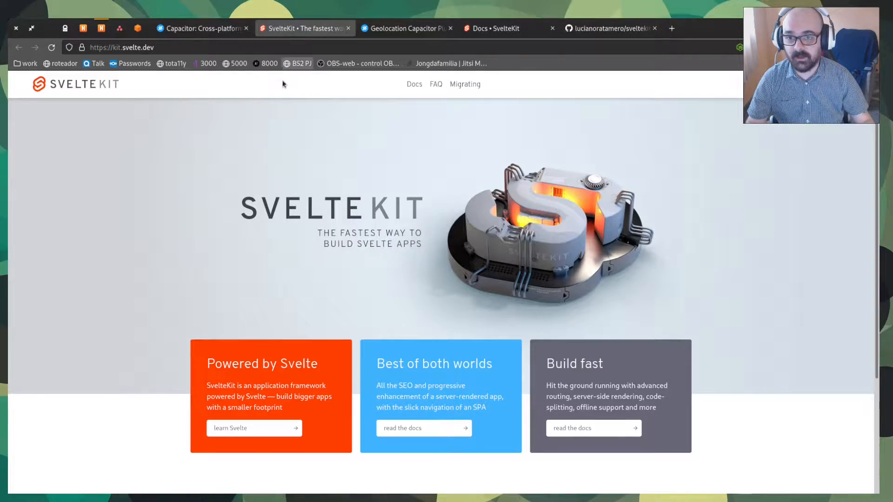
{"action": "mouse_move", "coordinate": [406, 249]}
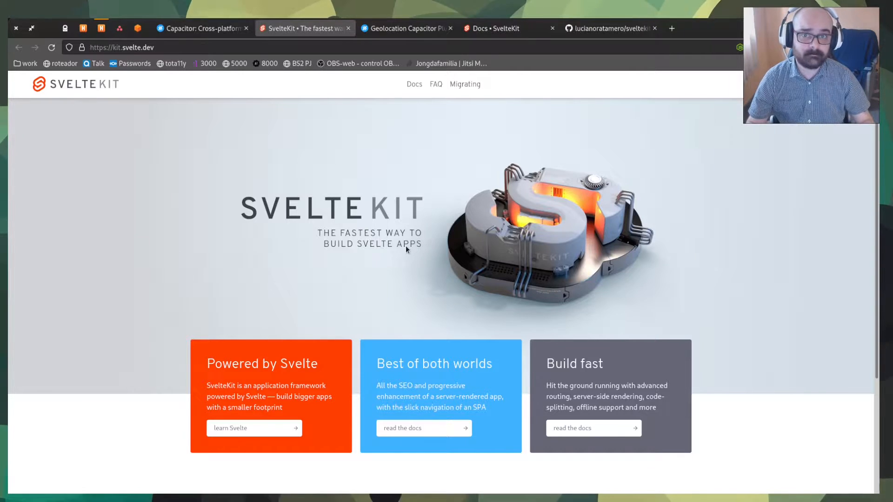
{"action": "mouse_move", "coordinate": [391, 204]}
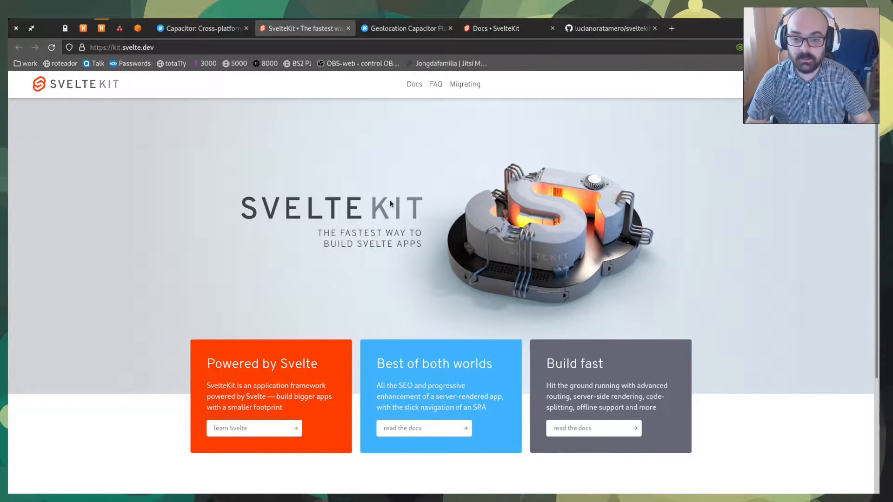
{"action": "mouse_move", "coordinate": [400, 268]}
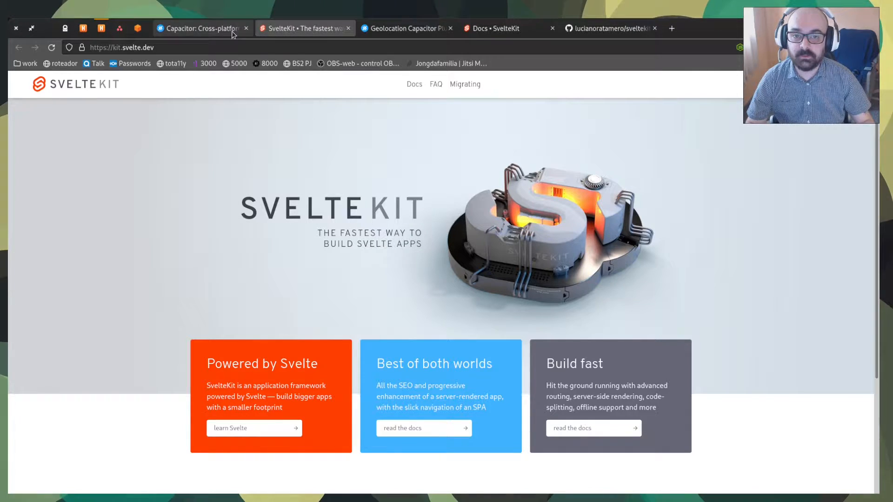
{"action": "left_click", "coordinate": [201, 28]}
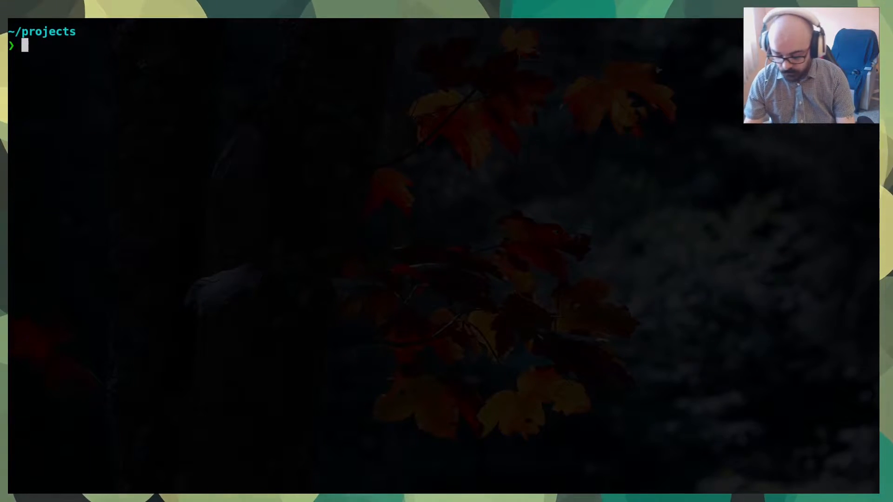
Run npm init svelte@next in a new new-test-app folder and choose the Skeleton project template
{"action": "type", "text": "npm in"}
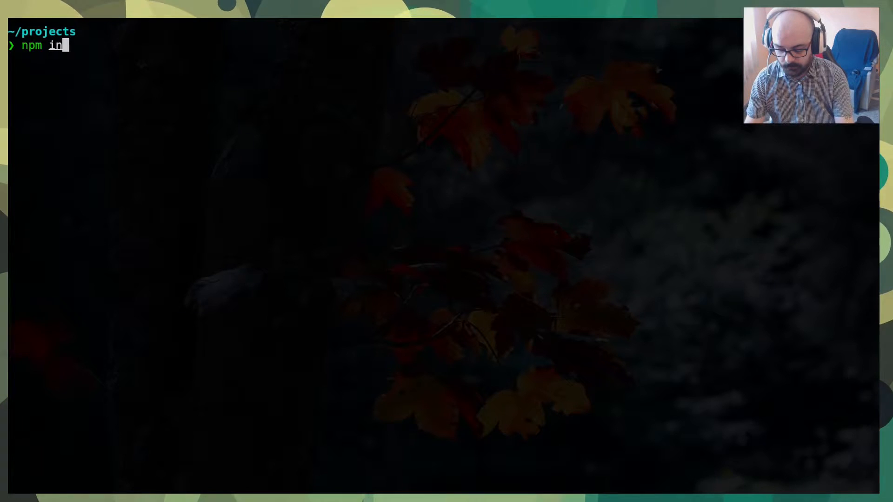
{"action": "type", "text": "it svelte@next"}
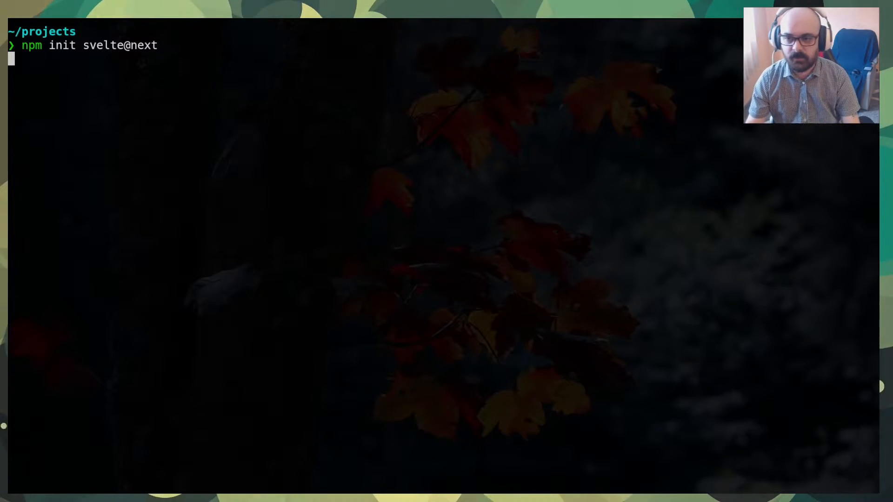
{"action": "key", "text": "Return"}
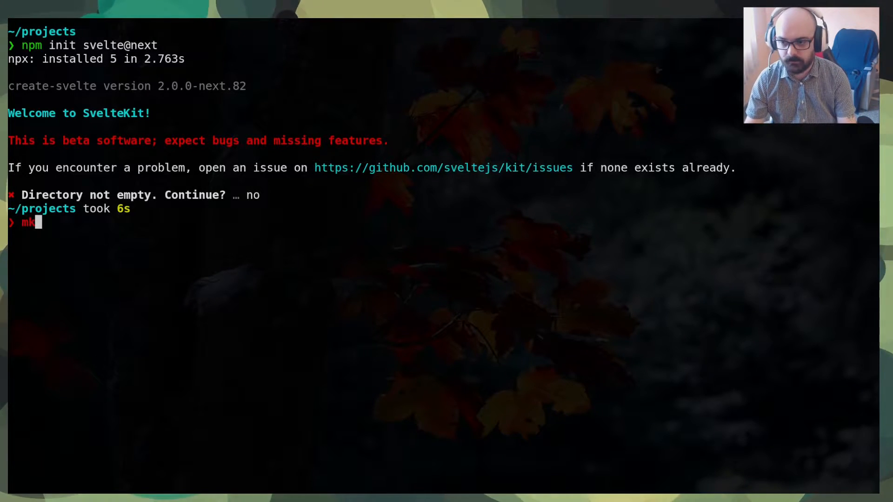
{"action": "type", "text": "dir"}
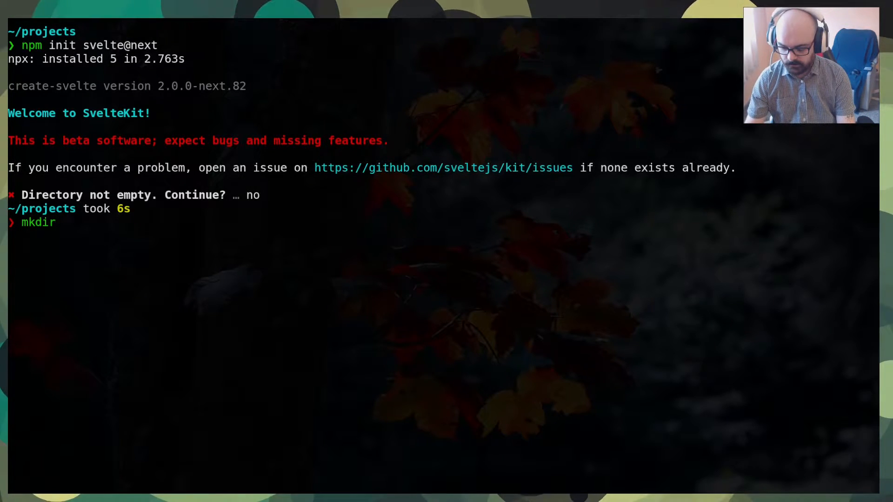
{"action": "type", "text": "new"}
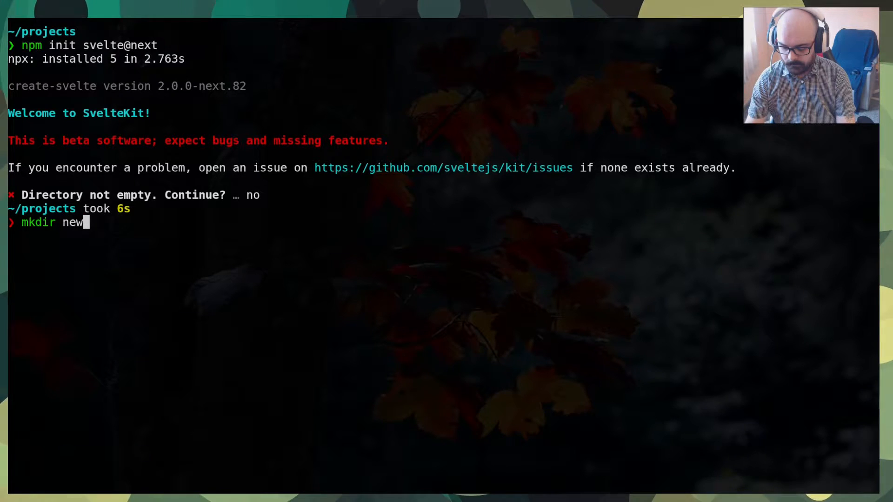
{"action": "type", "text": "-test-app"}
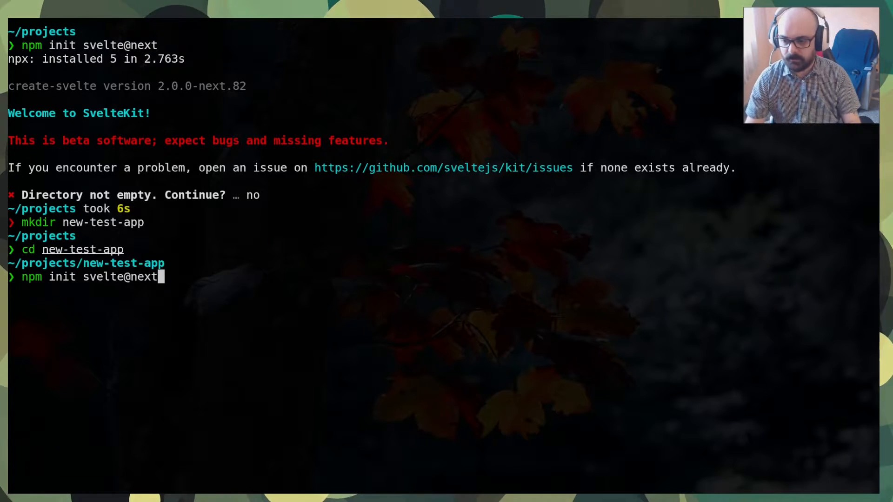
{"action": "key", "text": "Return"}
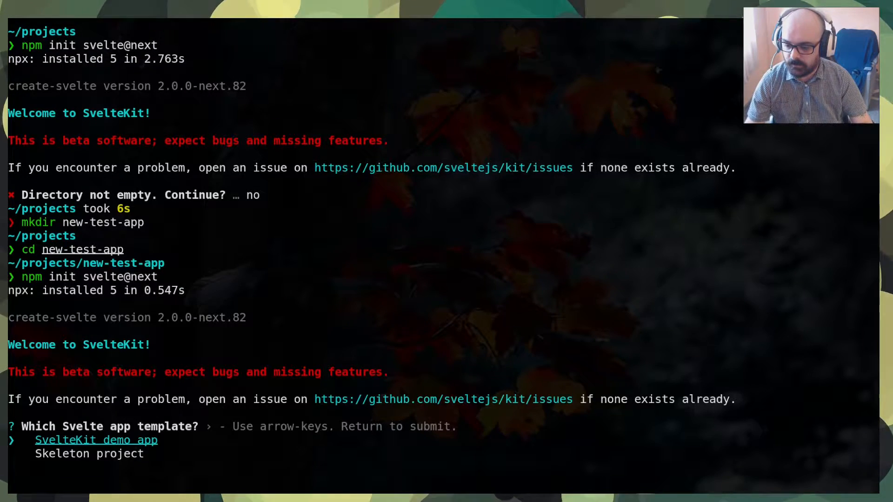
{"action": "key", "text": "down"}
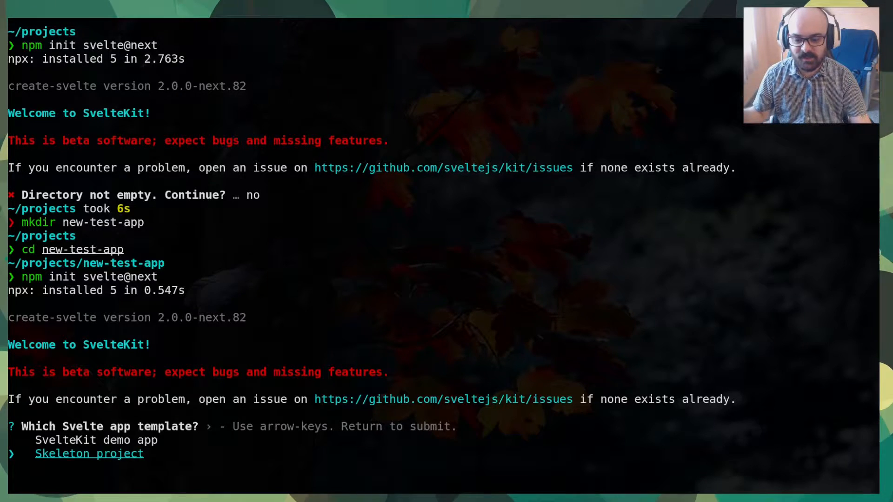
{"action": "key", "text": "Return"}
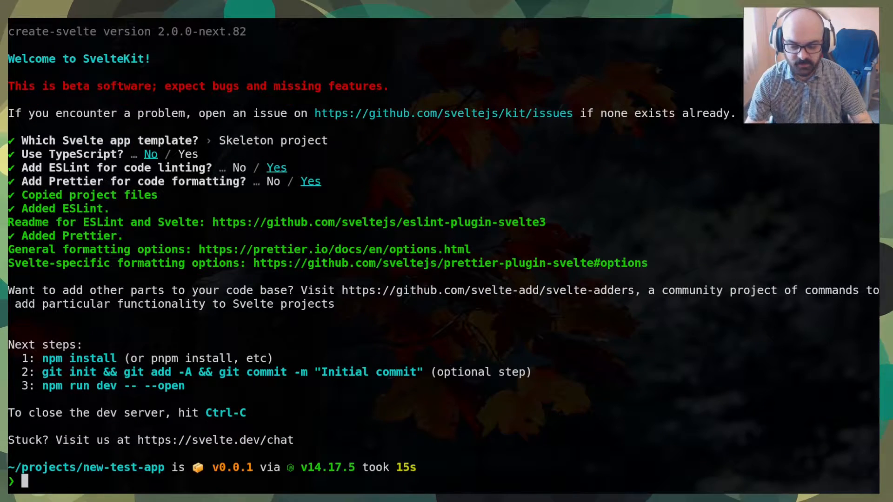
Run npm i, then start npm run dev on localhost:3000 and stop the Vite server
{"action": "type", "text": "npm i"}
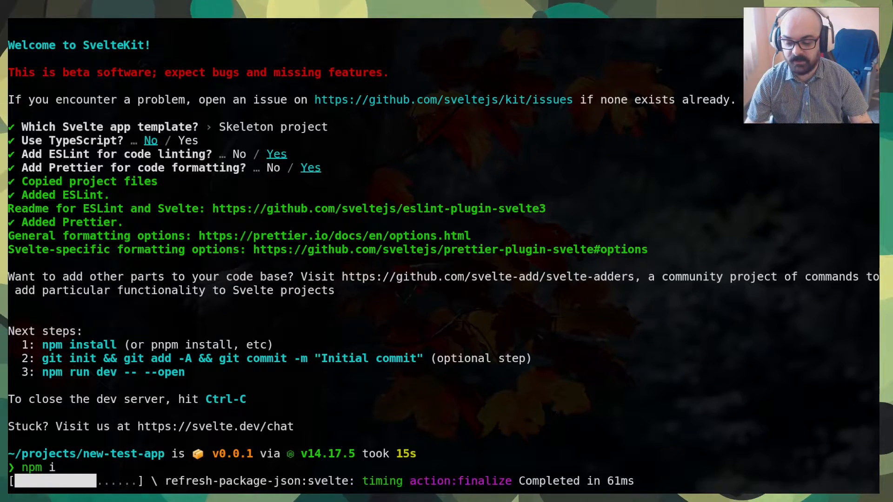
{"action": "scroll", "scroll_direction": "down", "scroll_amount": 3}
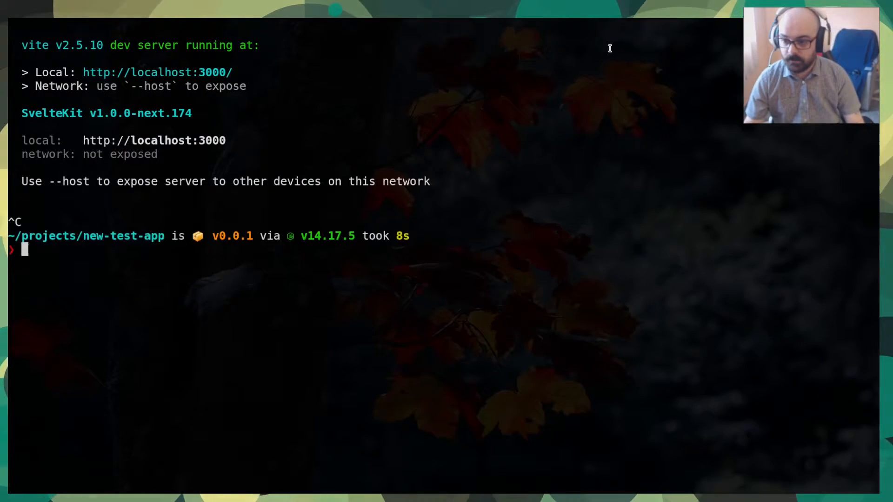
{"action": "type", "text": "p"}
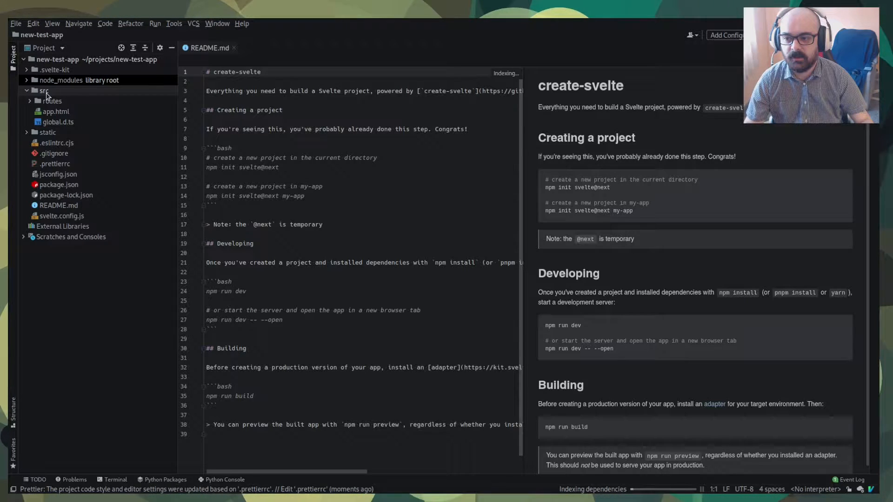
Expand the src folder in PyCharm's Project tool window
{"action": "left_click", "coordinate": [51, 101]}
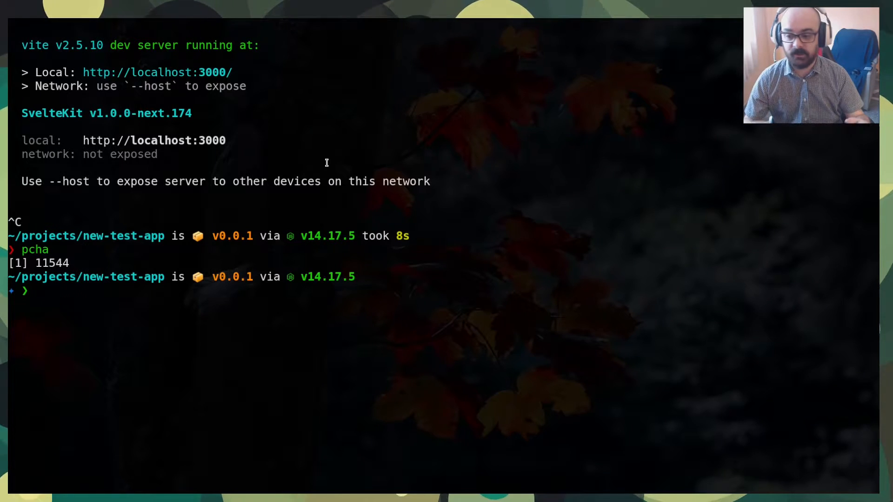
{"action": "type", "text": "n"}
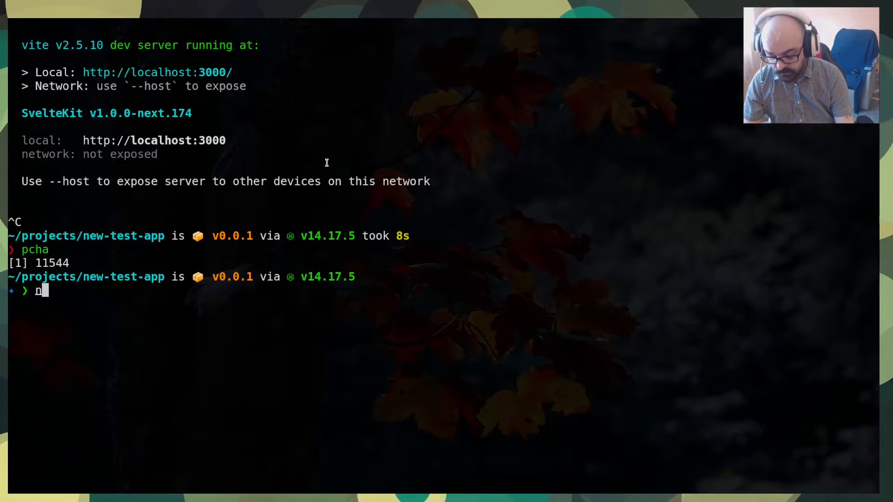
{"action": "type", "text": "pm install"}
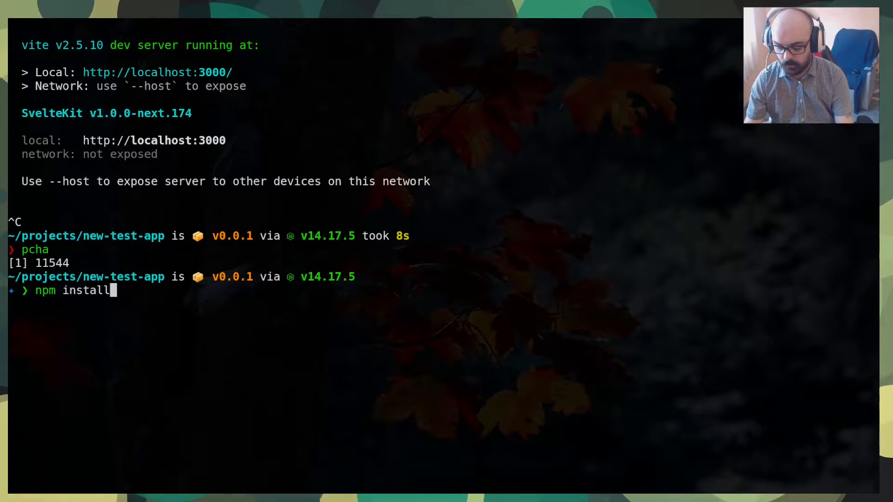
{"action": "type", "text": "@capaci"}
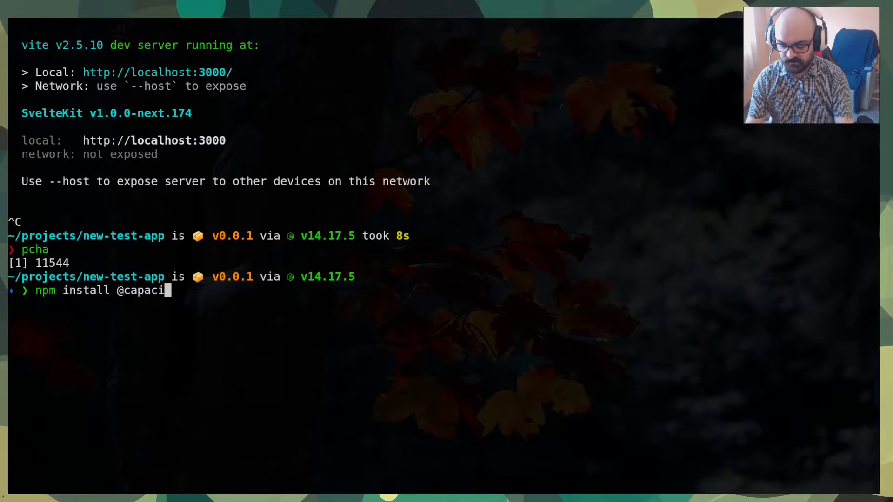
{"action": "type", "text": "tor/core @"}
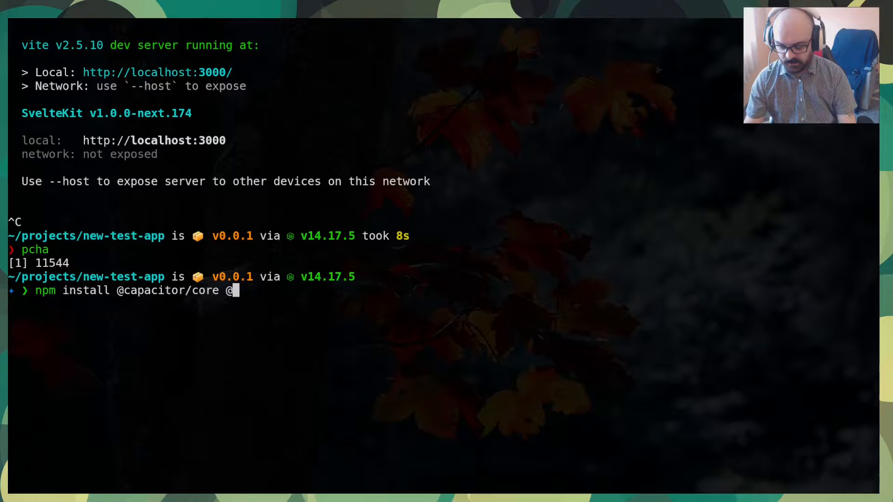
{"action": "type", "text": "ca"}
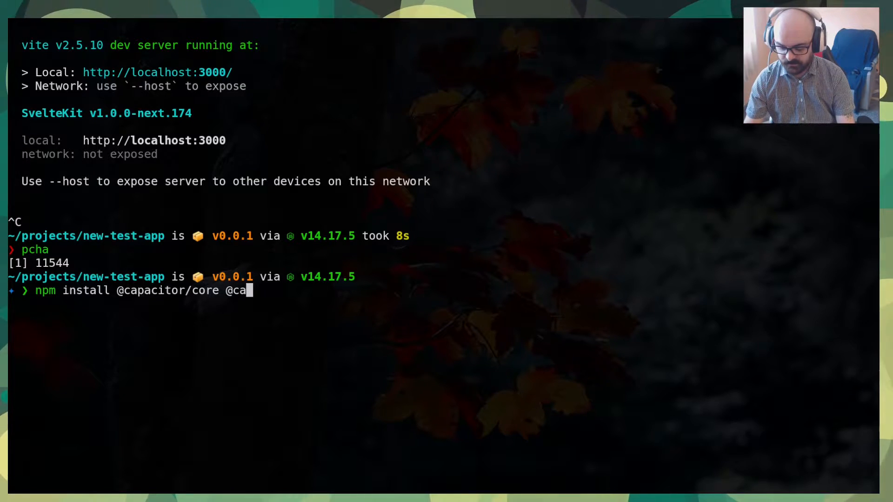
{"action": "type", "text": "pacitor"}
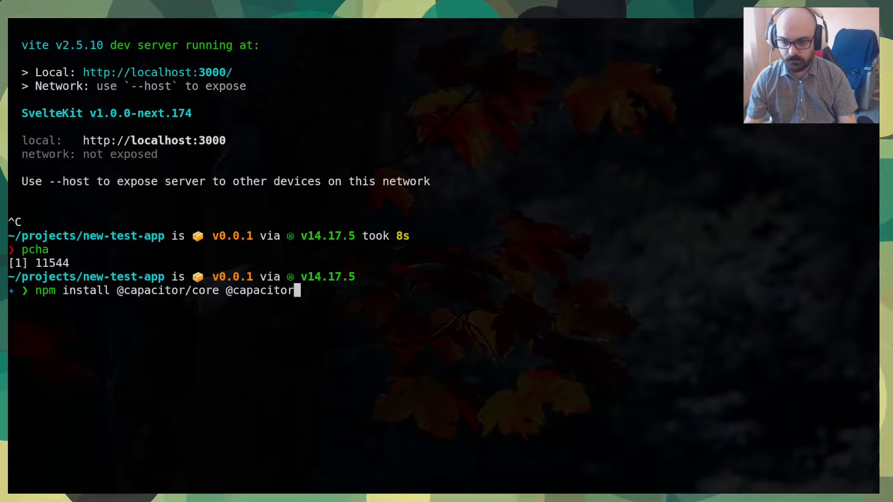
{"action": "type", "text": "/cli"}
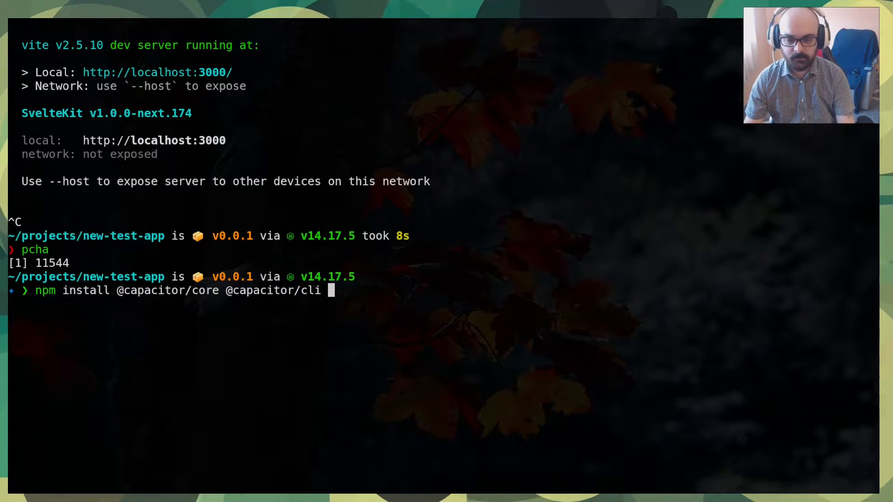
{"action": "type", "text": "@capacitor/an"}
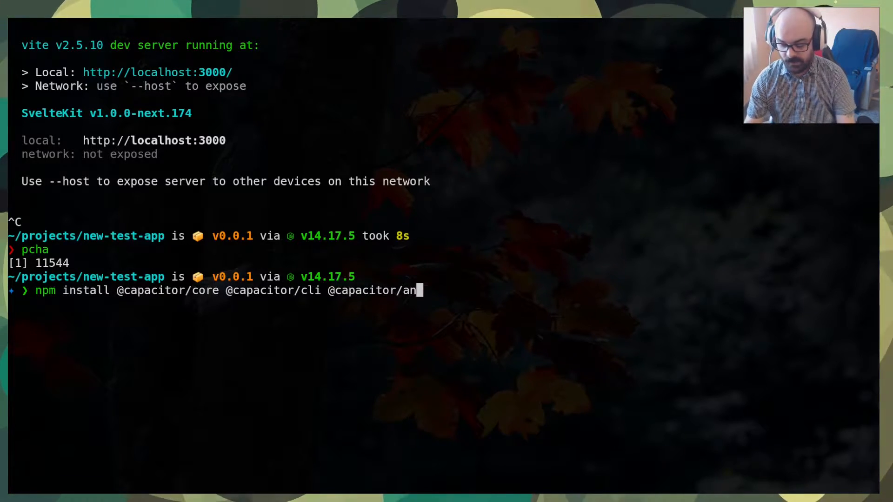
{"action": "type", "text": "droid"}
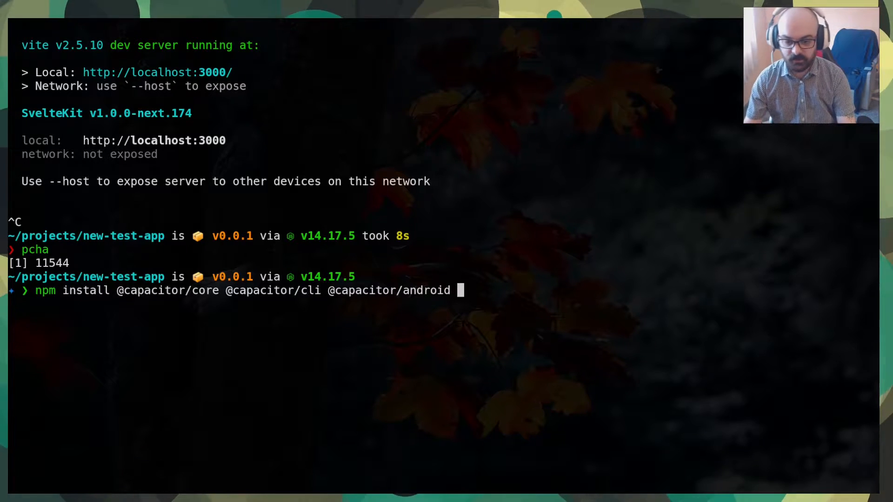
{"action": "type", "text": "@"}
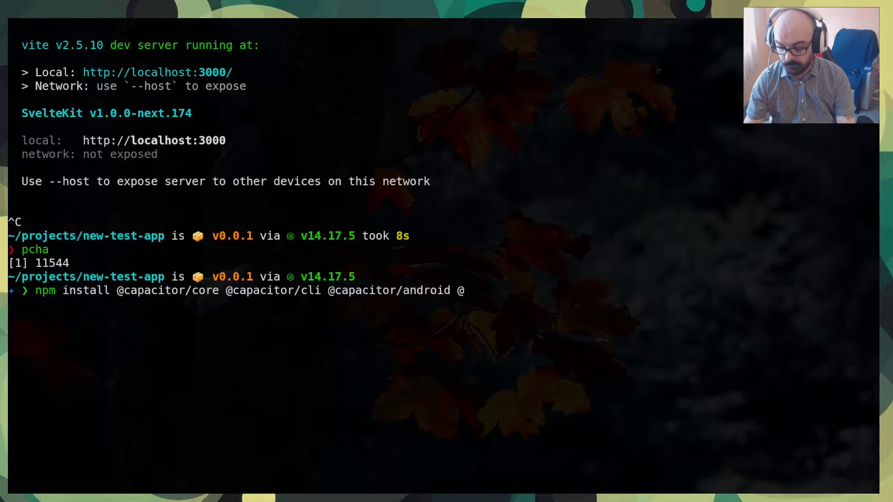
{"action": "type", "text": "capacit"}
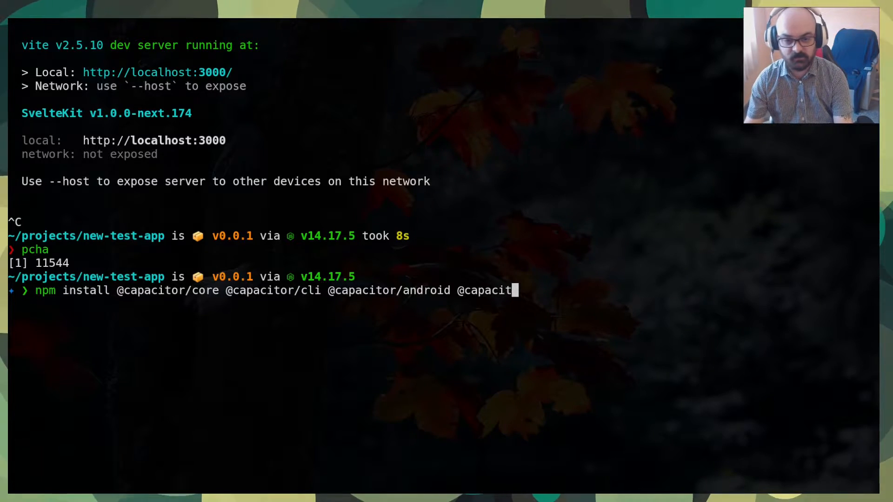
{"action": "type", "text": "or/f"}
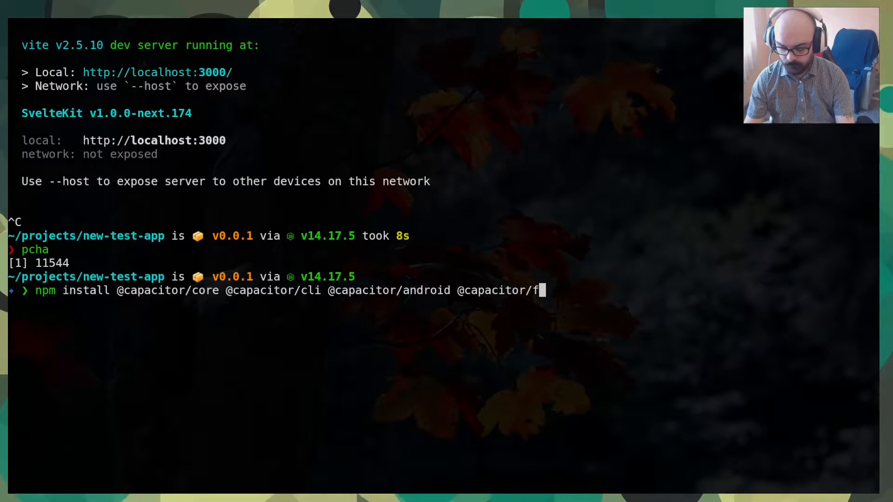
{"action": "type", "text": "ylesystem"}
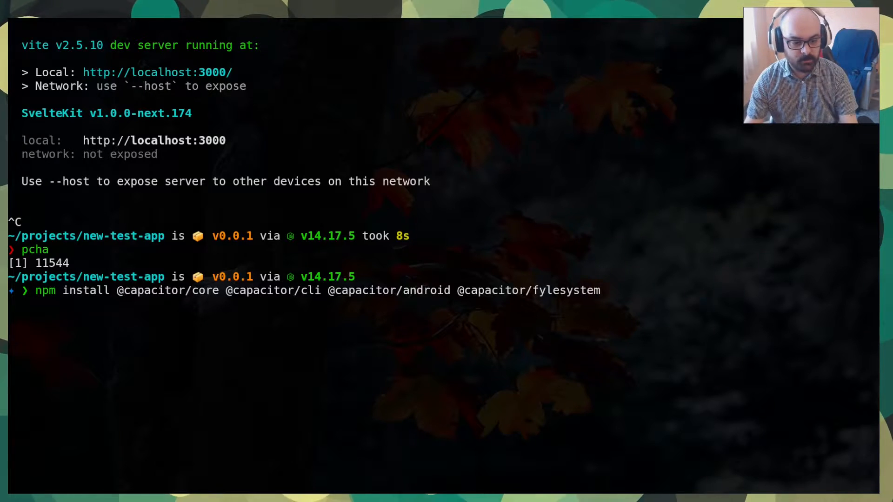
{"action": "type", "text": "@capacitor/"}
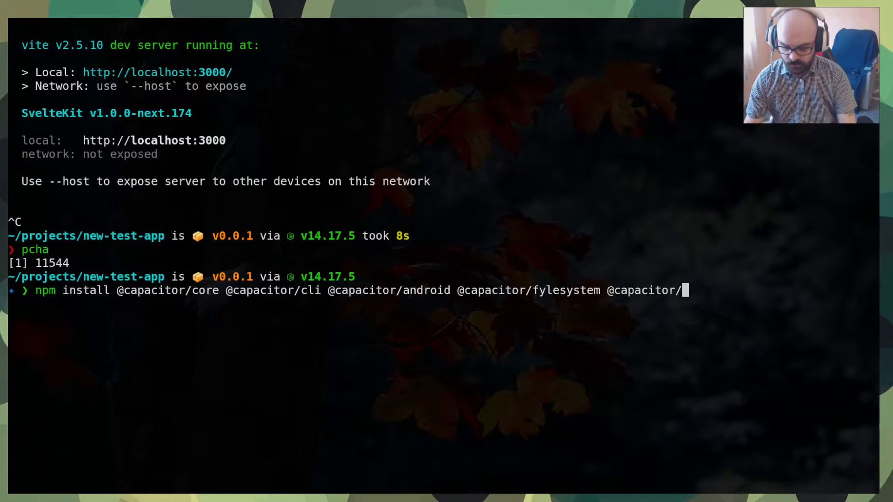
{"action": "type", "text": "geolocation"}
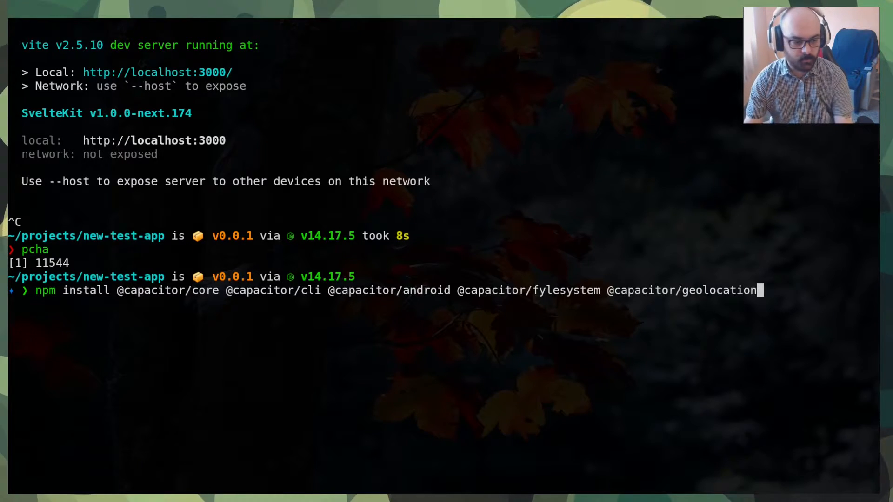
{"action": "key", "text": "Return"}
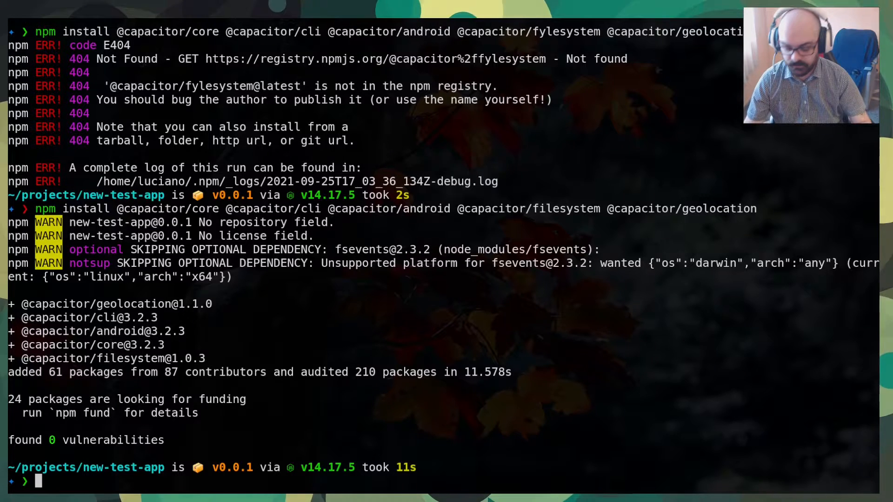
Run npx cap init, accepting the default name and ID, with build as web directory
{"action": "type", "text": "npx"}
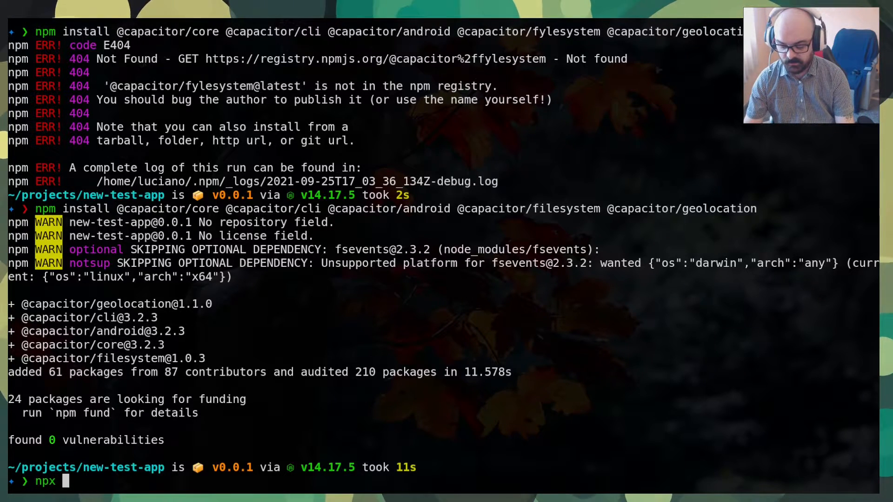
{"action": "type", "text": "cap init"}
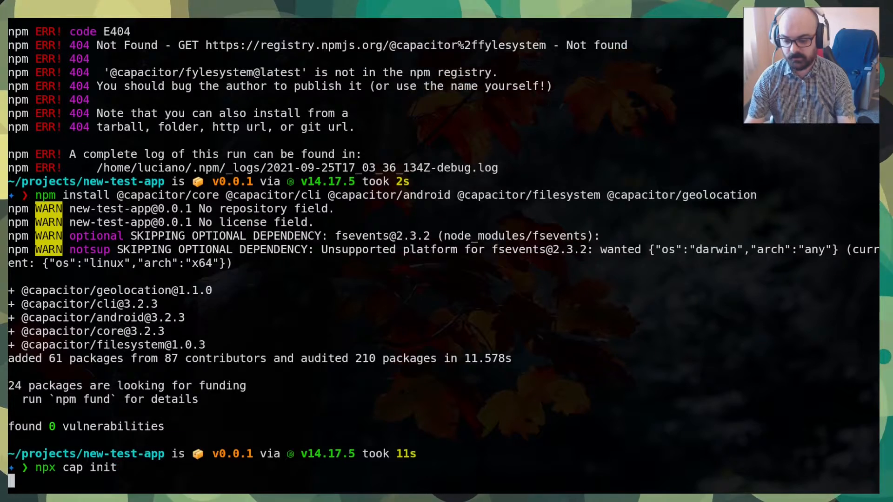
{"action": "key", "text": "Return"}
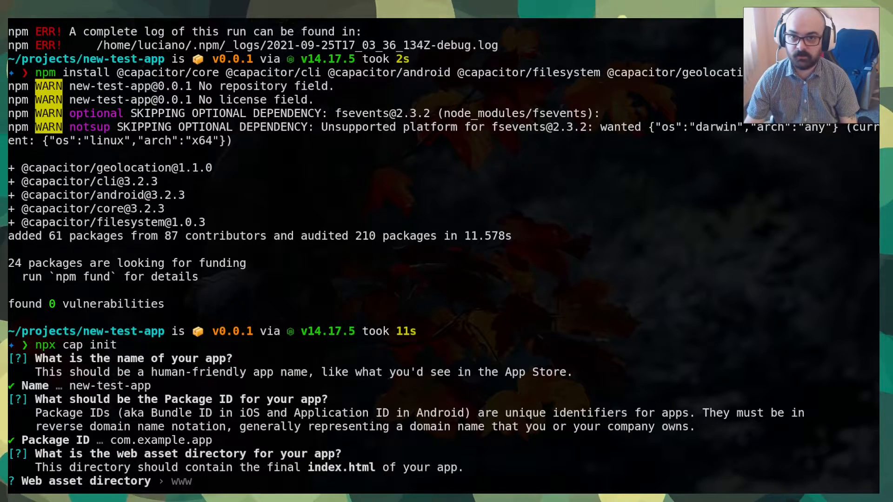
{"action": "type", "text": "build"}
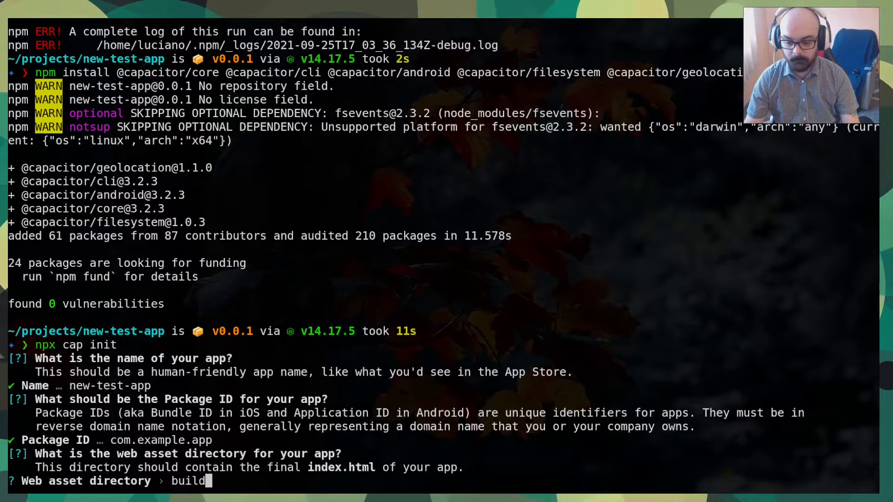
{"action": "key", "text": "Return"}
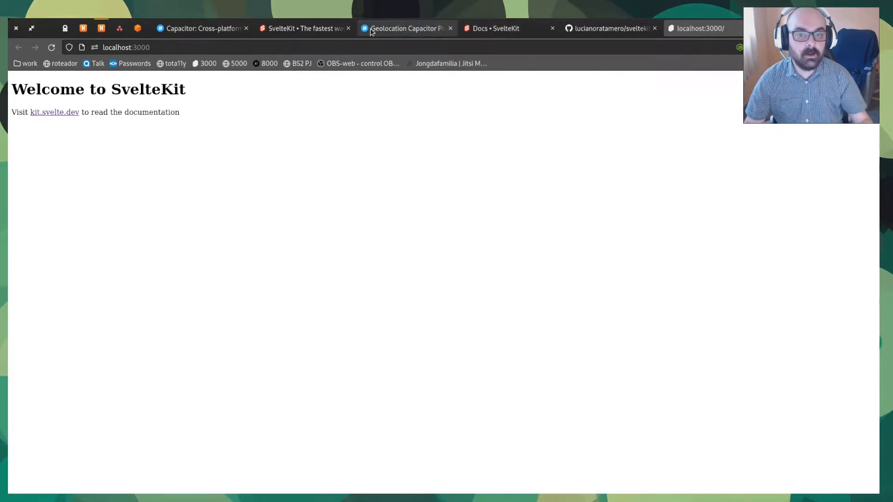
Open the SvelteKit docs from kit.svelte.dev and scroll to the Adapters section
{"action": "left_click", "coordinate": [305, 28]}
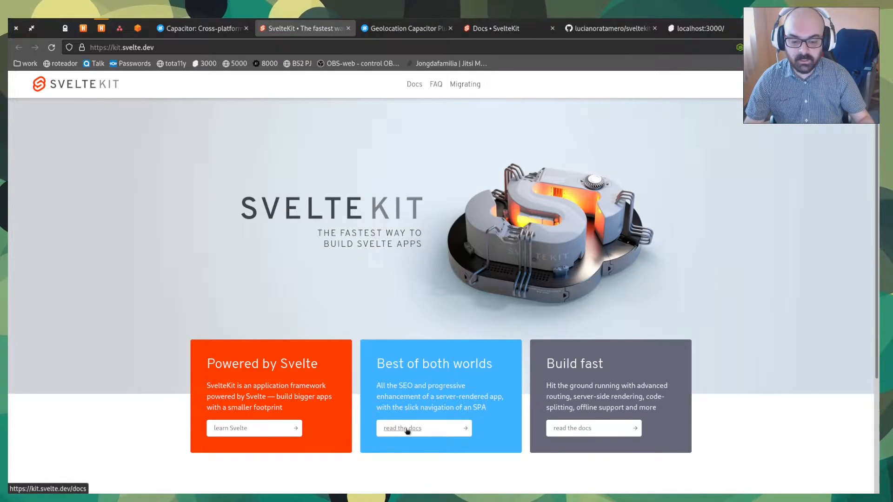
{"action": "left_click", "coordinate": [401, 428]}
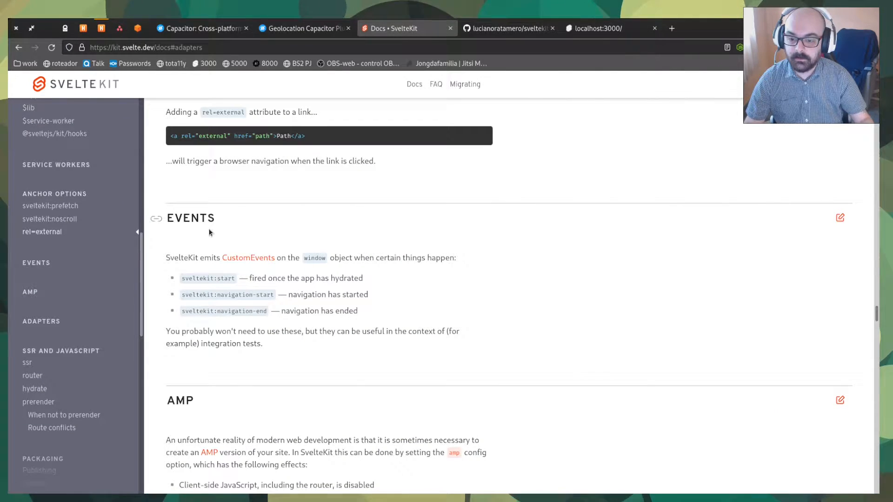
{"action": "scroll", "scroll_direction": "up", "scroll_amount": 3}
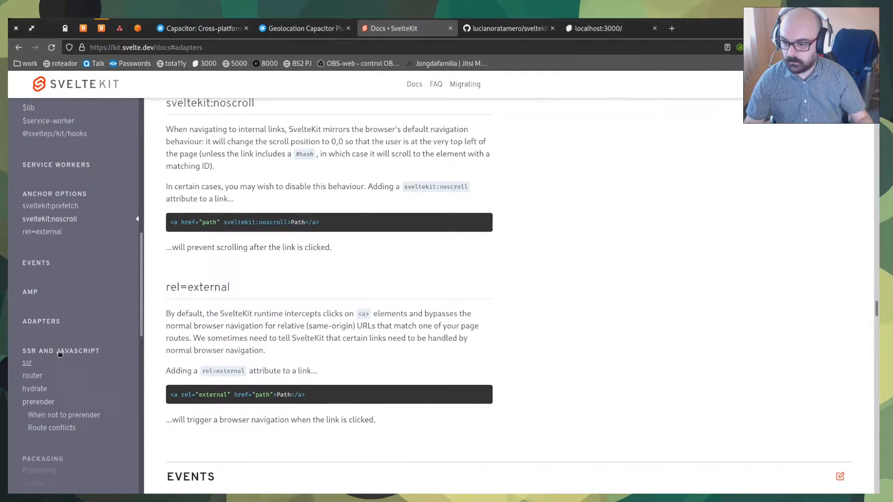
{"action": "scroll", "scroll_direction": "up", "scroll_amount": 3}
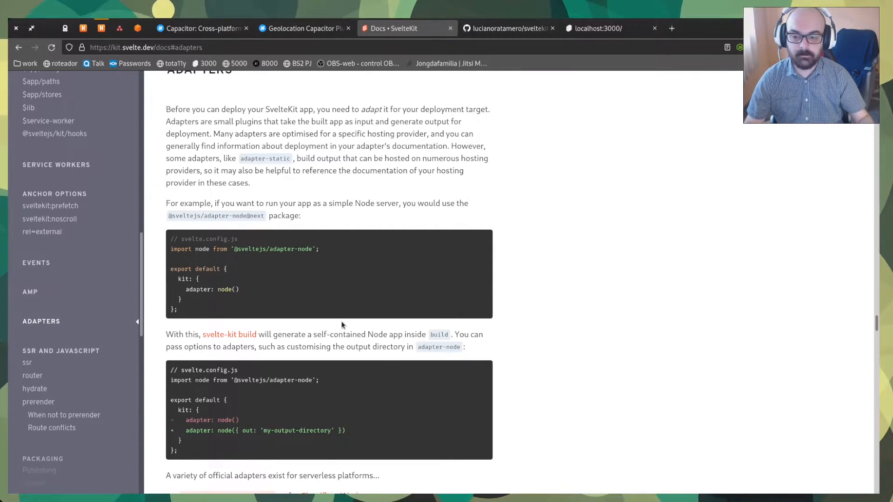
{"action": "scroll", "scroll_direction": "down", "scroll_amount": 3}
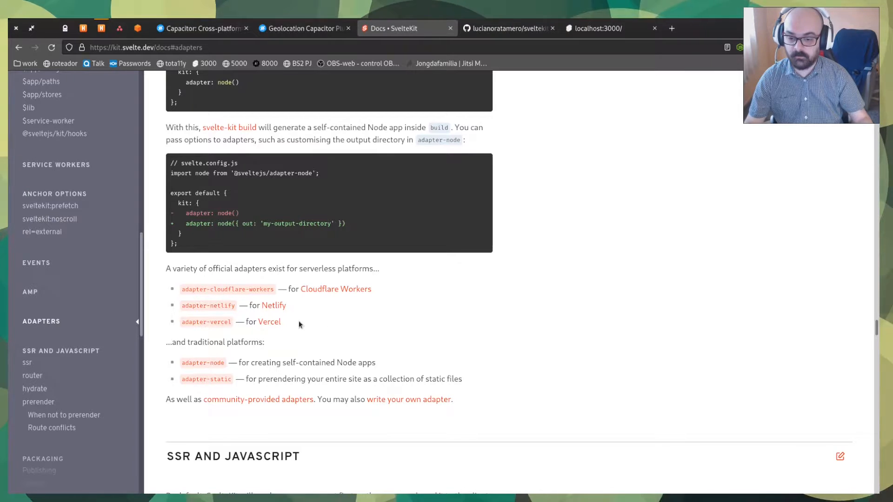
{"action": "mouse_move", "coordinate": [202, 319]}
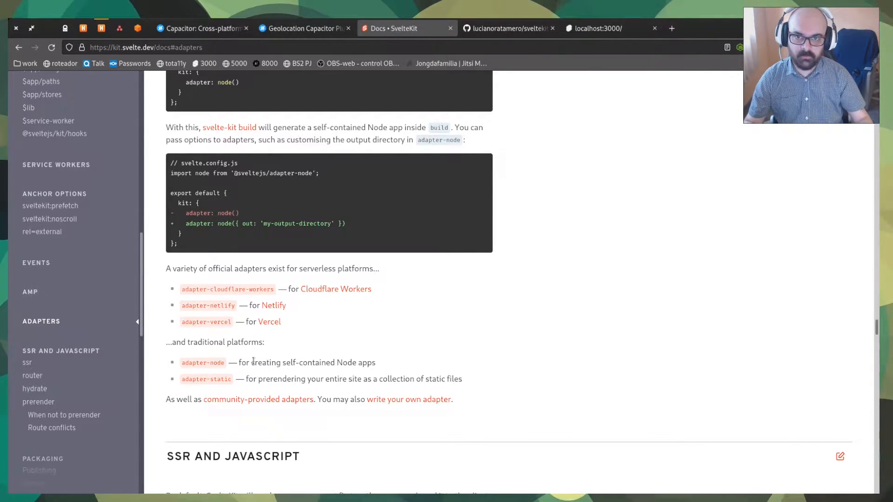
{"action": "mouse_move", "coordinate": [206, 379]}
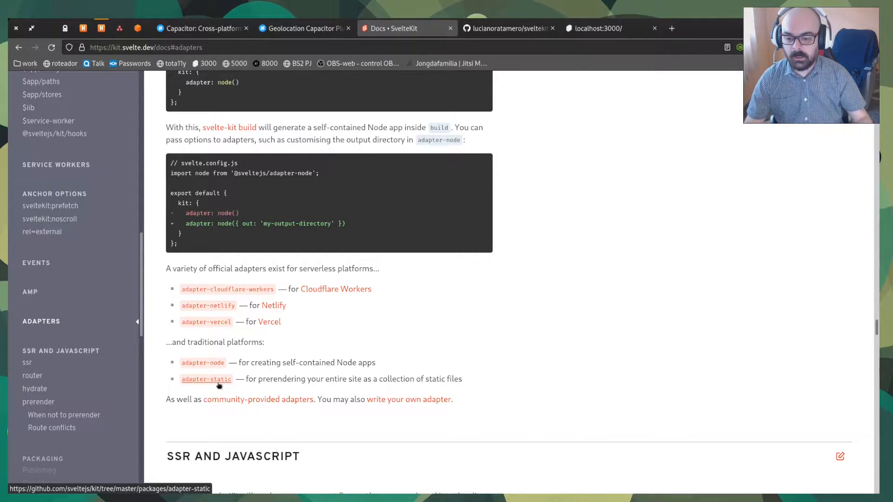
Open adapter-static on GitHub and select the install command in its README Usage section
{"action": "left_click", "coordinate": [206, 378]}
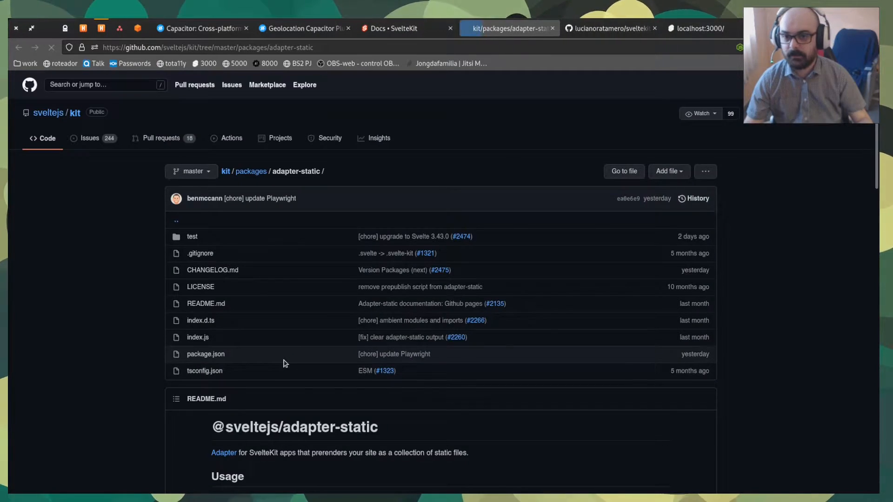
{"action": "scroll", "scroll_direction": "down", "scroll_amount": 3}
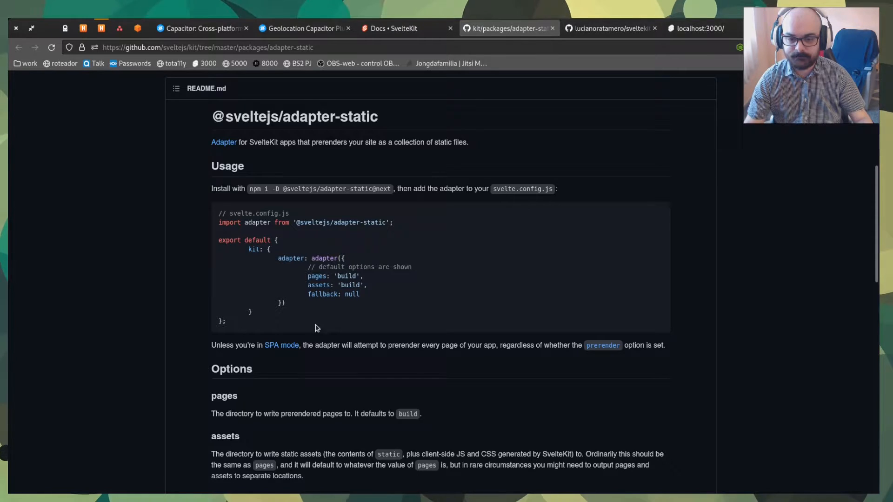
{"action": "double_click", "coordinate": [320, 188]}
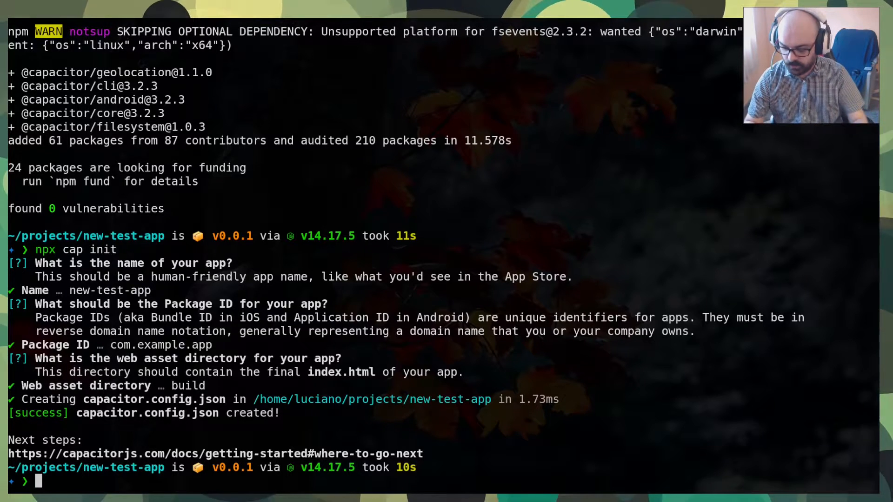
{"action": "type", "text": "npm i -D @sveltejs/adapter-static@next"}
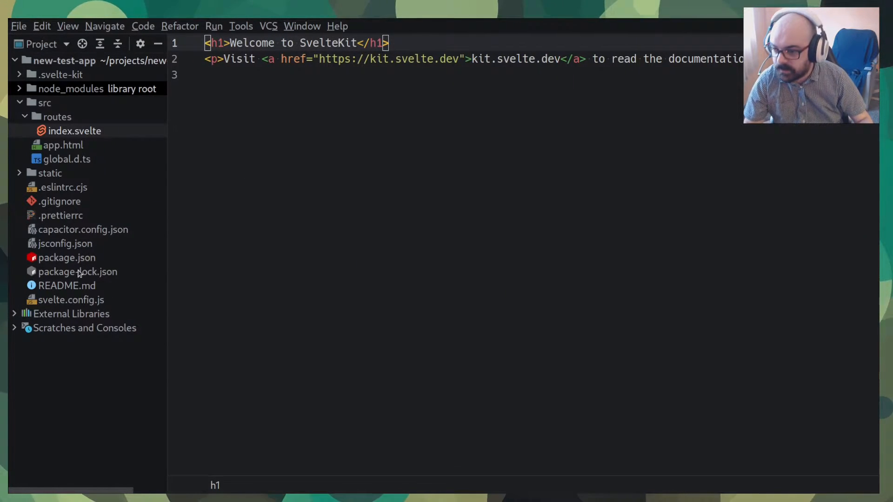
Import adapter-static in svelte.config.js, set adapter: adapter() in kit, and open capacitor.config.json
{"action": "left_click", "coordinate": [72, 299]}
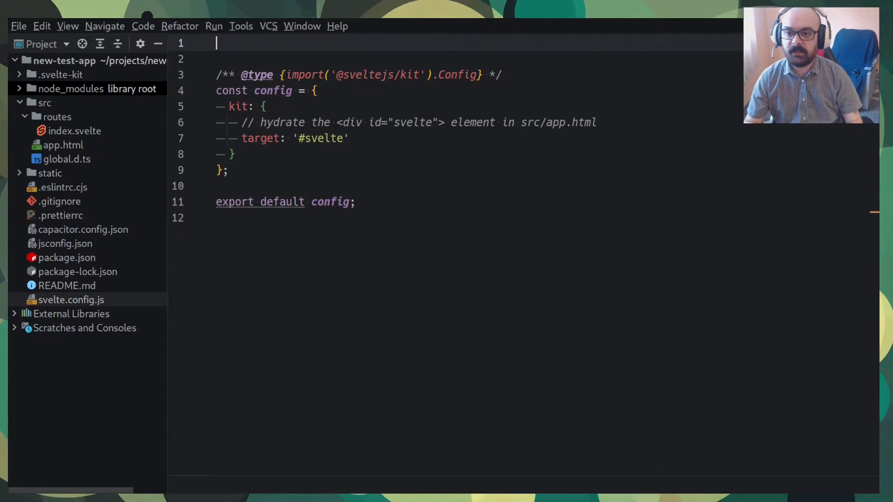
{"action": "type", "text": "import adapter from '@sveltejs/adapter-static';"}
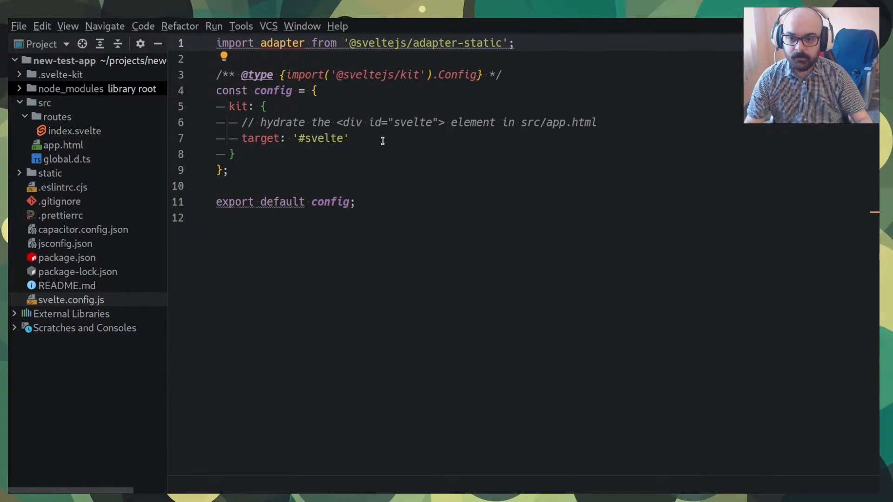
{"action": "type", "text": "a"}
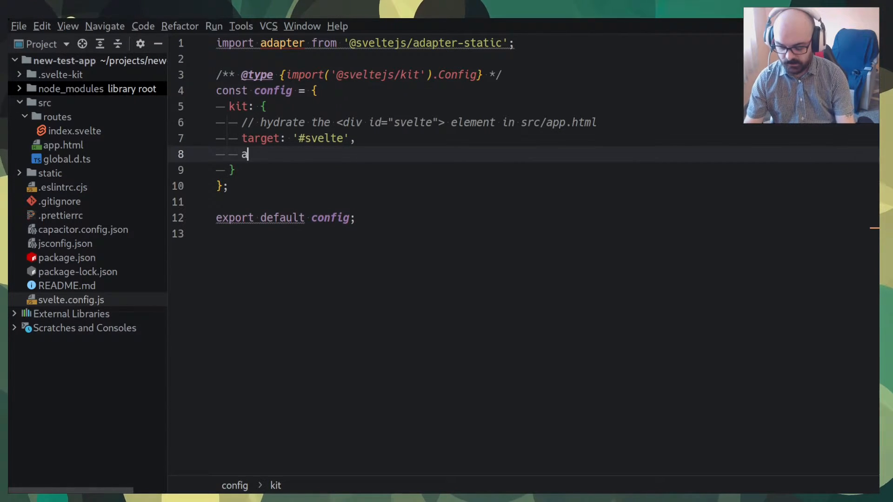
{"action": "type", "text": "dapter:"}
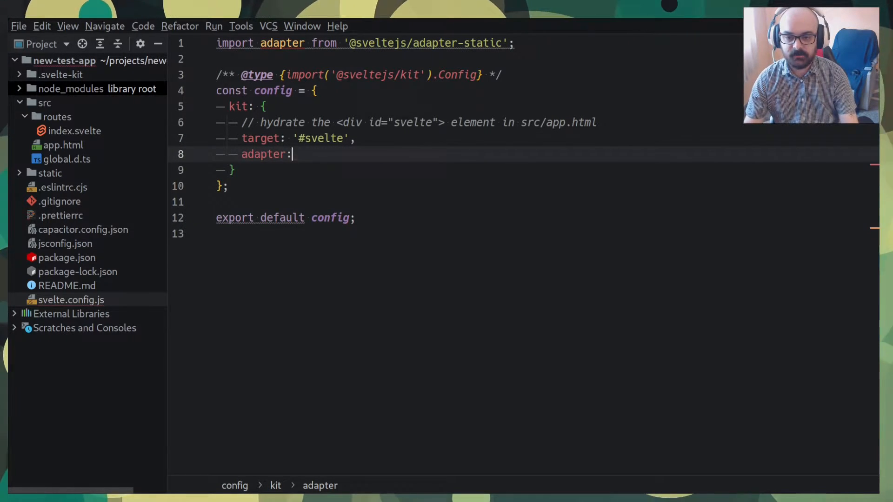
{"action": "type", "text": "adapter()"}
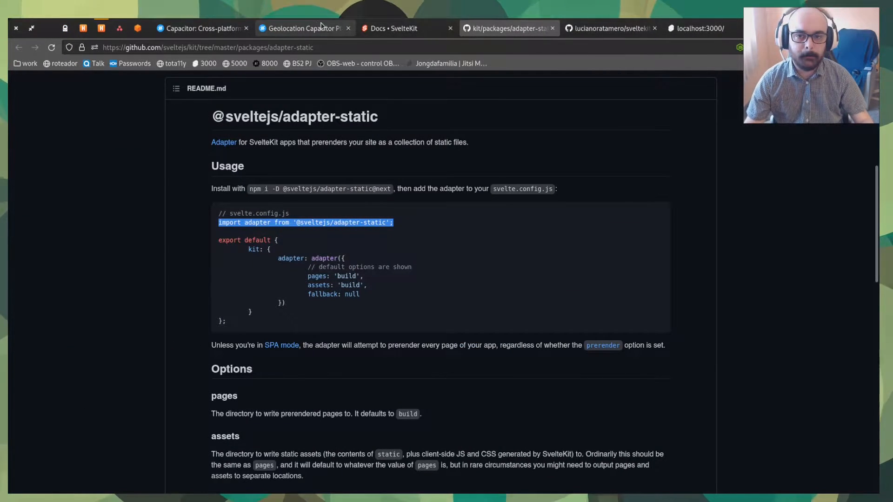
{"action": "left_click", "coordinate": [200, 28]}
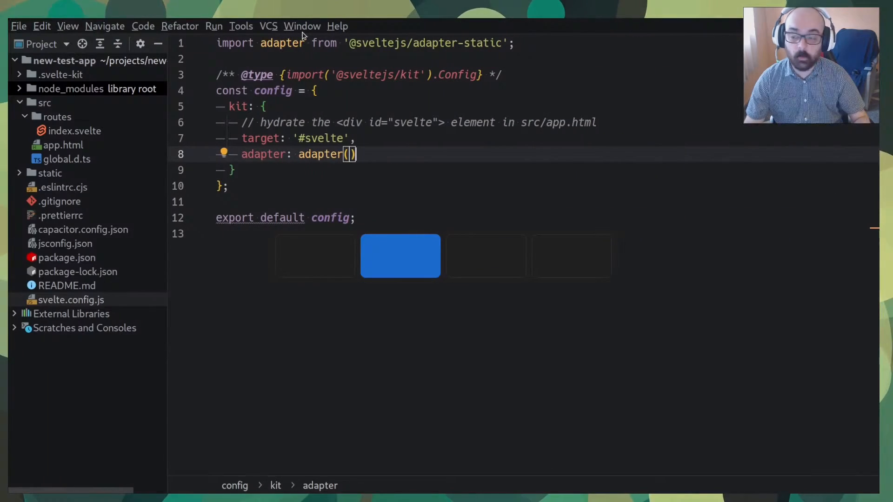
{"action": "left_click", "coordinate": [83, 229]}
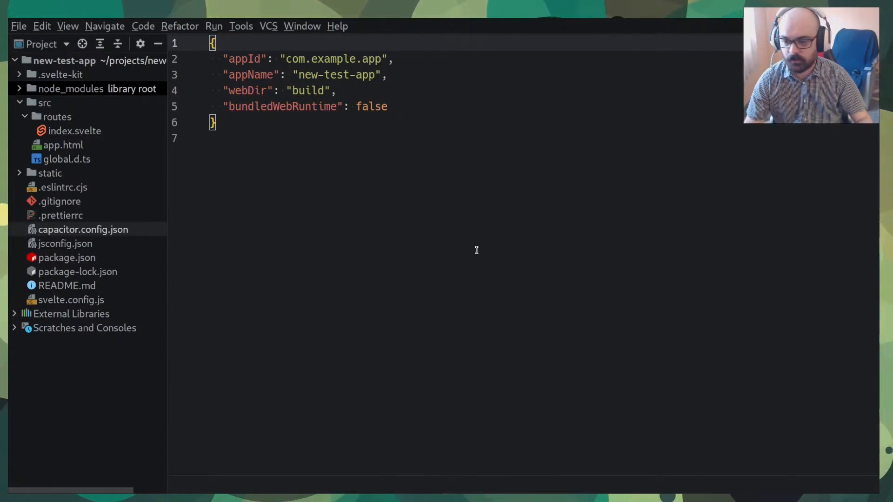
{"action": "mouse_move", "coordinate": [347, 150]}
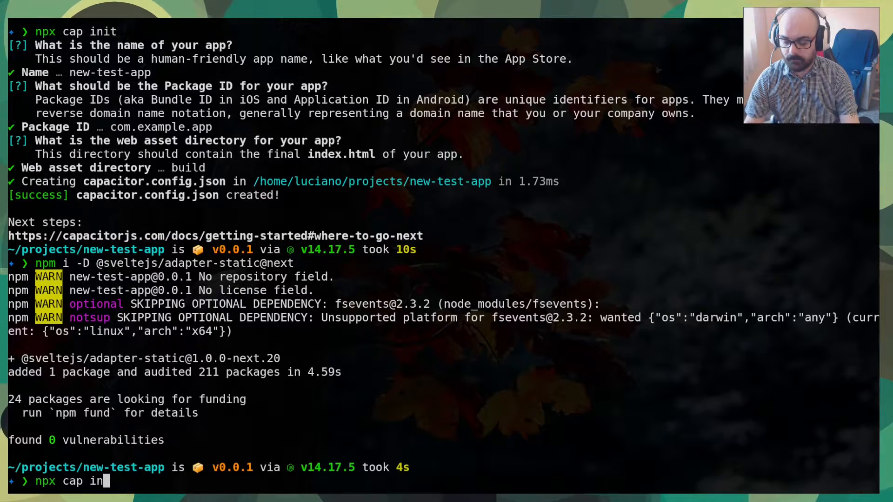
Replace the partial init command with npx cap add android and run it
{"action": "key", "text": "backspace"}
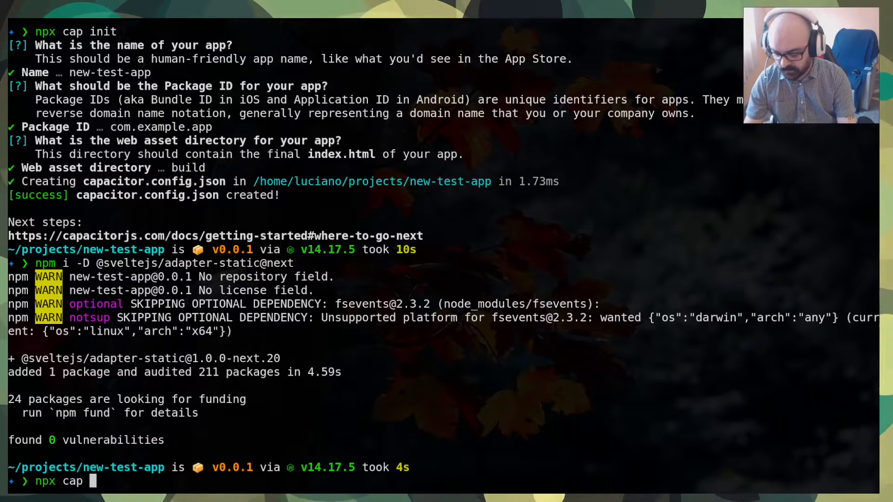
{"action": "type", "text": "add"}
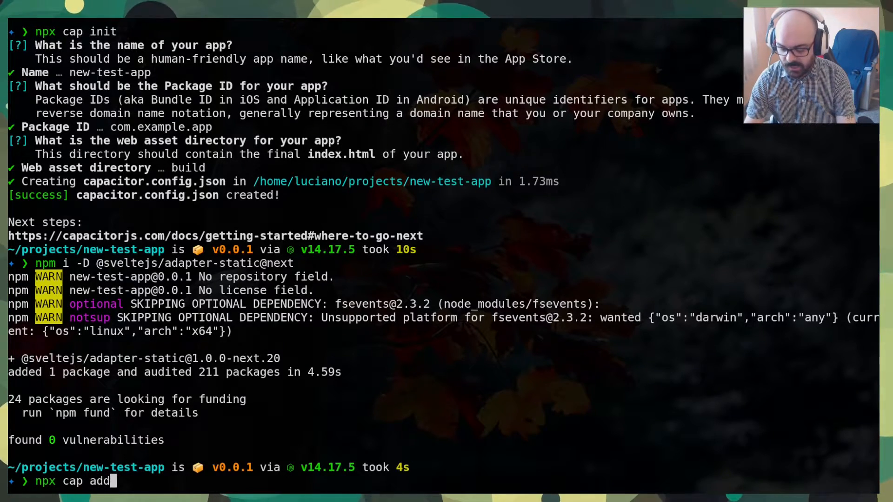
{"action": "type", "text": "androi"}
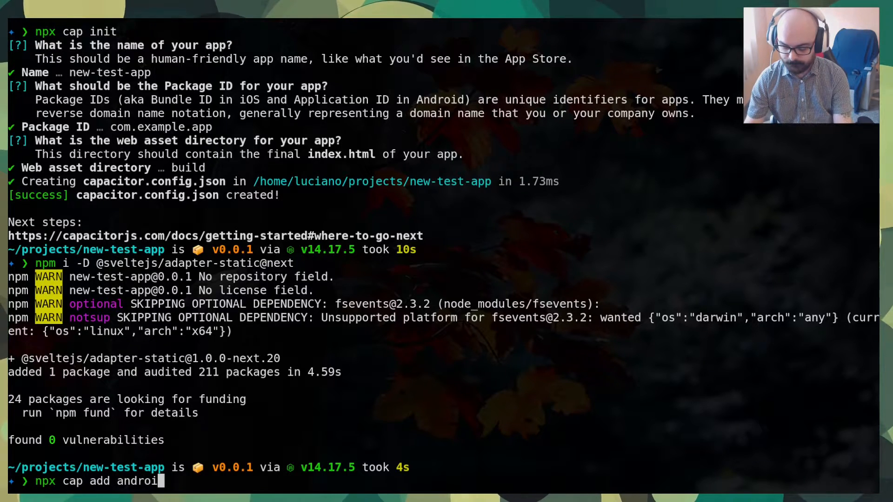
{"action": "key", "text": "Return"}
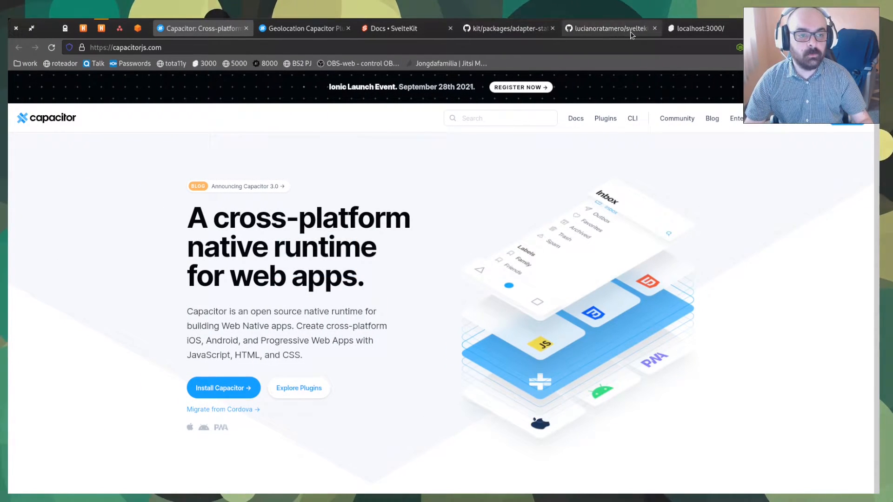
View the raw src/routes/index.svelte from the sveltekit-capacitor-sample repository
{"action": "left_click", "coordinate": [610, 28]}
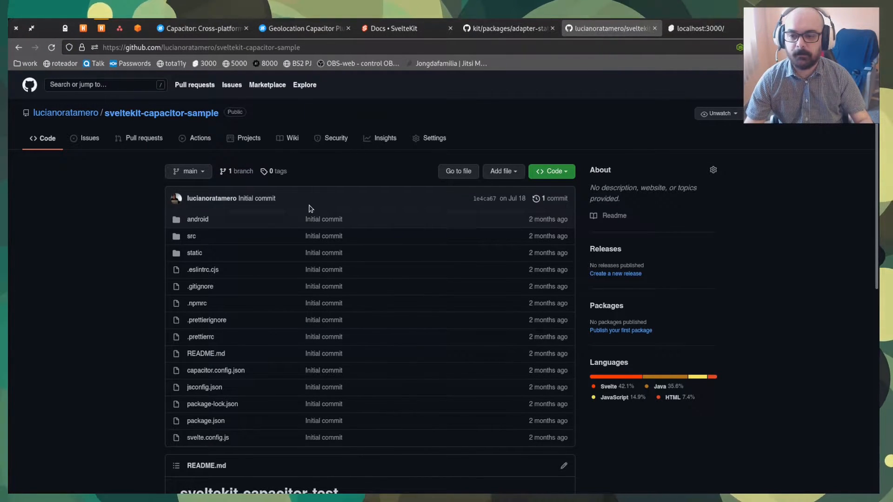
{"action": "scroll", "scroll_direction": "down", "scroll_amount": 3}
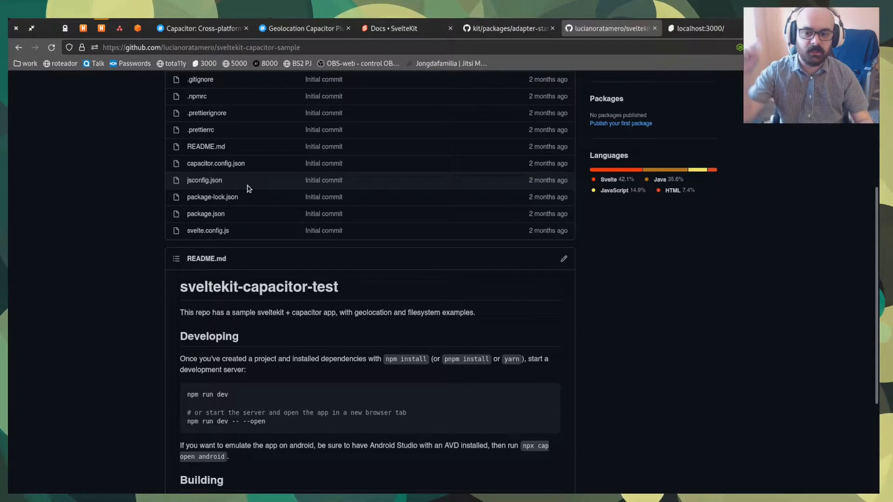
{"action": "scroll", "scroll_direction": "up", "scroll_amount": 3}
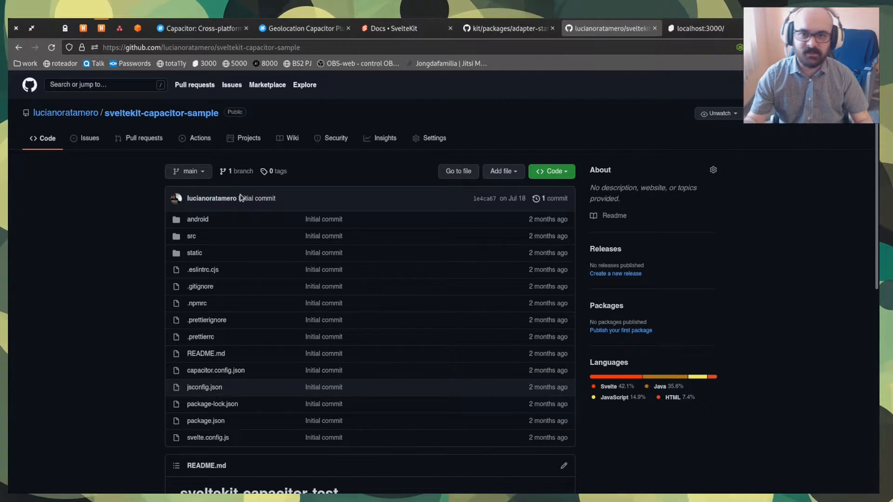
{"action": "mouse_move", "coordinate": [258, 198]}
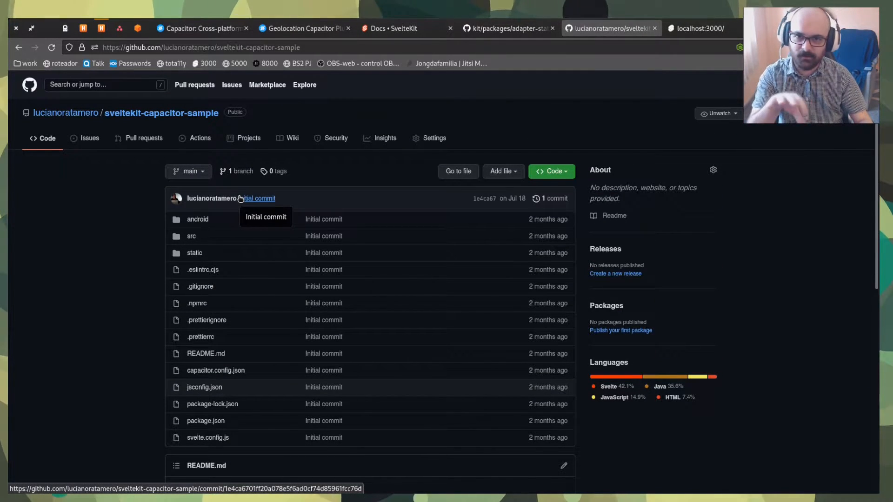
{"action": "left_click", "coordinate": [191, 236]}
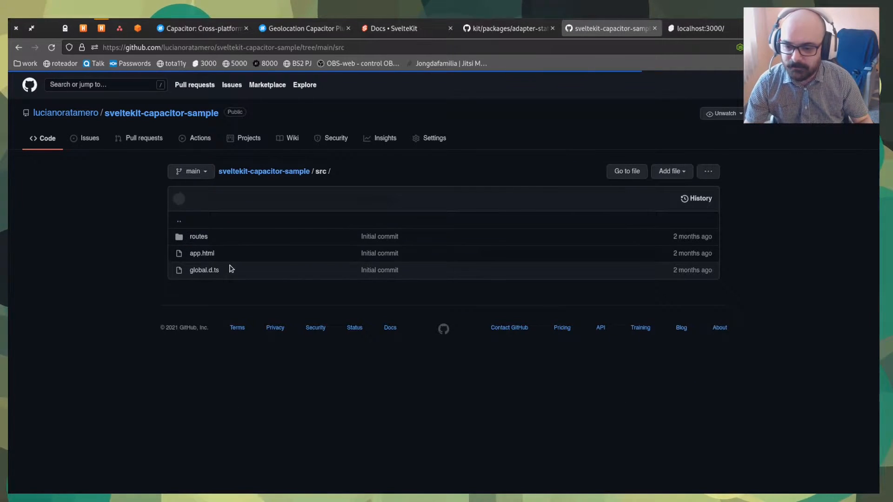
{"action": "left_click", "coordinate": [198, 237]}
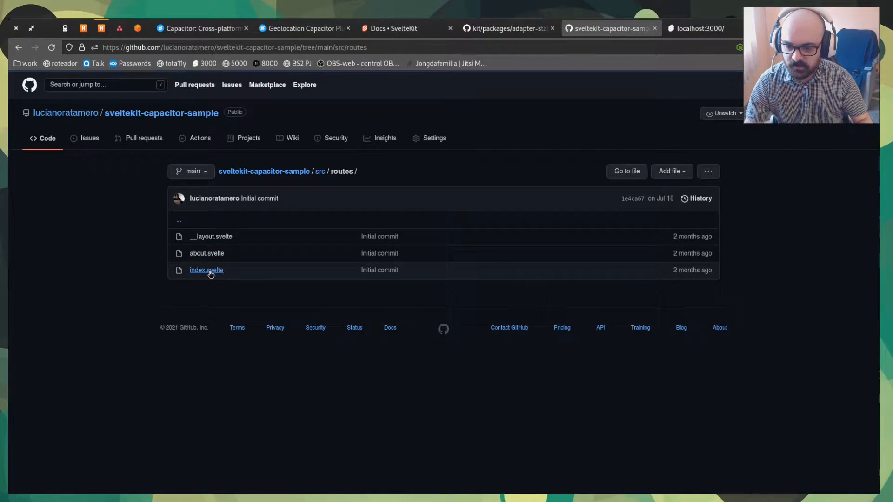
{"action": "left_click", "coordinate": [206, 270]}
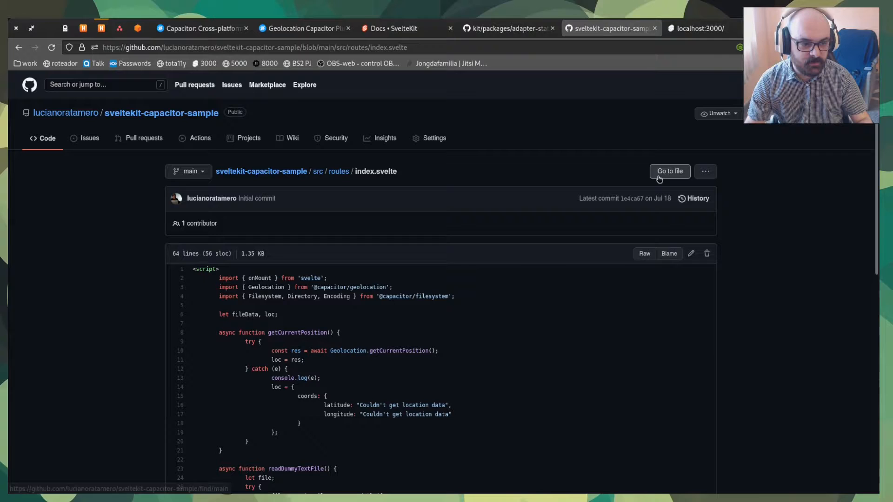
{"action": "left_click", "coordinate": [643, 253]}
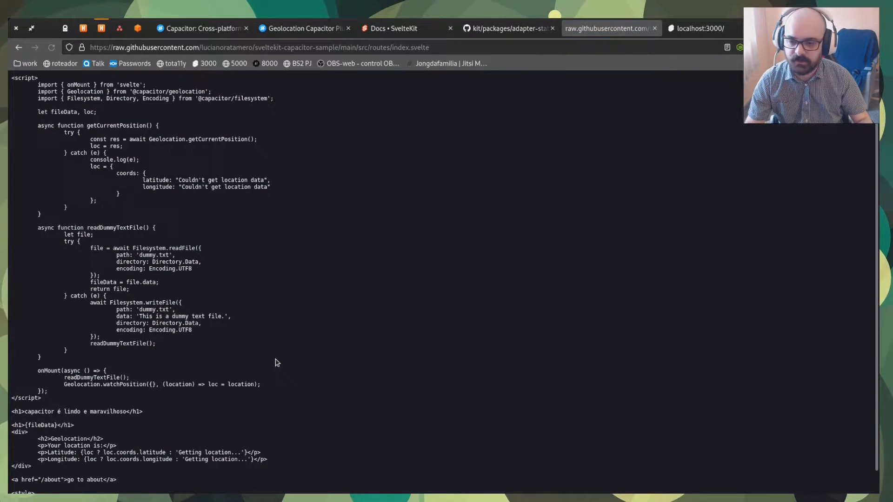
Paste the sample's geolocation and dummy-file code into WebStorm's src/routes/index.svelte
{"action": "key", "text": "ctrl+a"}
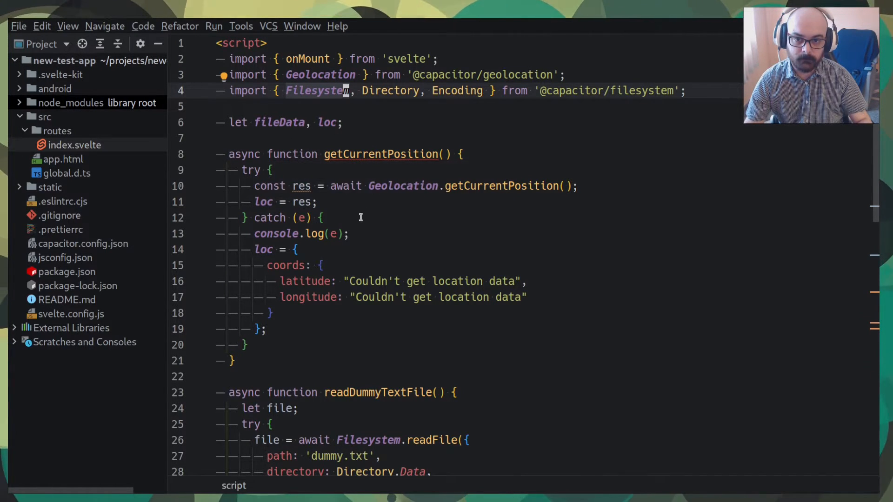
{"action": "mouse_move", "coordinate": [380, 154]}
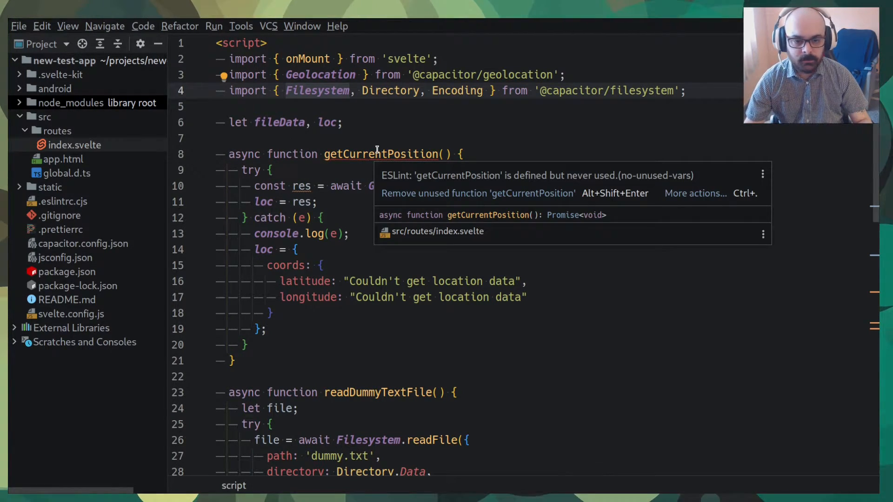
{"action": "scroll", "scroll_direction": "down", "scroll_amount": 3}
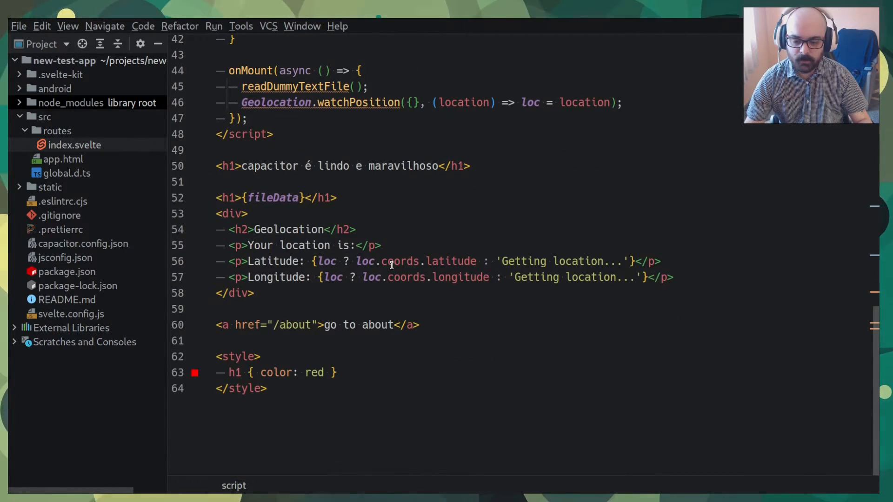
{"action": "scroll", "scroll_direction": "up", "scroll_amount": 3}
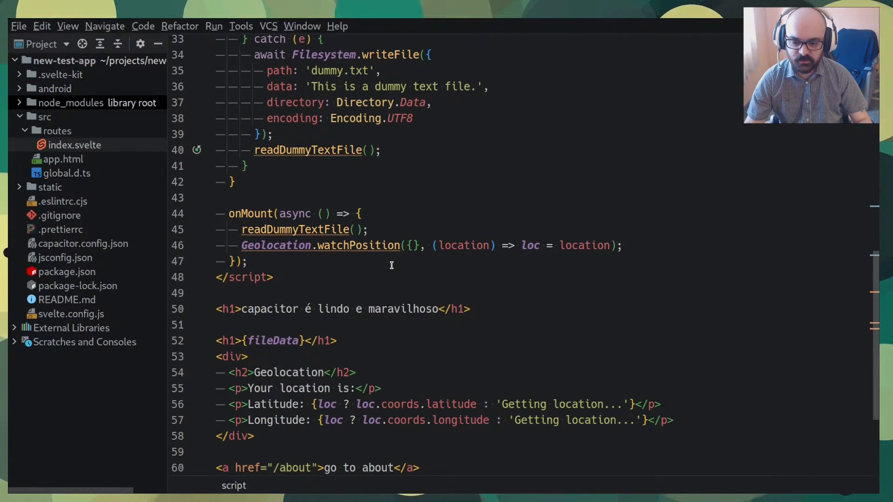
{"action": "scroll", "scroll_direction": "down", "scroll_amount": 3}
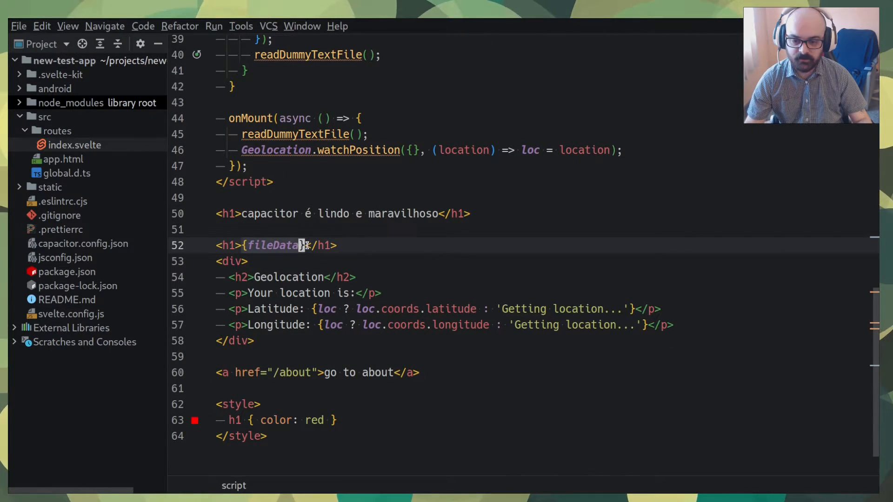
{"action": "left_click", "coordinate": [250, 341]}
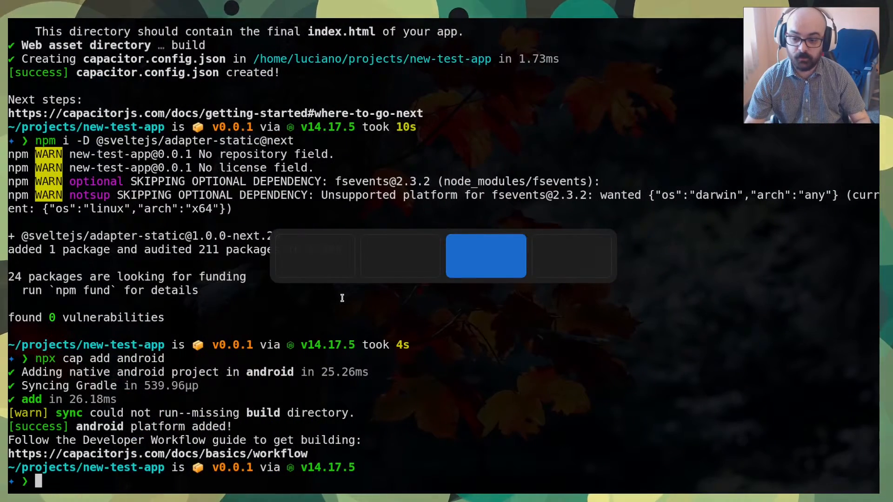
Type npm run dev to start the project's dev server
{"action": "type", "text": "npm"}
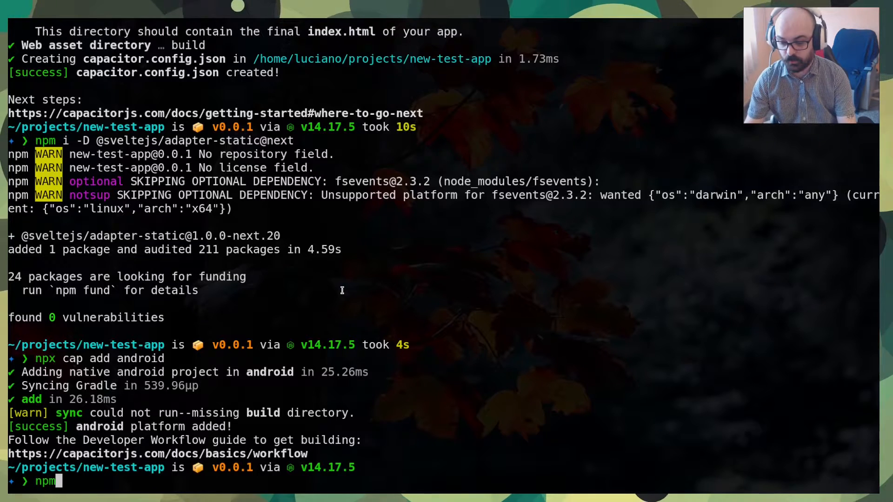
{"action": "type", "text": "run"}
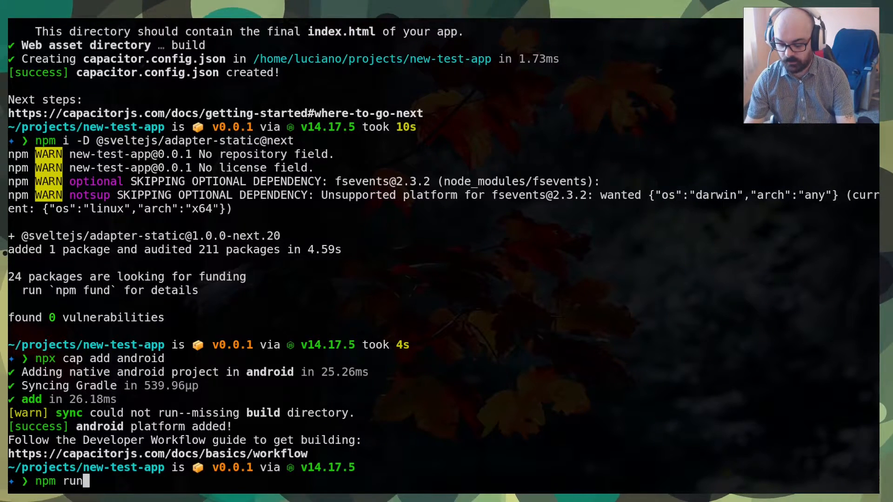
{"action": "type", "text": "dev"}
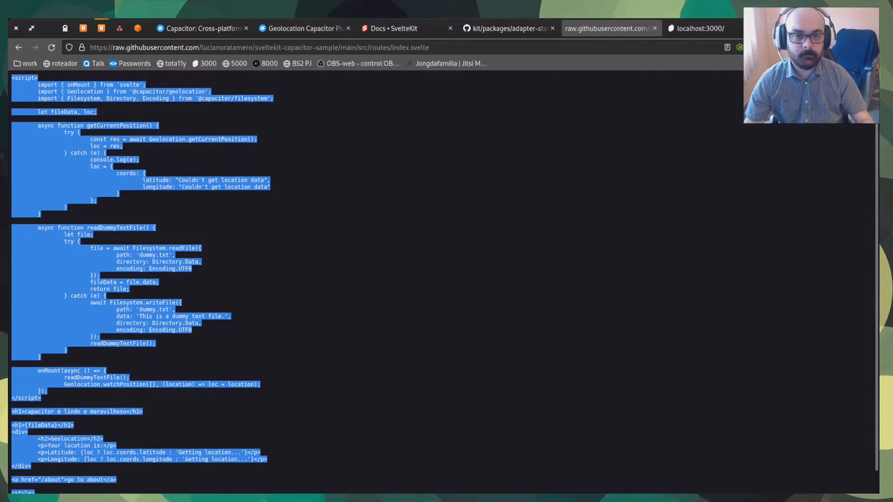
Reload localhost:3000 and allow the page to access the location
{"action": "left_click", "coordinate": [701, 28]}
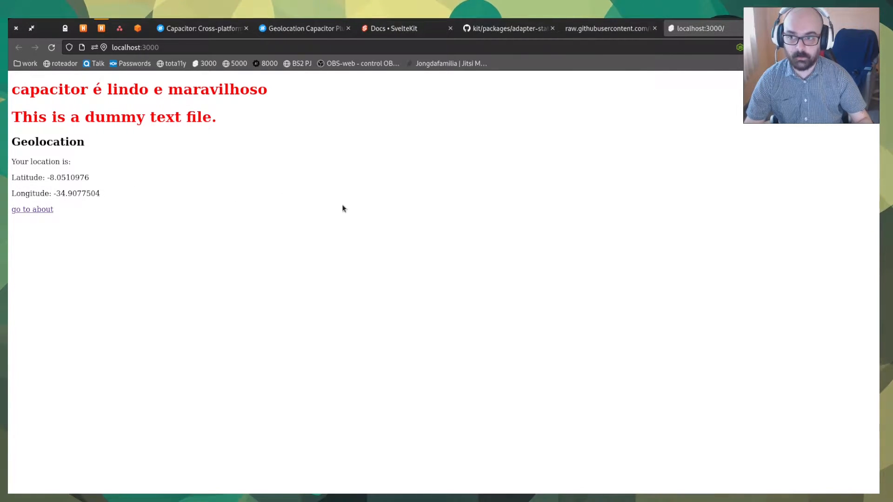
{"action": "mouse_move", "coordinate": [158, 192]}
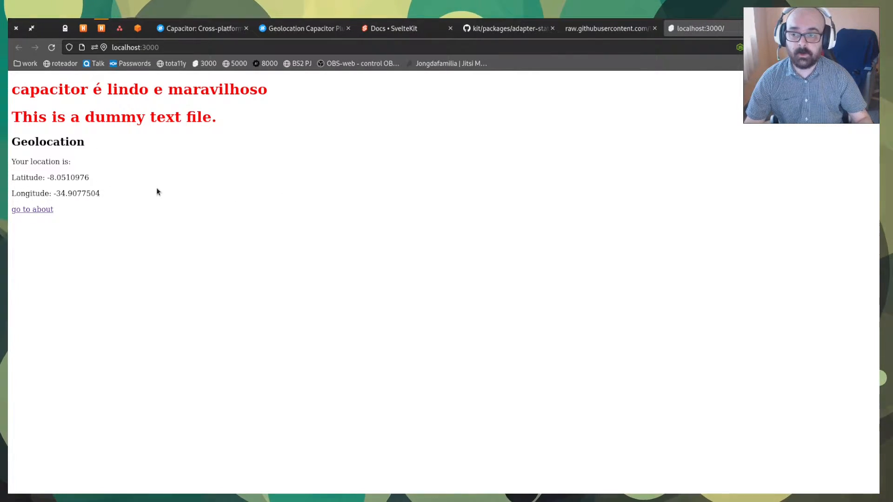
{"action": "left_click", "coordinate": [103, 47]}
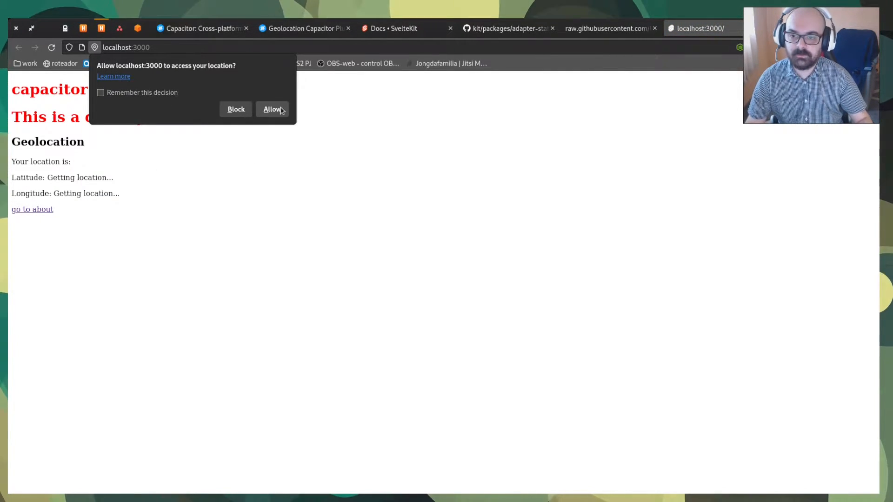
{"action": "left_click", "coordinate": [272, 109]}
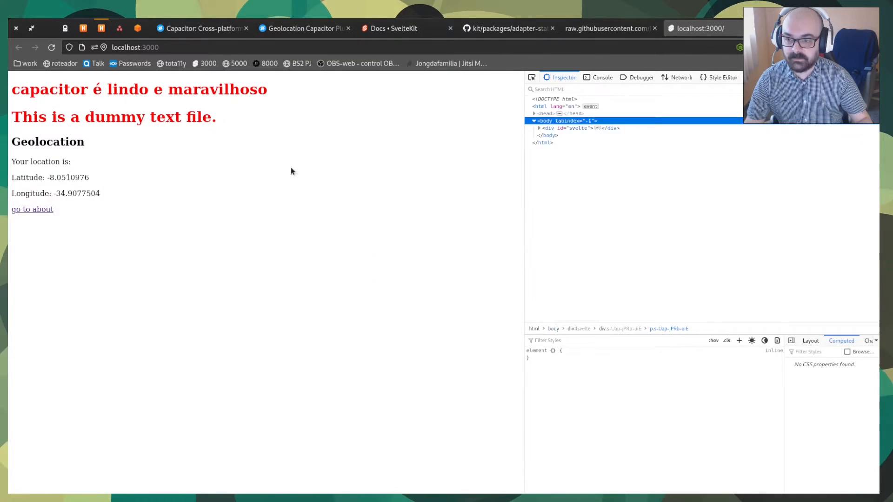
Inspect the dummy.txt record in the Disc > FileStorage IndexedDB store
{"action": "left_click", "coordinate": [539, 128]}
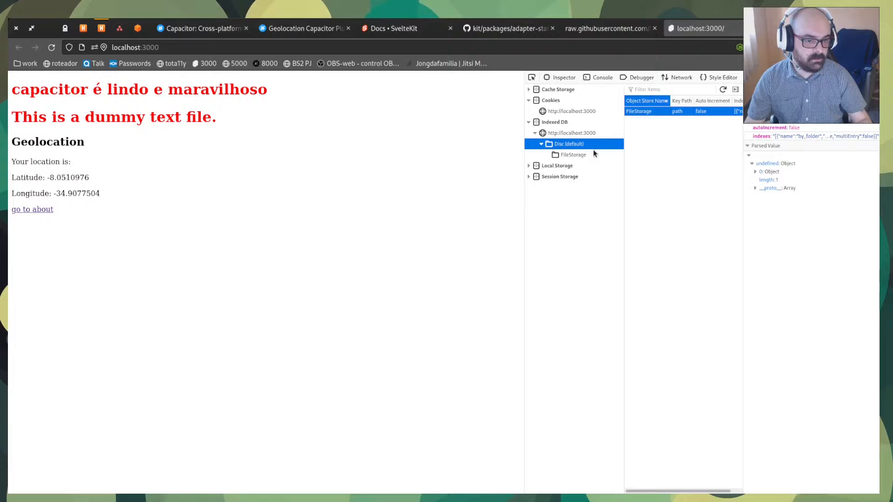
{"action": "left_click", "coordinate": [573, 155]}
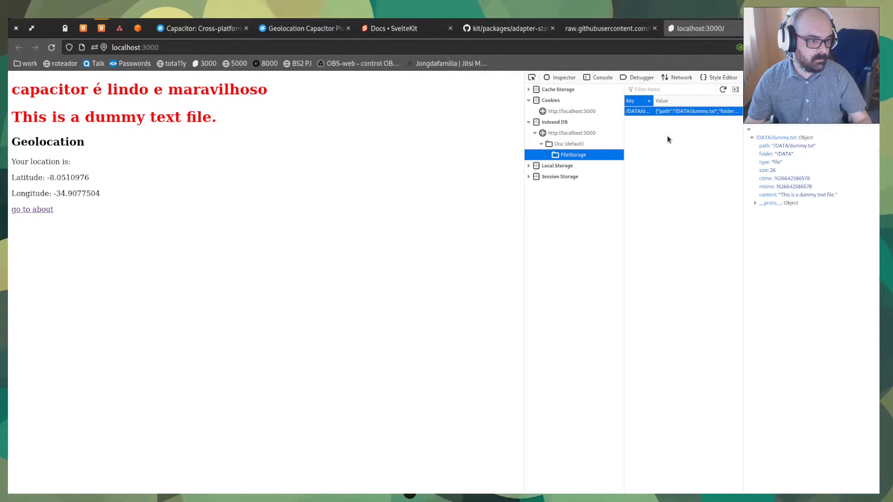
{"action": "left_click", "coordinate": [799, 195]}
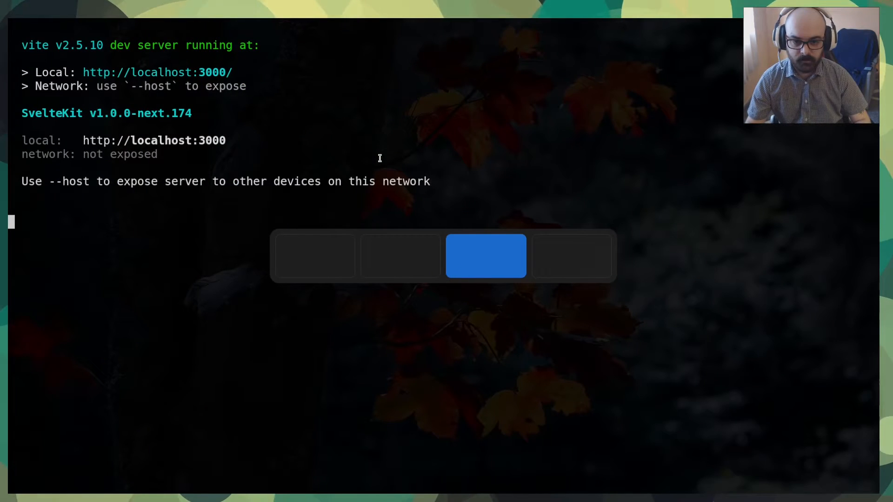
Stop the dev server with Ctrl+C and run npm run build
{"action": "key", "text": "ctrl+c"}
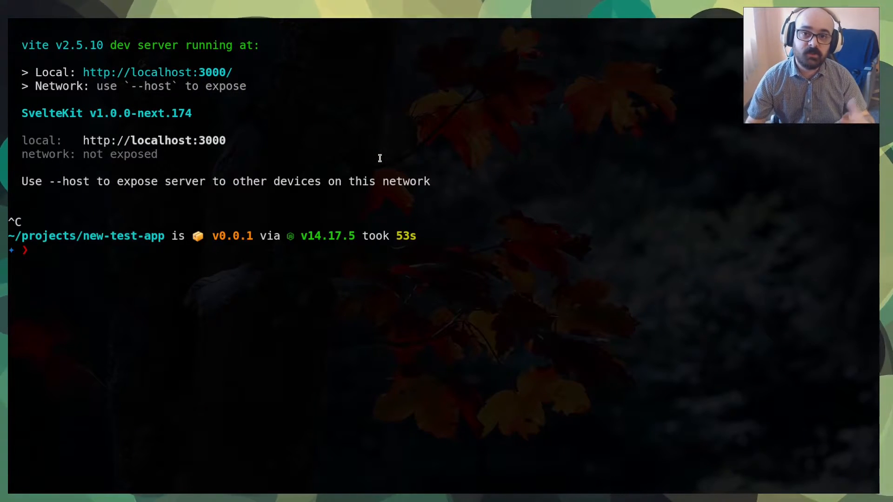
{"action": "type", "text": "npm"}
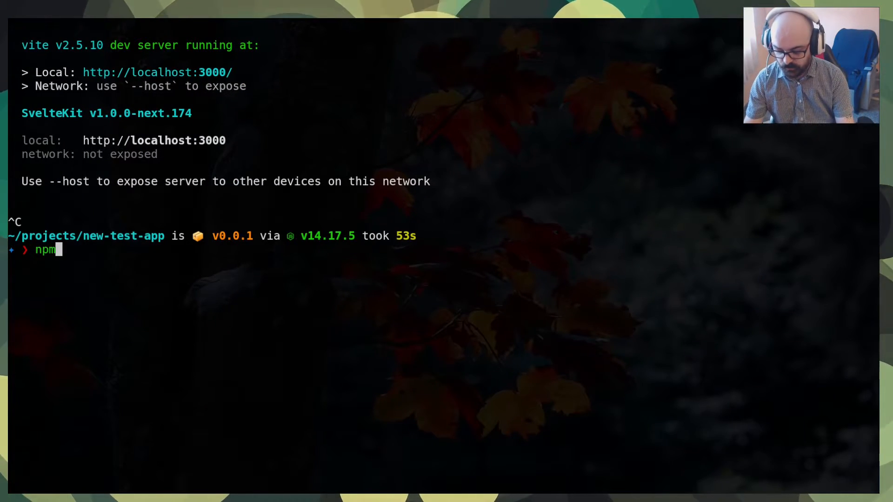
{"action": "type", "text": "run buil"}
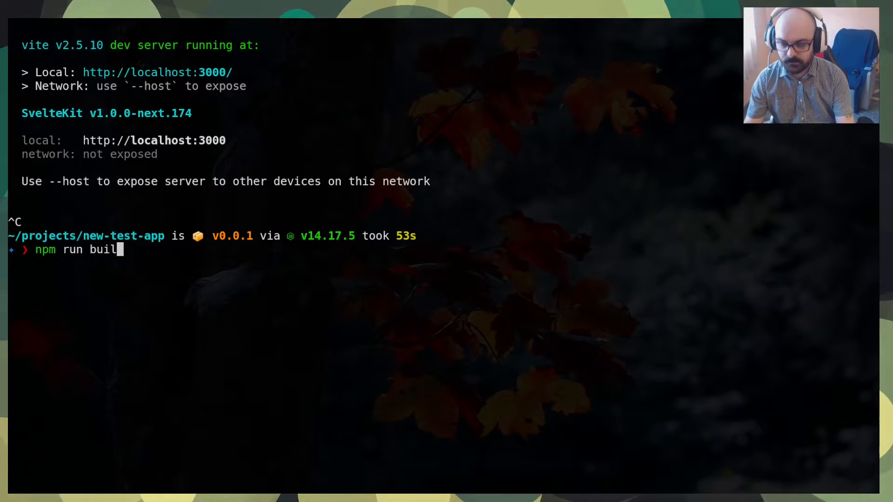
{"action": "key", "text": "Return"}
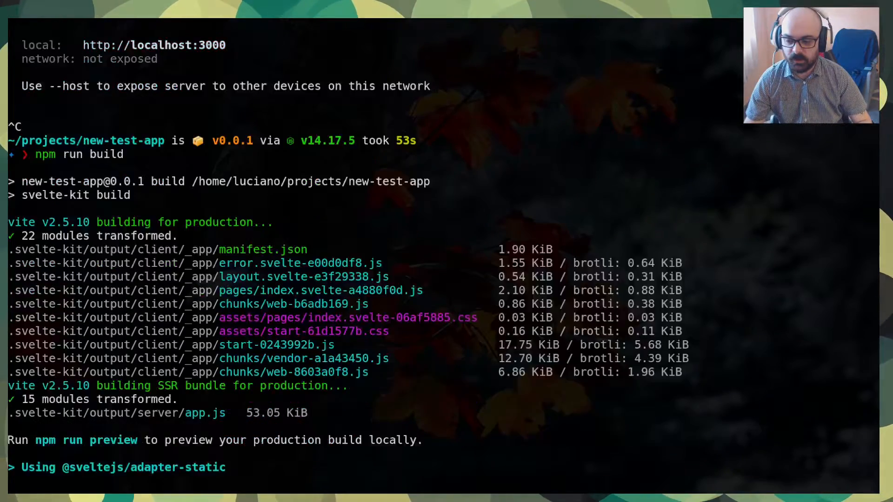
{"action": "scroll", "scroll_direction": "down", "scroll_amount": 3}
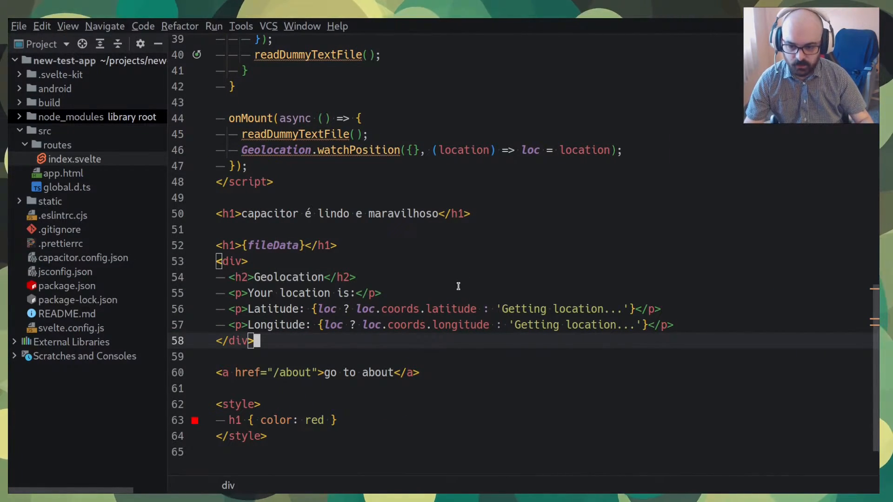
Delete the /about link line from index.svelte and expand the generated build folder
{"action": "left_click", "coordinate": [350, 373]}
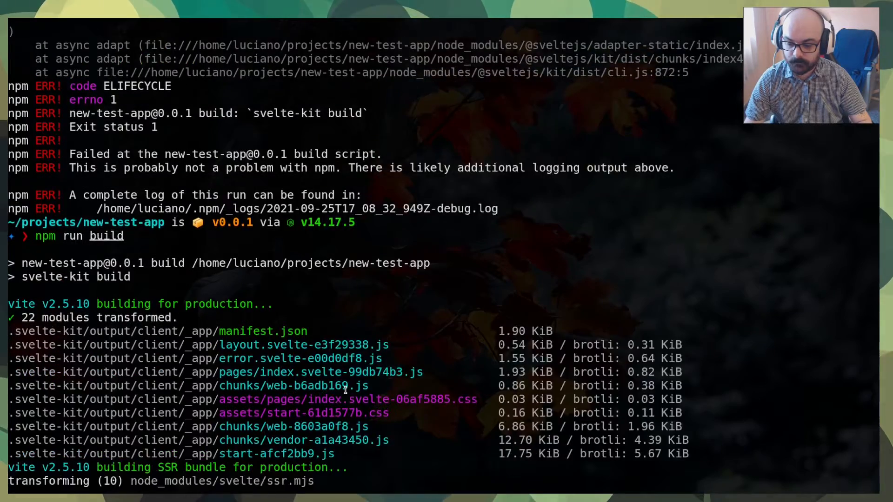
{"action": "scroll", "scroll_direction": "down", "scroll_amount": 3}
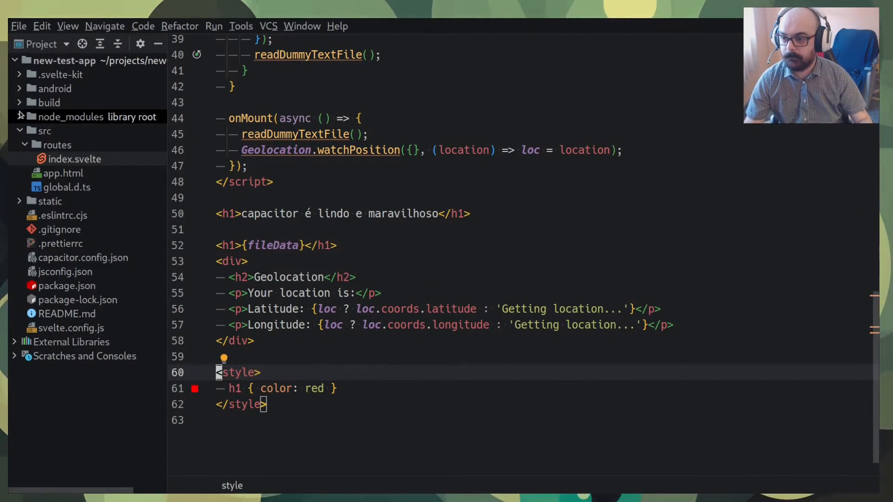
{"action": "left_click", "coordinate": [19, 103]}
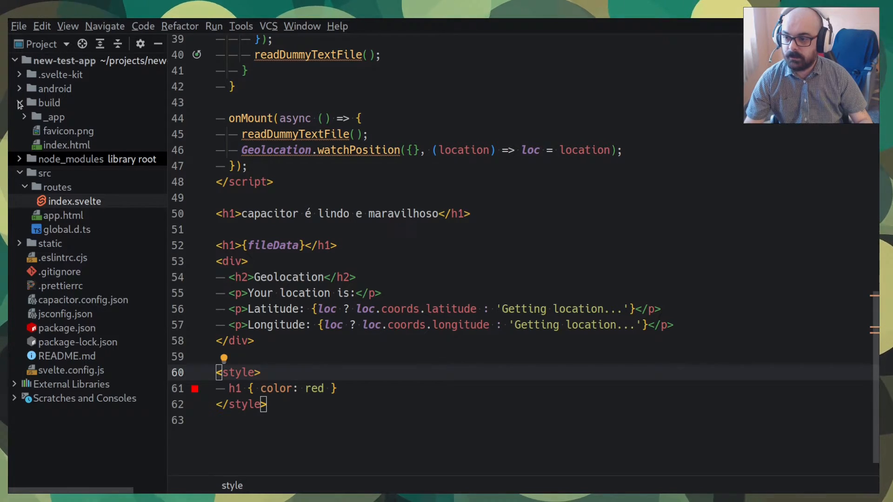
{"action": "left_click", "coordinate": [19, 102]}
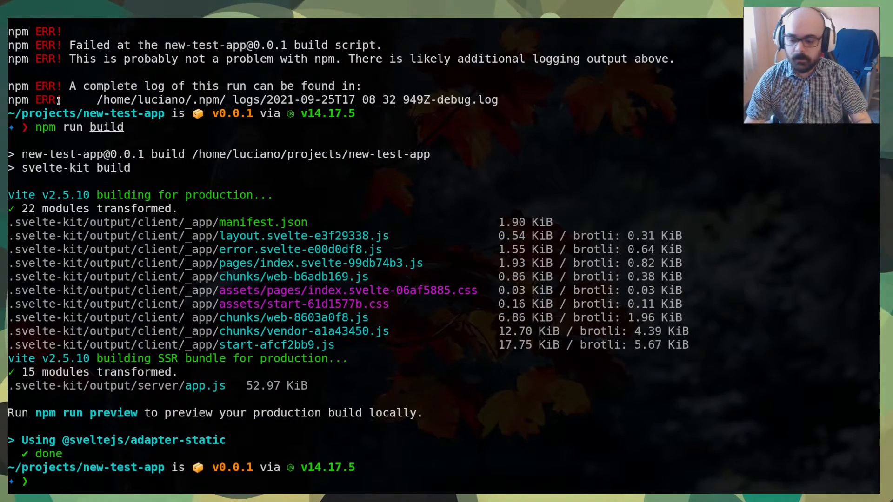
Run npx cap sync to copy the web build into the native project
{"action": "type", "text": "npx"}
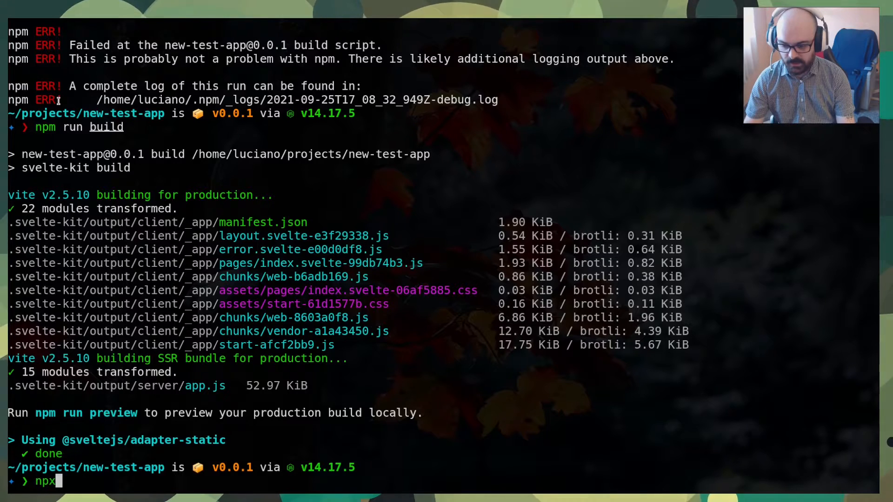
{"action": "type", "text": "cap o"}
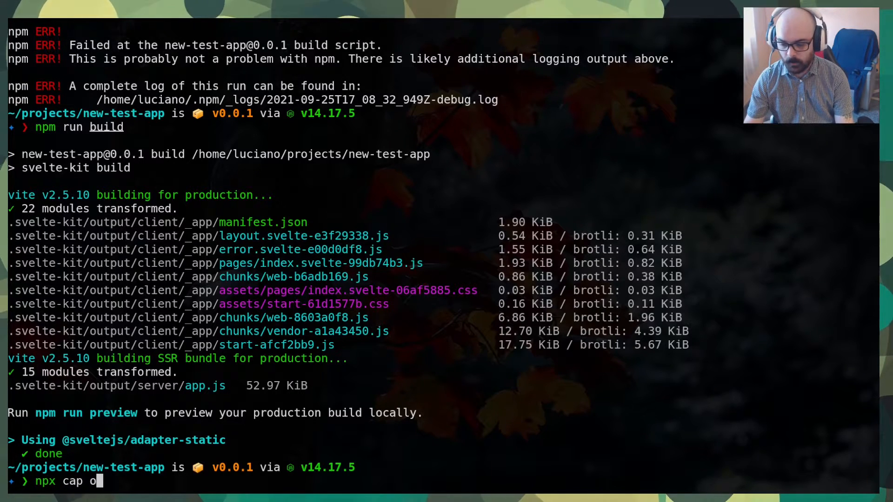
{"action": "type", "text": "ync"}
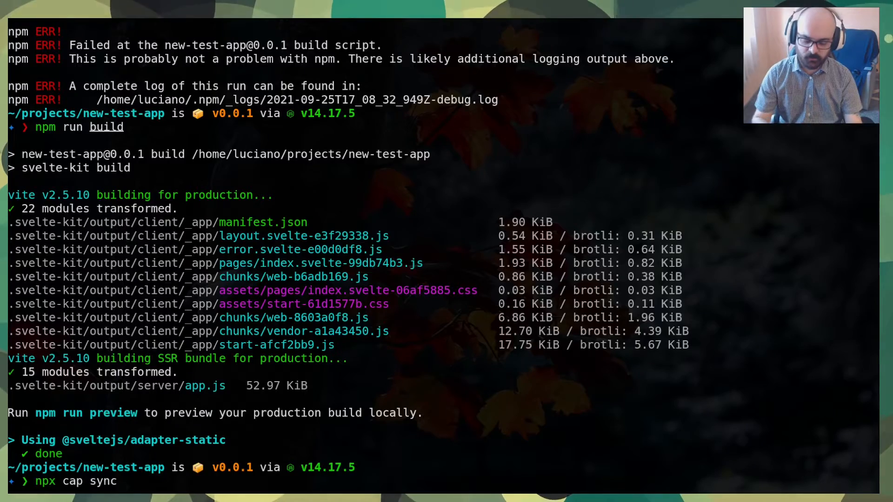
{"action": "key", "text": "Return"}
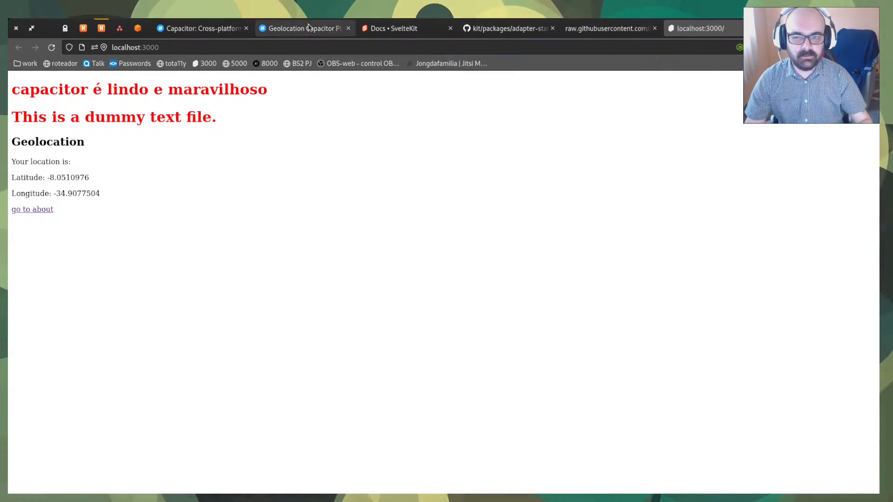
Expand android > app > src in WebStorm's Project panel
{"action": "left_click", "coordinate": [302, 28]}
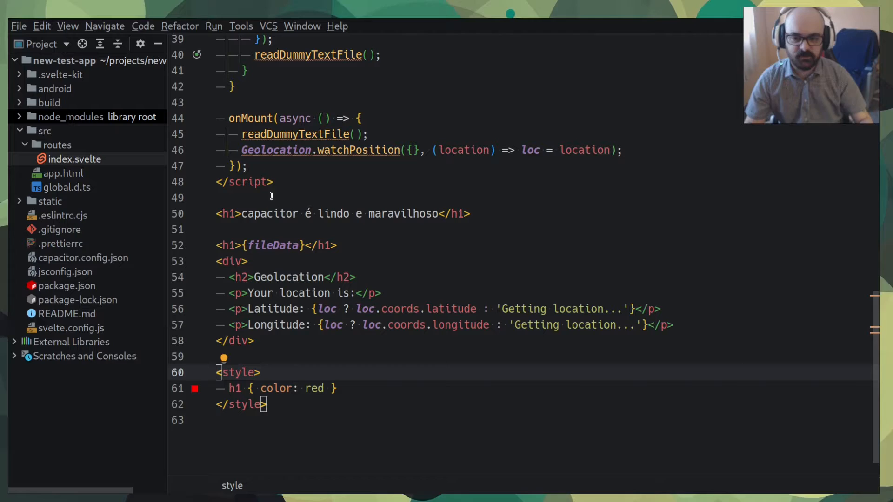
{"action": "left_click", "coordinate": [18, 88]}
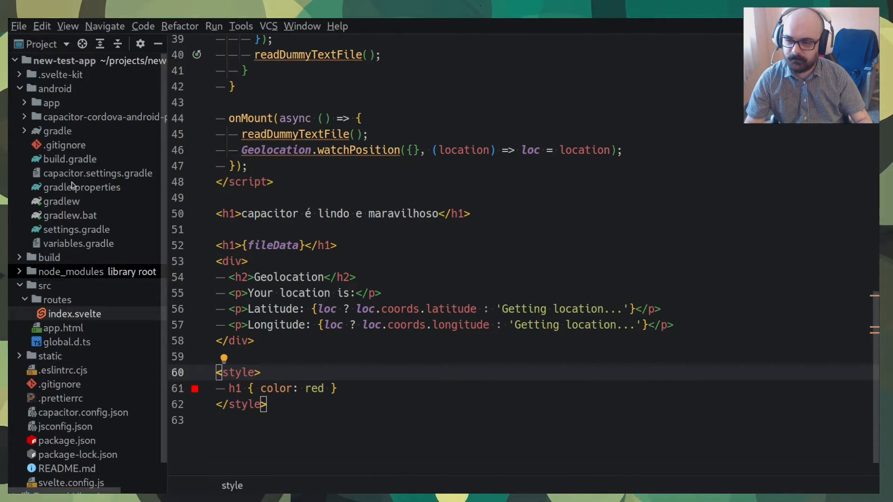
{"action": "left_click", "coordinate": [25, 103]}
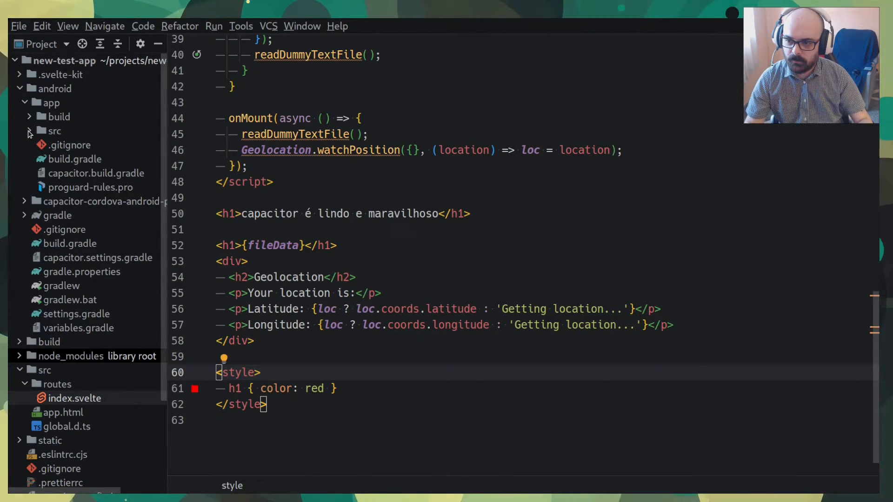
{"action": "left_click", "coordinate": [30, 131]}
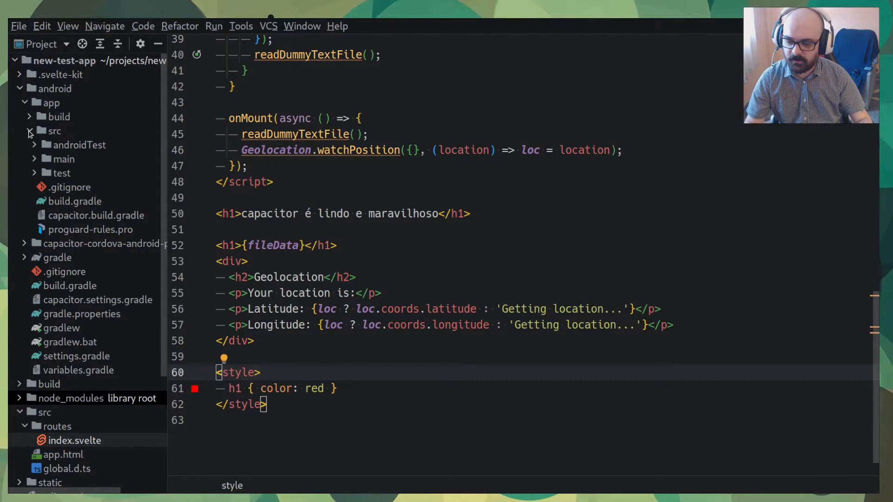
{"action": "left_click", "coordinate": [304, 28]}
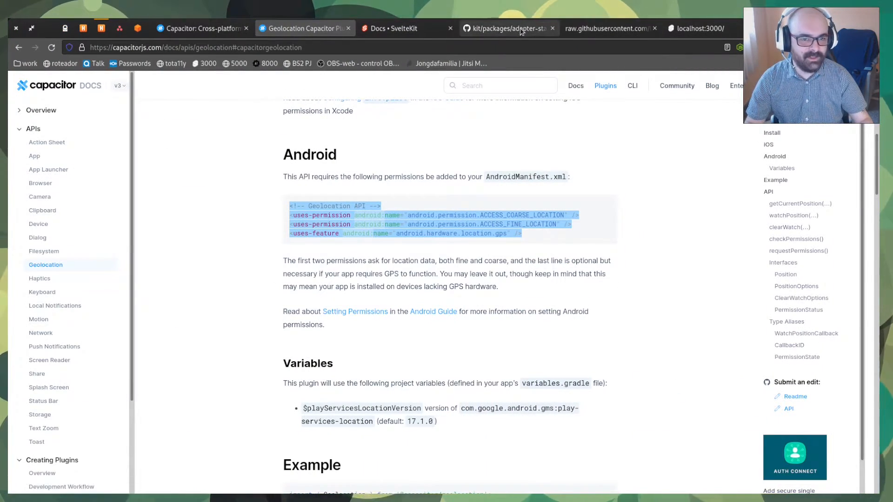
Browse the sample repo's android folder on GitHub, then return to the Geolocation docs
{"action": "left_click", "coordinate": [505, 28]}
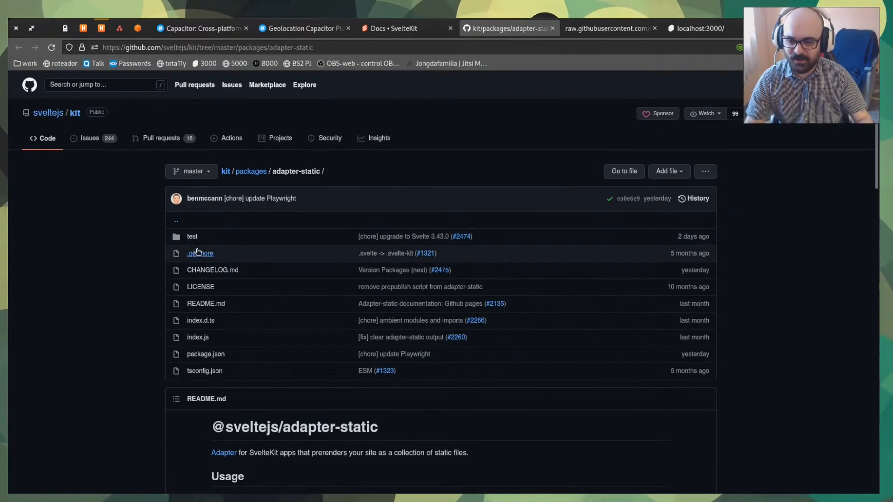
{"action": "mouse_move", "coordinate": [515, 125]}
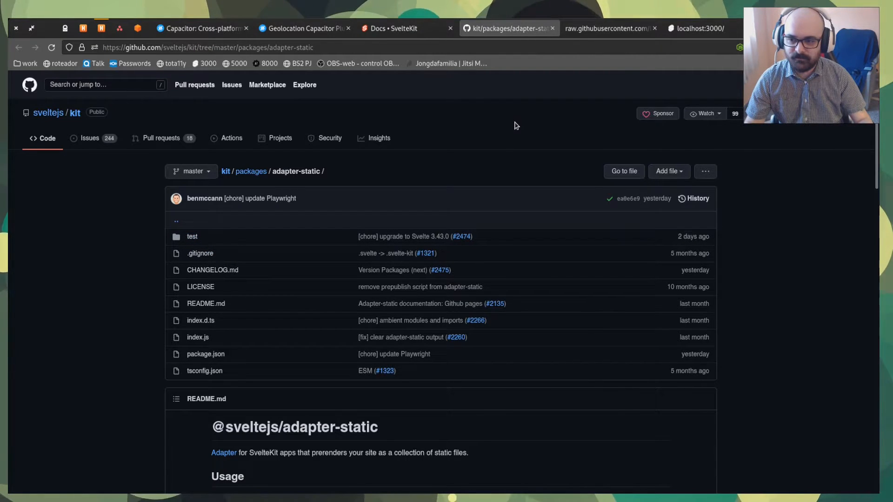
{"action": "left_click", "coordinate": [507, 29]}
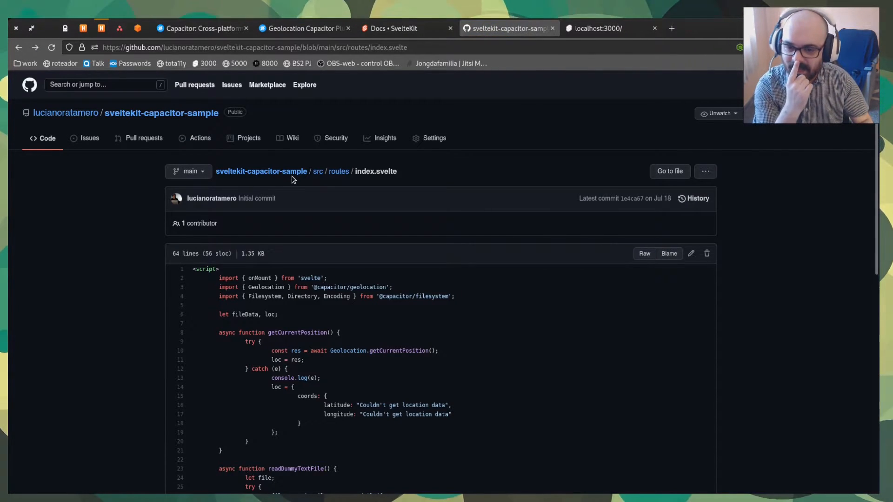
{"action": "left_click", "coordinate": [261, 171]}
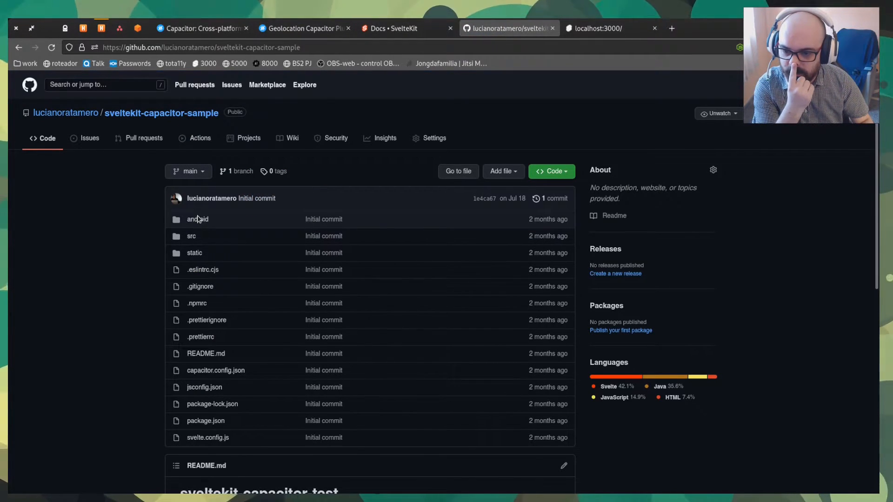
{"action": "left_click", "coordinate": [197, 218]}
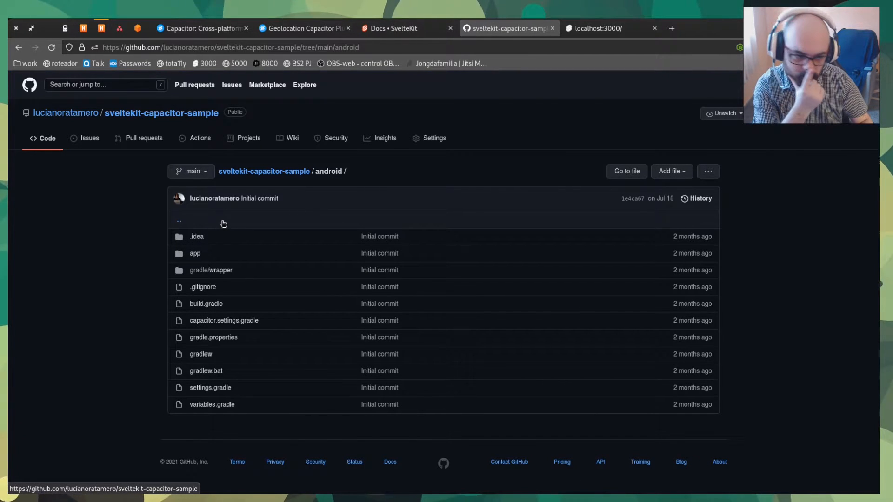
{"action": "mouse_move", "coordinate": [195, 253]}
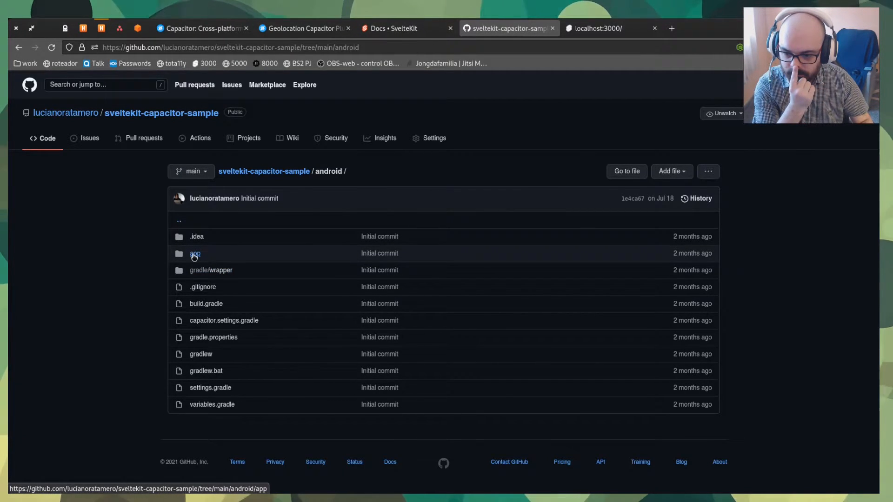
{"action": "left_click", "coordinate": [304, 28]}
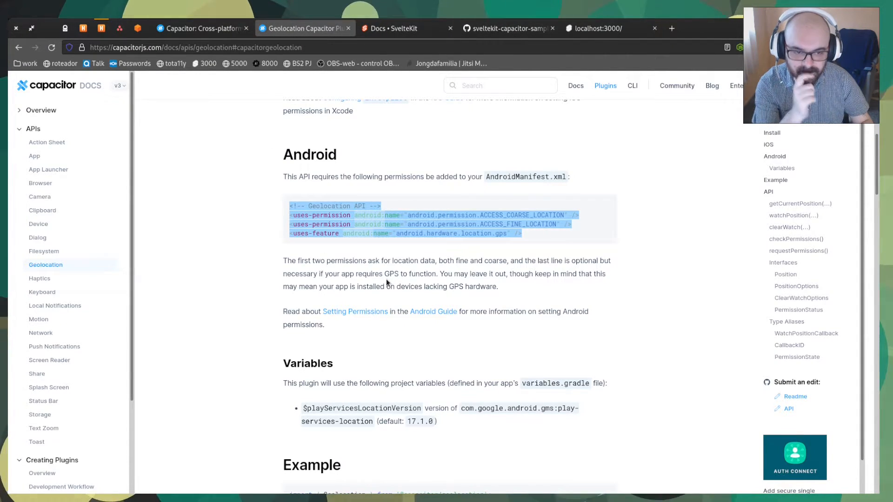
{"action": "mouse_move", "coordinate": [388, 279]}
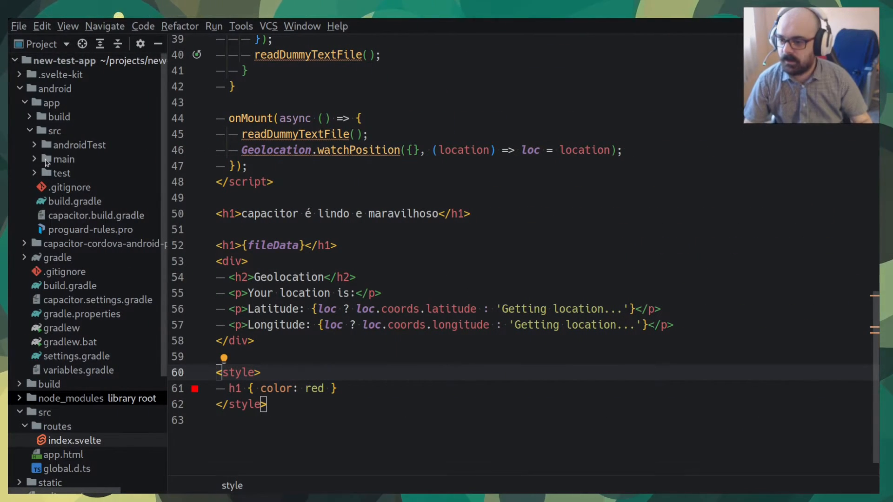
Open AndroidManifest.xml and add '<!-- Geolocation API -->' after the INTERNET permission
{"action": "key", "text": "shift shift"}
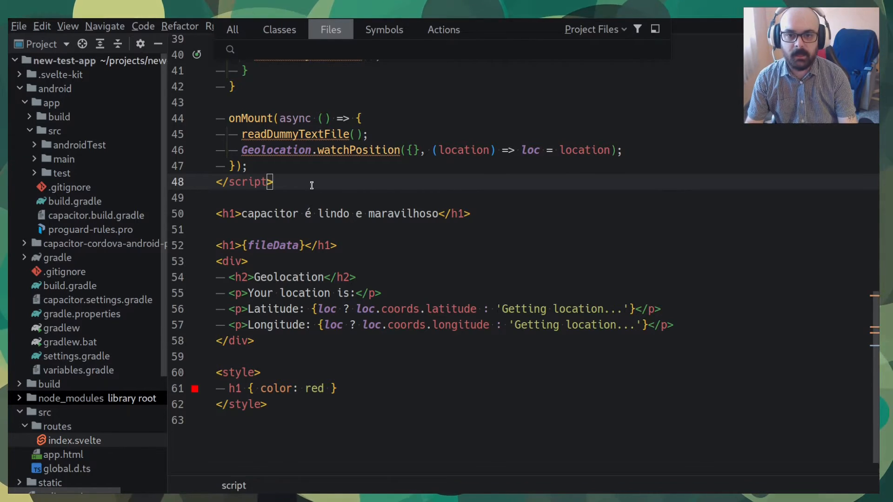
{"action": "type", "text": "andr"}
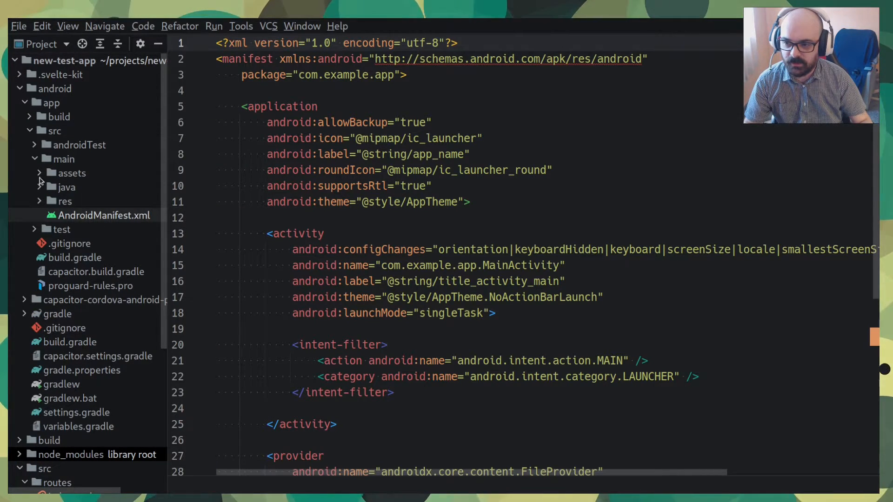
{"action": "scroll", "scroll_direction": "down", "scroll_amount": 3}
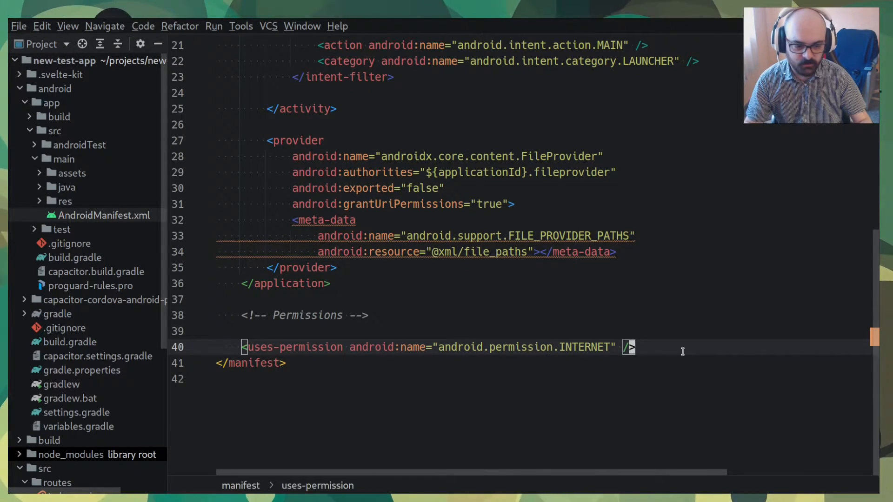
{"action": "type", "text": "<!-- Geolocation API -->"}
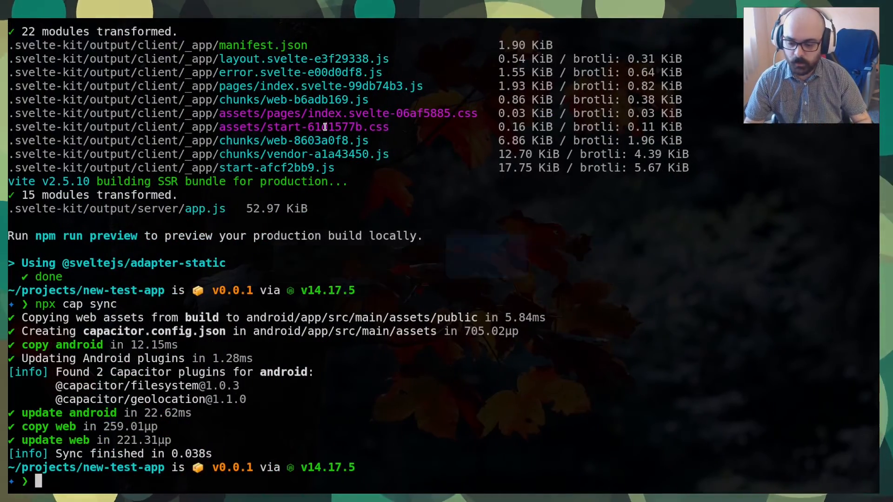
Rerun npx cap sync, then run npx cap open android
{"action": "key", "text": "Return"}
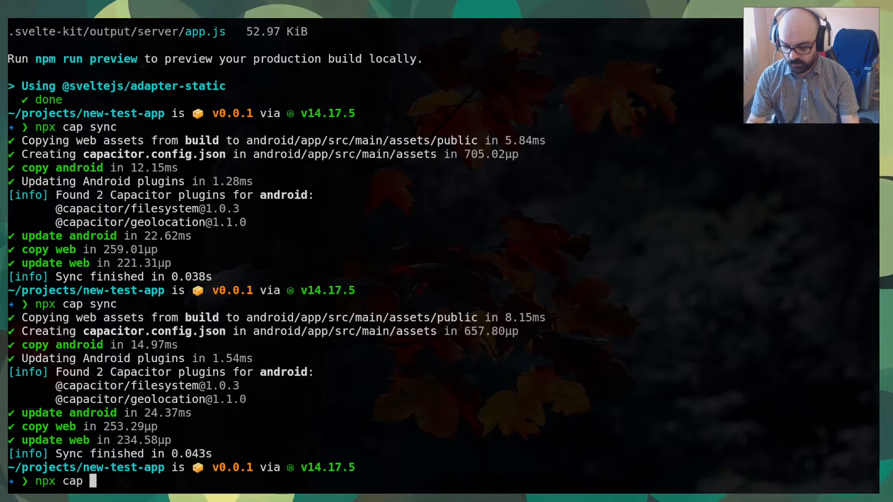
{"action": "type", "text": "open andr"}
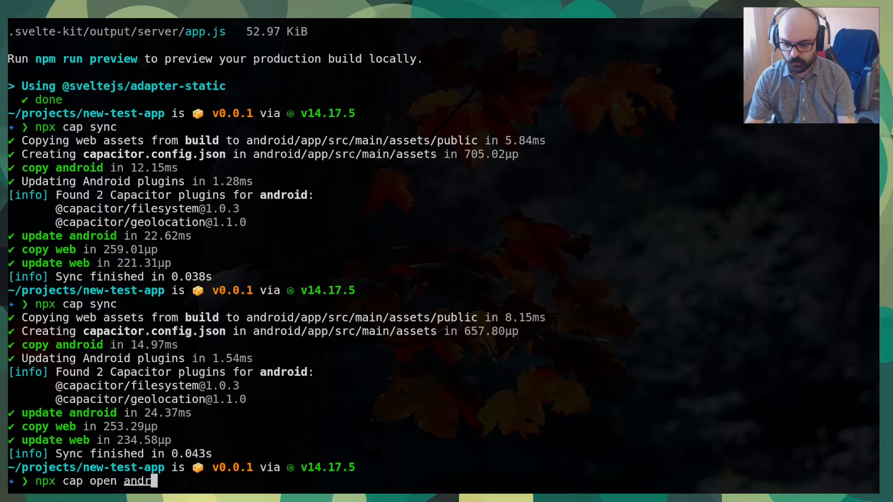
{"action": "key", "text": "Return"}
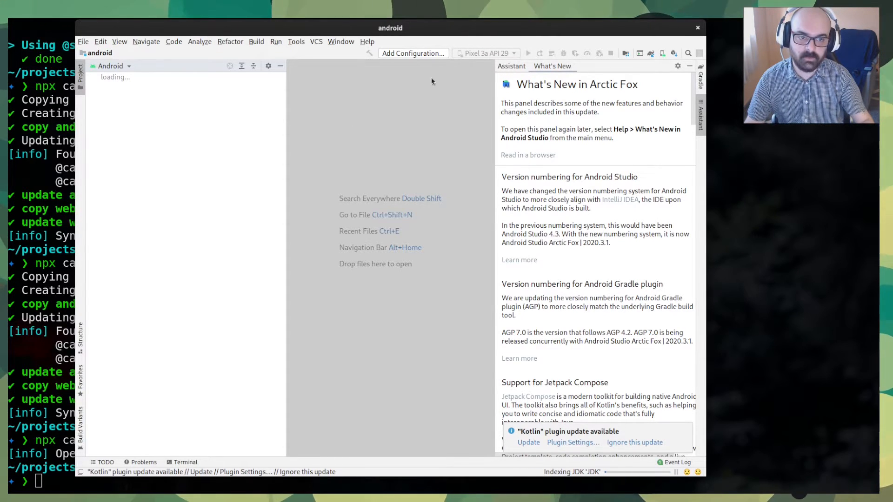
{"action": "mouse_move", "coordinate": [421, 113]}
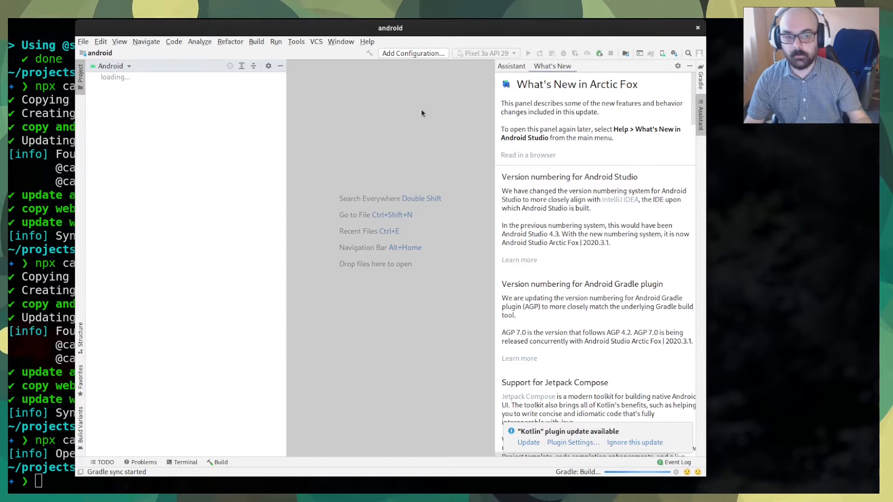
{"action": "mouse_move", "coordinate": [440, 162]}
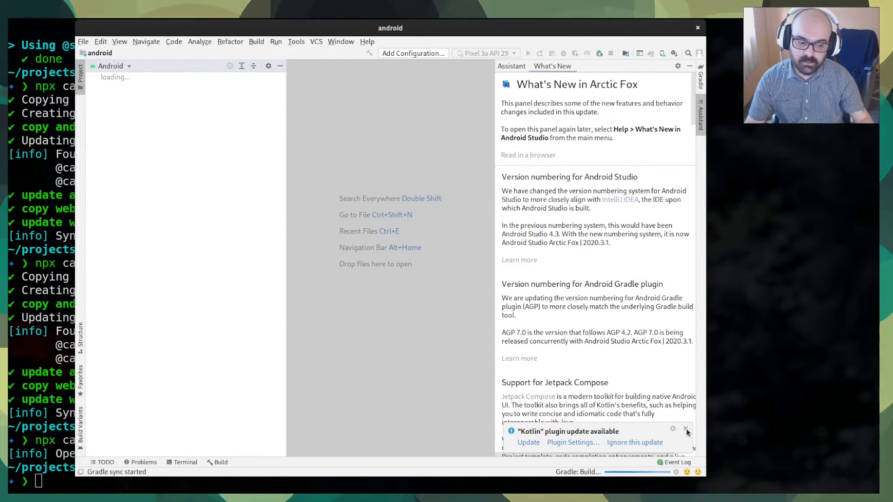
Dismiss the Kotlin plugin notice and run the app on Pixel 3a API 29
{"action": "left_click", "coordinate": [687, 429]}
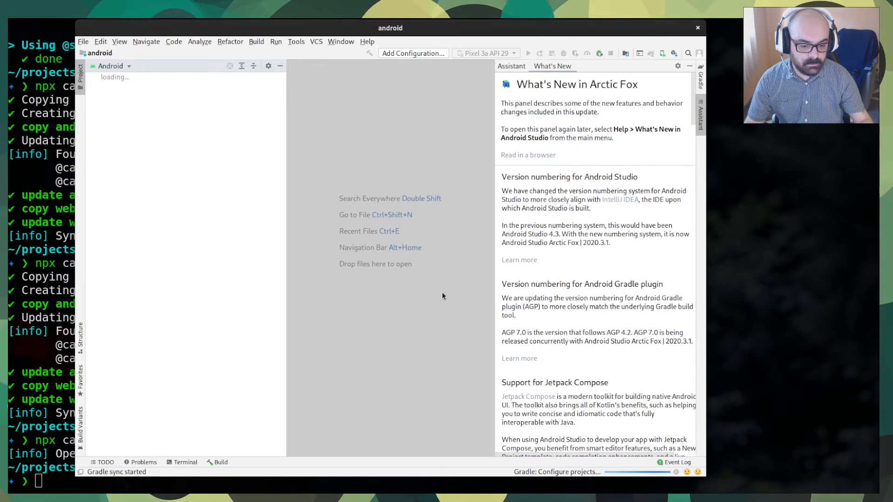
{"action": "mouse_move", "coordinate": [188, 131]}
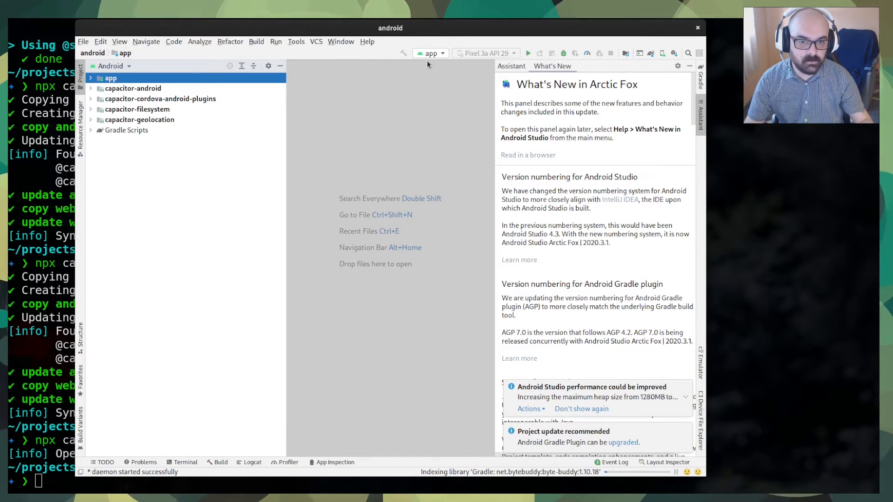
{"action": "mouse_move", "coordinate": [431, 53]}
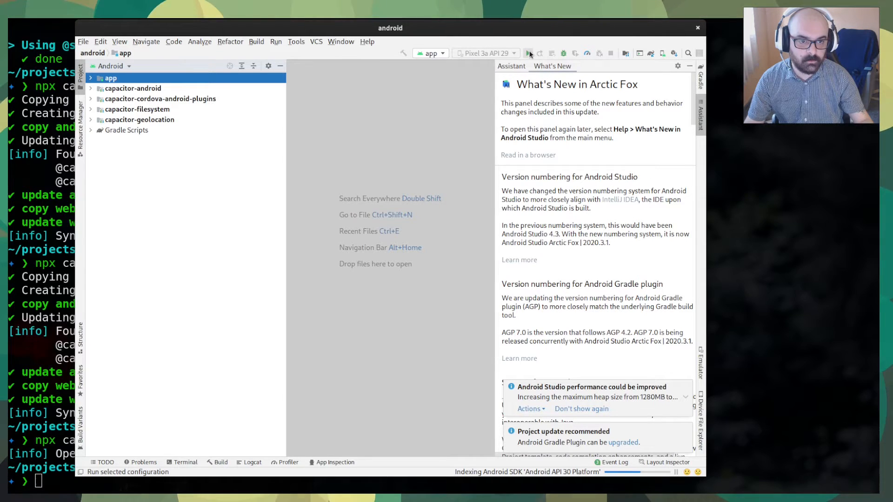
{"action": "left_click", "coordinate": [527, 53]}
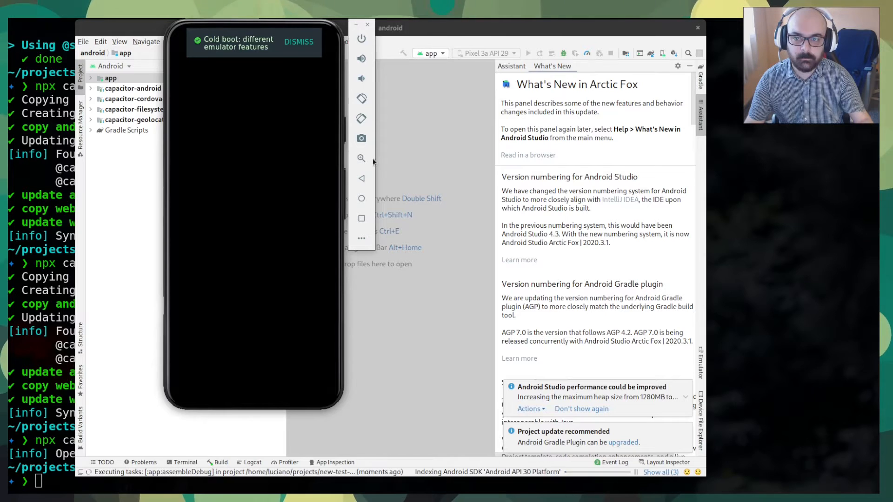
{"action": "mouse_move", "coordinate": [312, 91]}
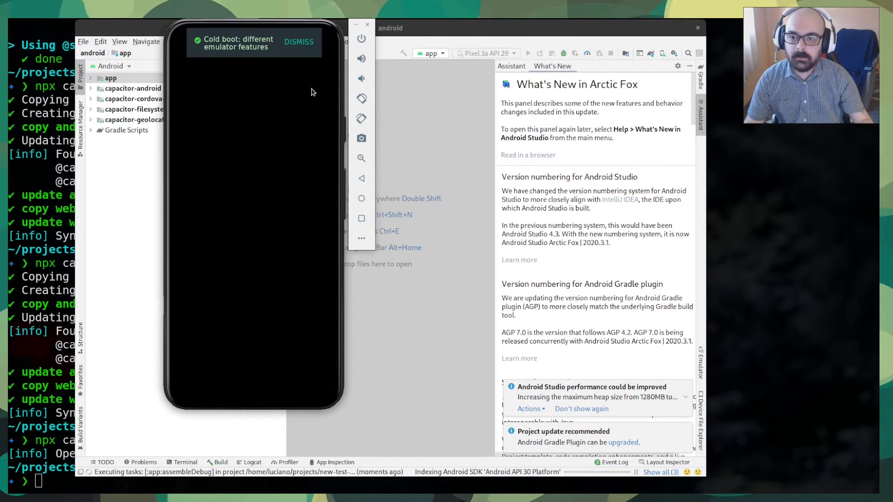
Dismiss the emulator's cold boot notice and run the app again to launch it
{"action": "left_click", "coordinate": [298, 42]}
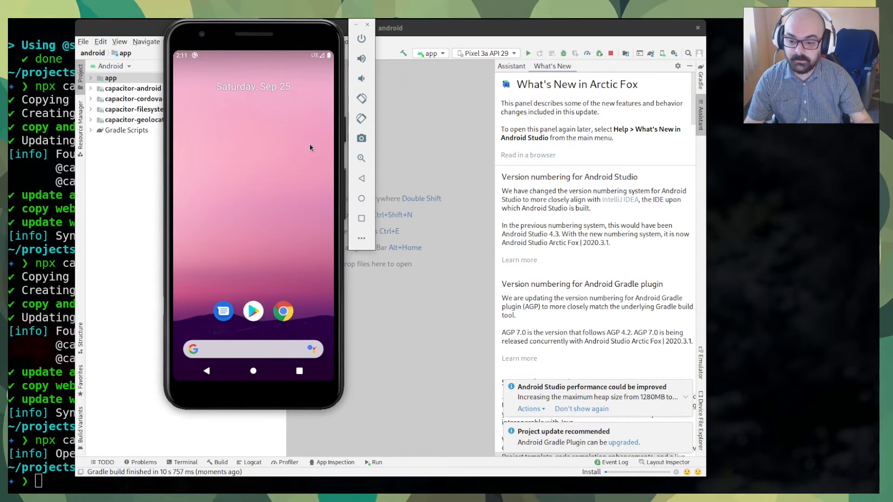
{"action": "left_click", "coordinate": [528, 53]}
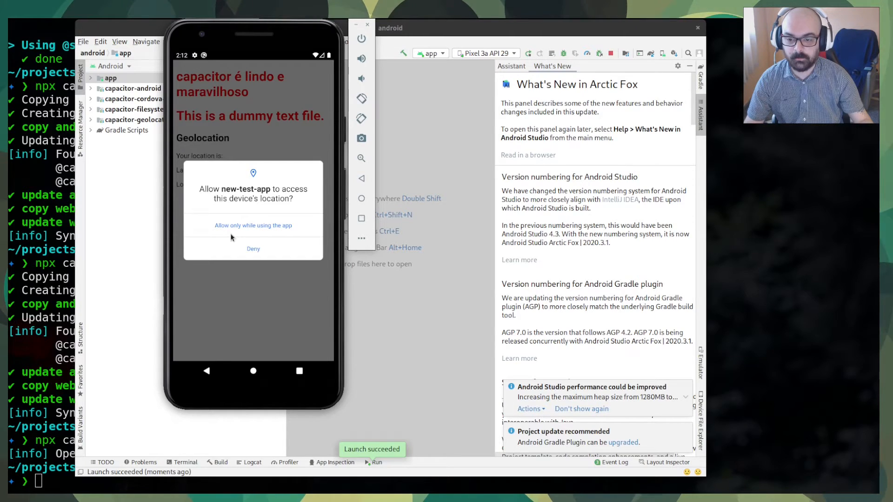
{"action": "mouse_move", "coordinate": [249, 232]}
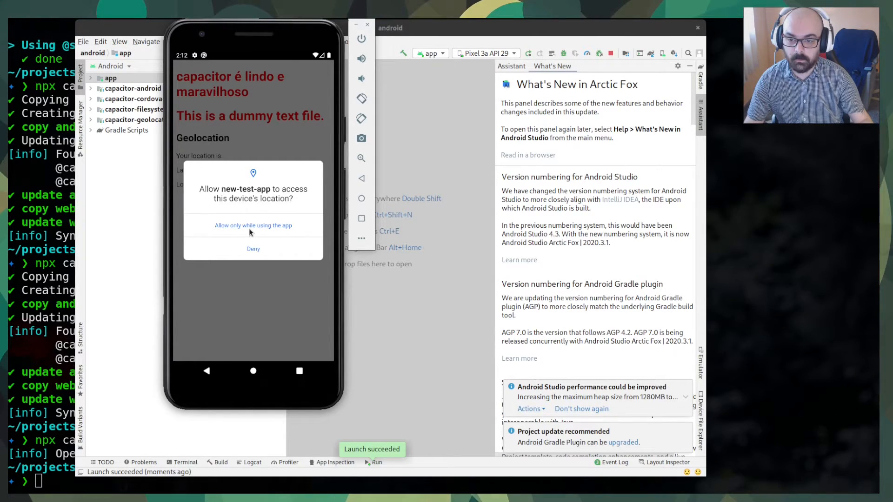
Allow location while in use, check latitude and longitude, then close Android Studio
{"action": "left_click", "coordinate": [253, 225]}
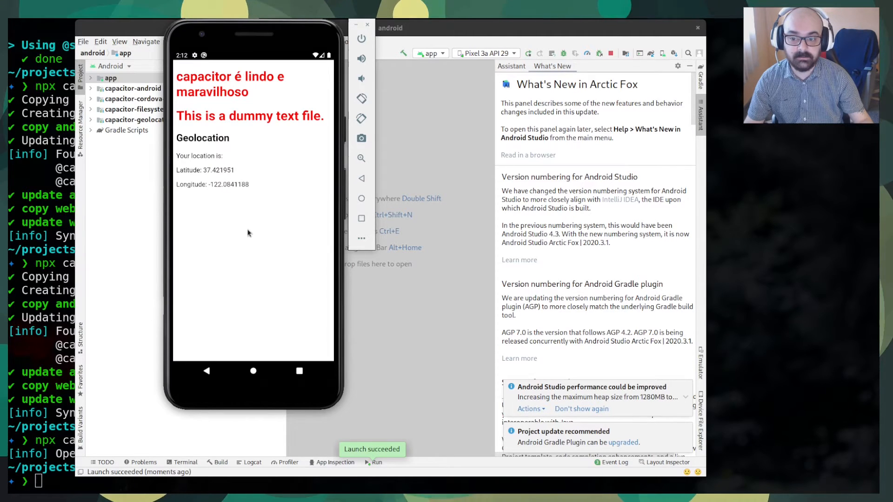
{"action": "mouse_move", "coordinate": [230, 171]}
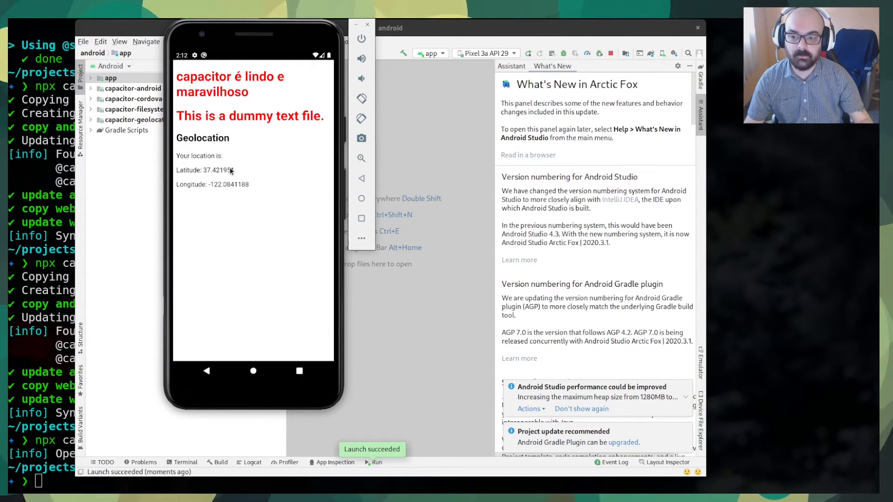
{"action": "mouse_move", "coordinate": [262, 177]}
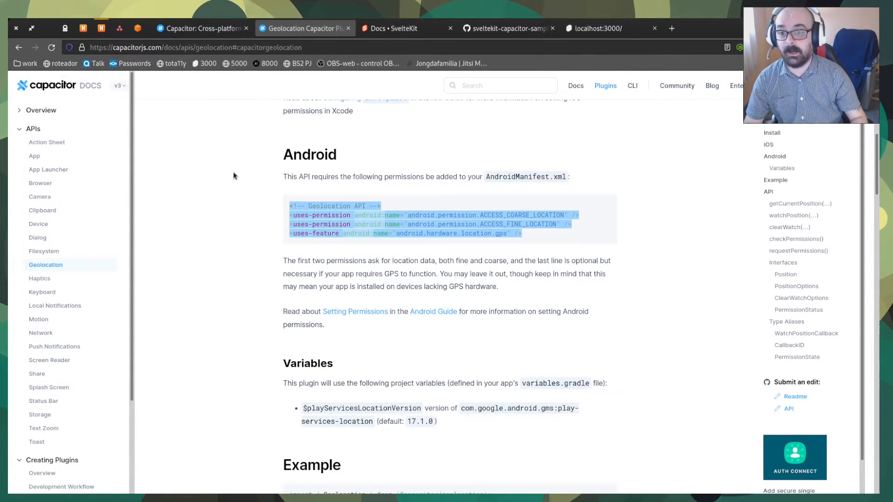
{"action": "left_click", "coordinate": [598, 28]}
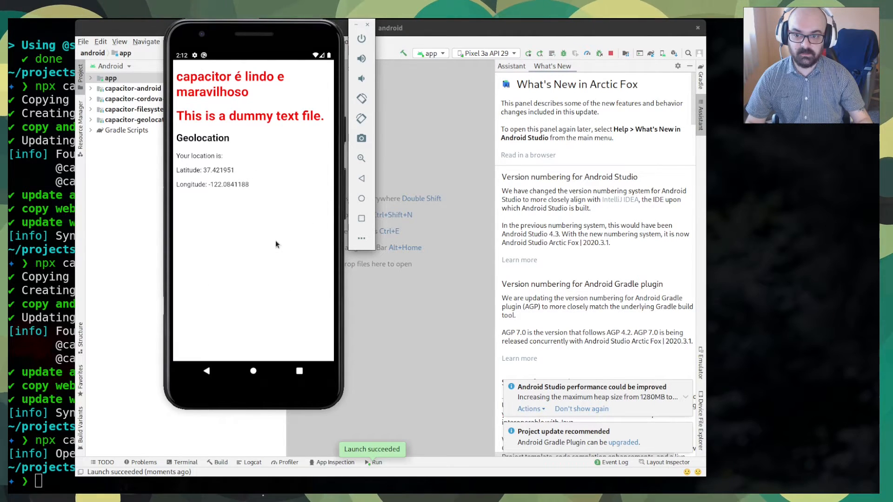
{"action": "mouse_move", "coordinate": [216, 226]}
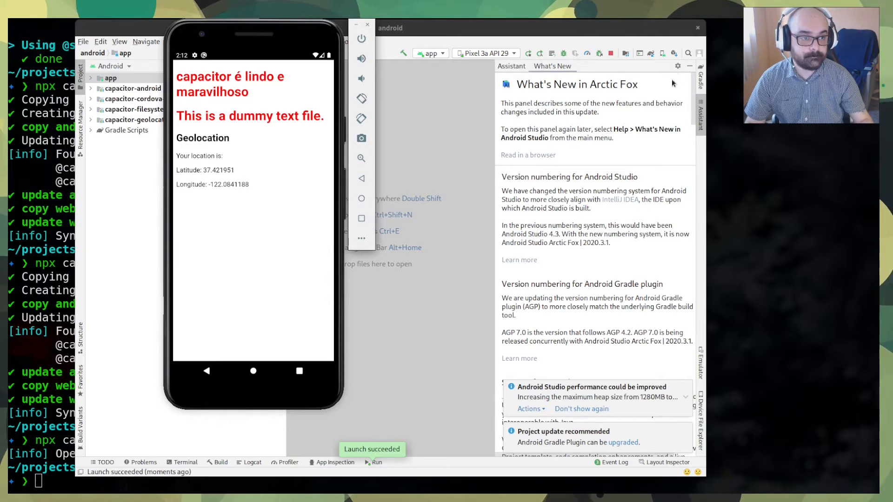
{"action": "mouse_move", "coordinate": [643, 42]}
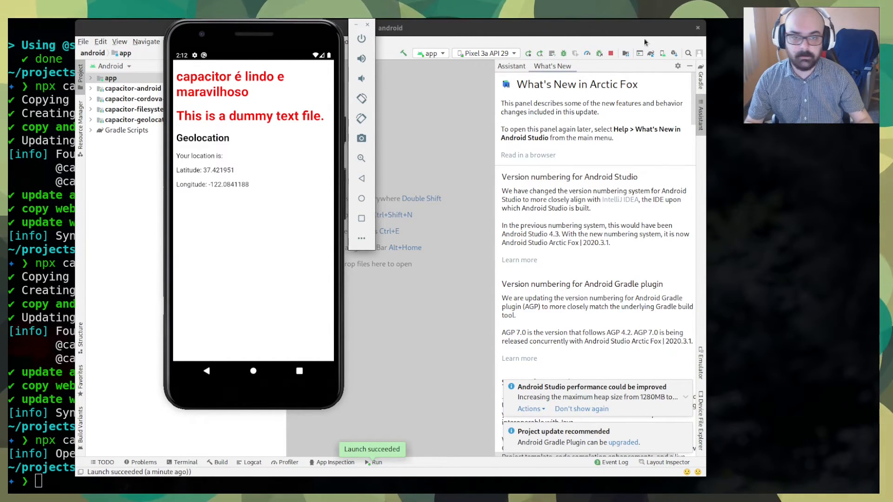
{"action": "left_click", "coordinate": [697, 27]}
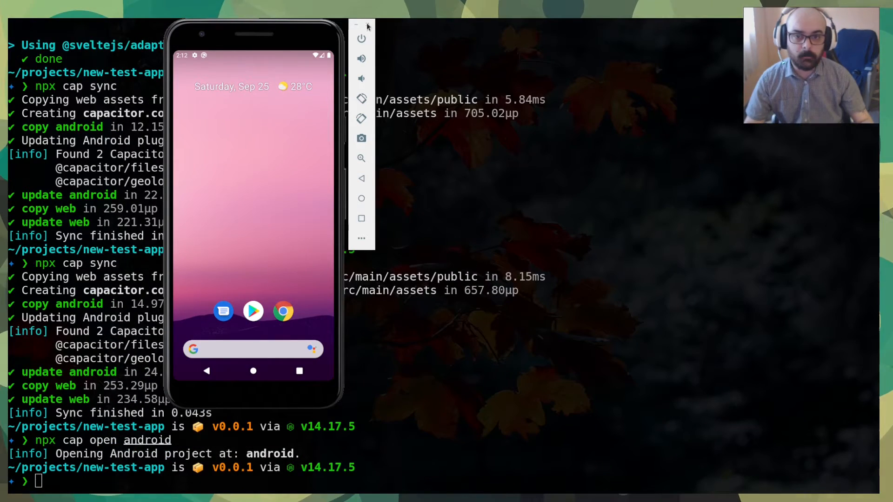
{"action": "left_click", "coordinate": [368, 26]}
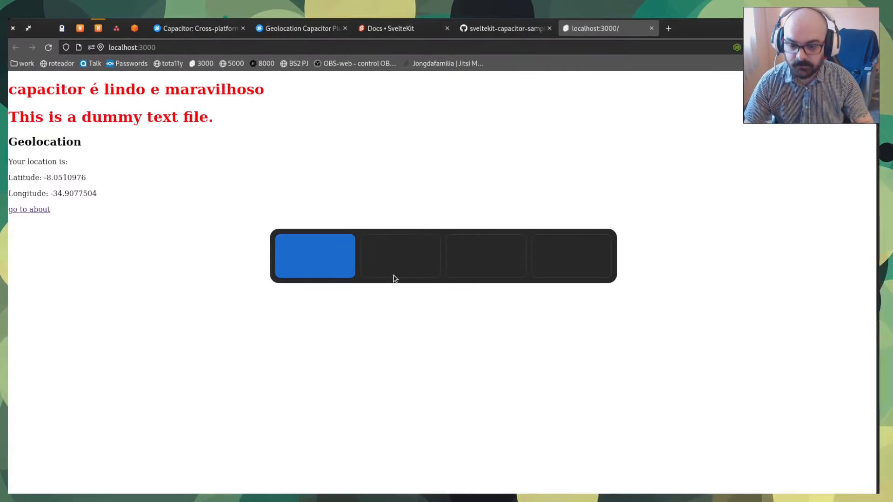
{"action": "left_click", "coordinate": [504, 28]}
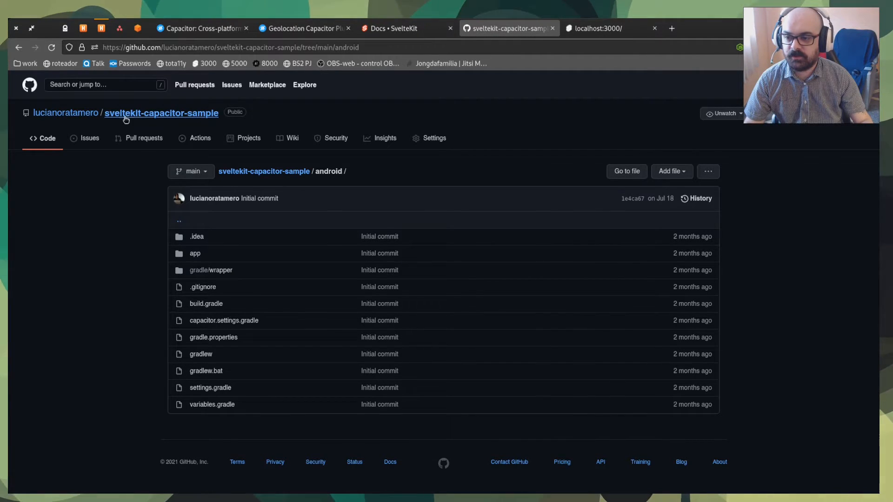
{"action": "left_click", "coordinate": [162, 112]}
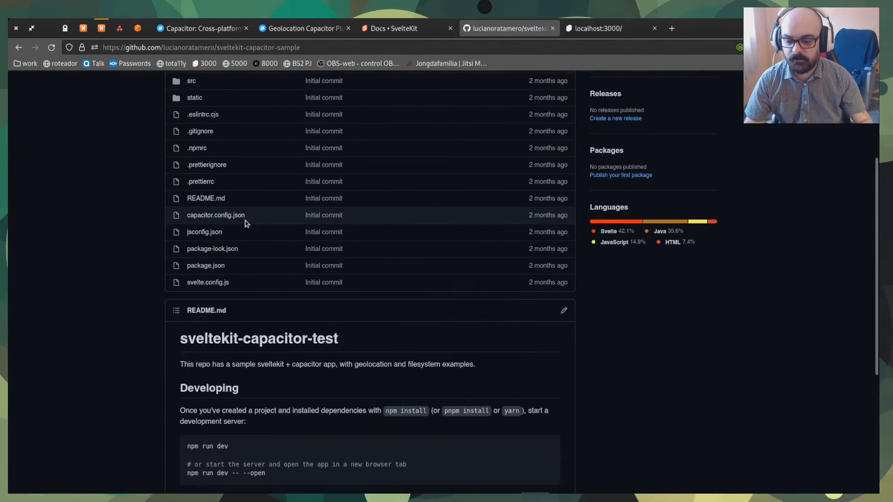
{"action": "left_click", "coordinate": [216, 215]}
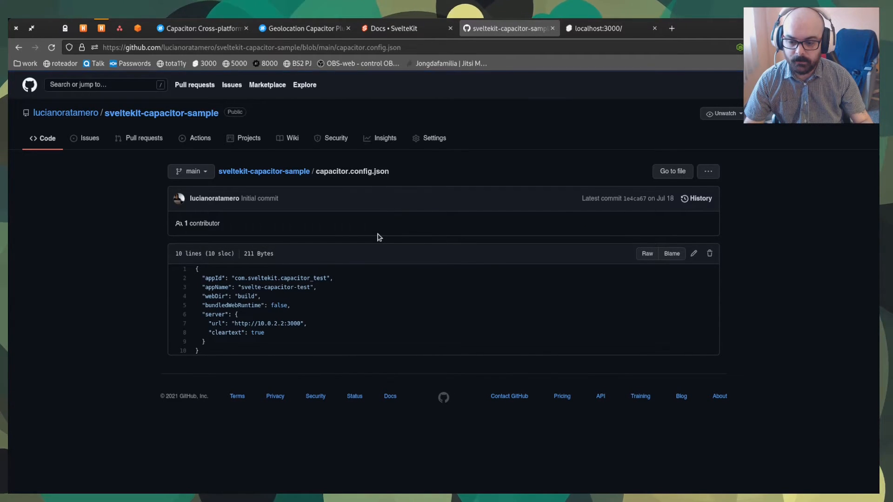
{"action": "mouse_move", "coordinate": [200, 314]}
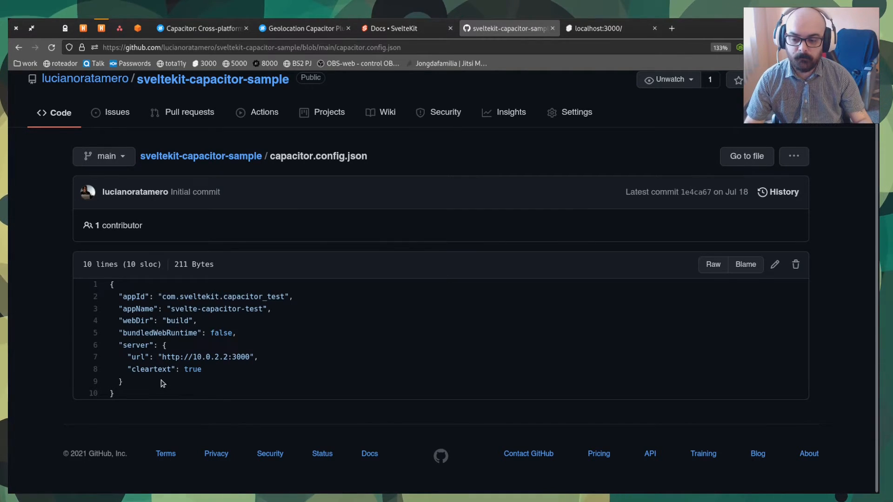
{"action": "mouse_move", "coordinate": [137, 396]}
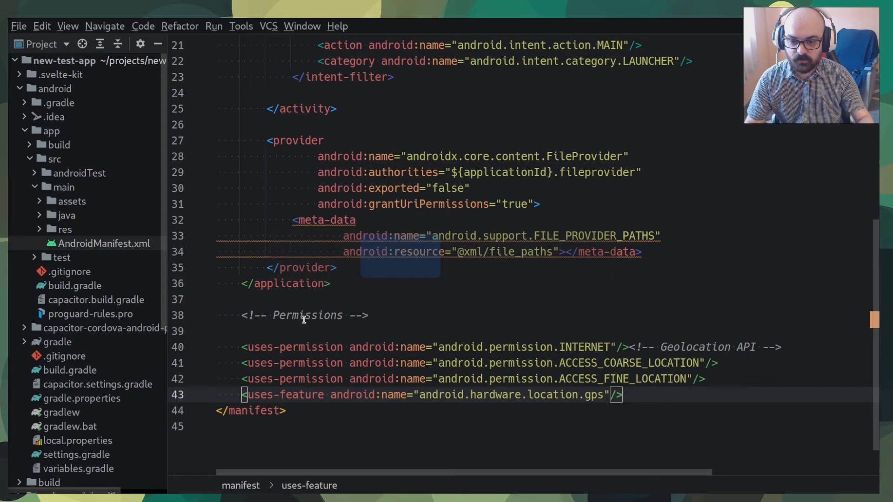
Browse WebStorm's project files past src/routes, then begin typing npm run in the terminal
{"action": "scroll", "scroll_direction": "down", "scroll_amount": 3}
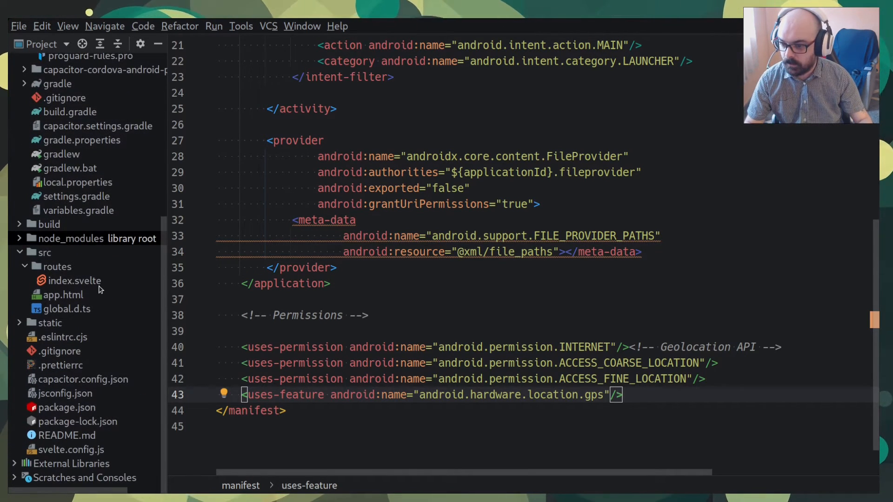
{"action": "left_click", "coordinate": [83, 379]}
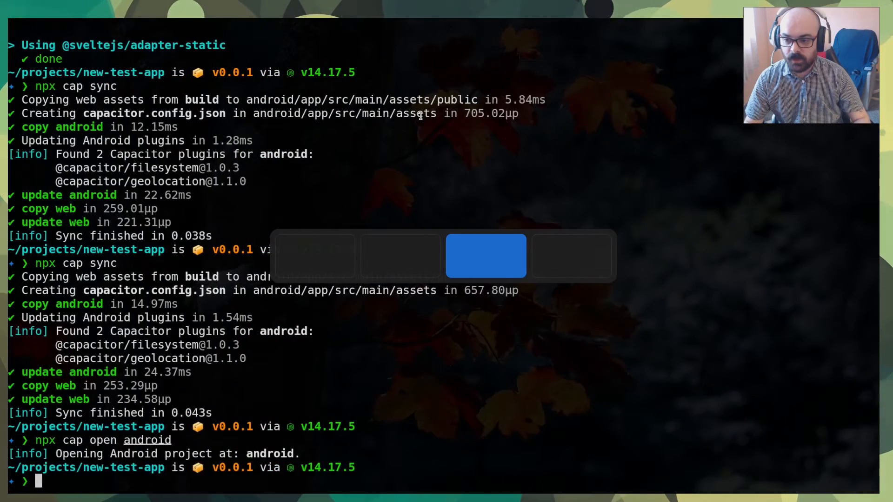
{"action": "type", "text": "npm ru"}
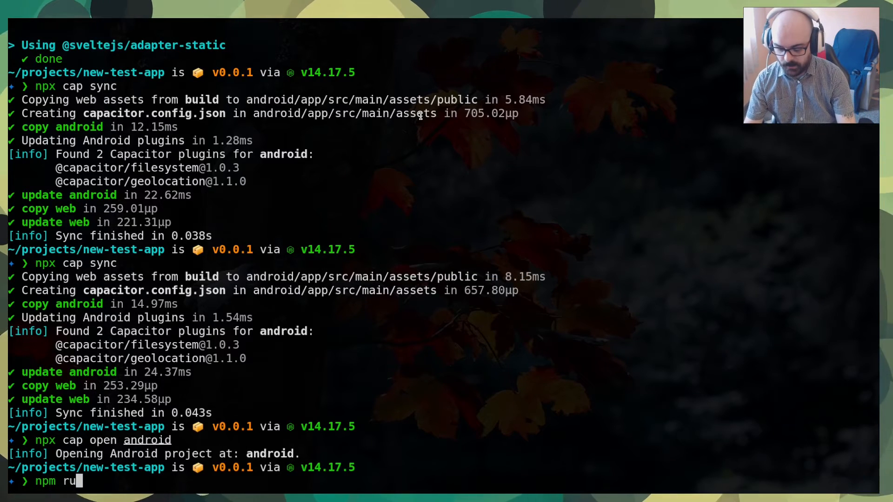
Start npm run dev, then run npx cap sync and npx cap open android in a split pane
{"action": "key", "text": "Return"}
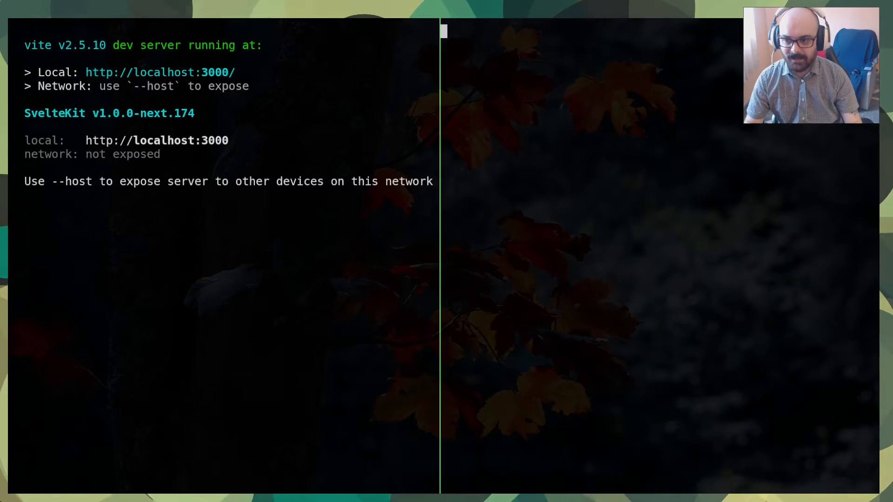
{"action": "type", "text": "vai new-test-ap"}
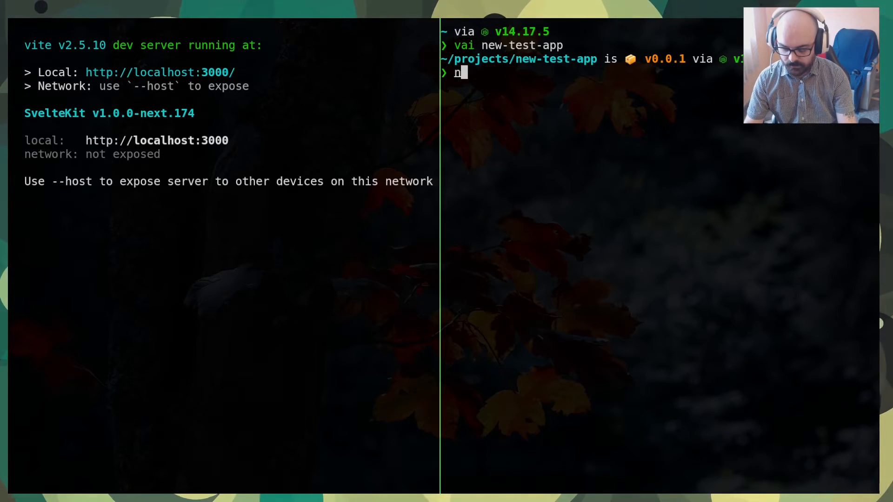
{"action": "type", "text": "px cap"}
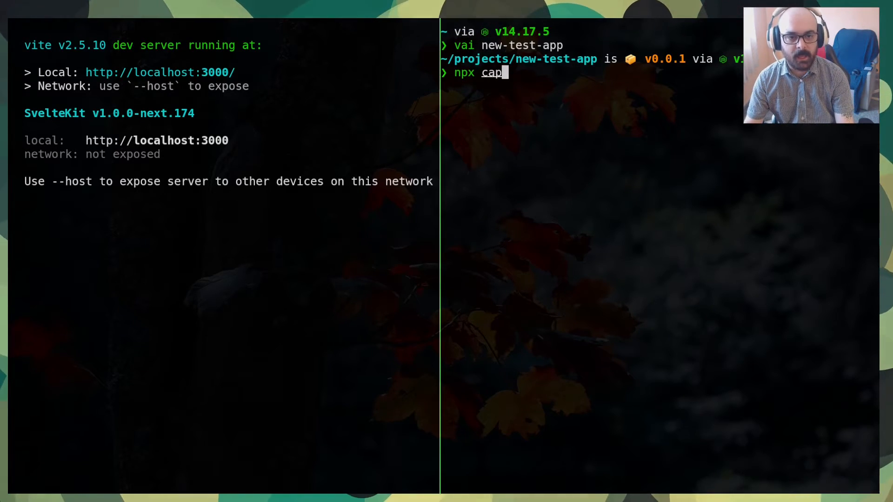
{"action": "key", "text": "Return"}
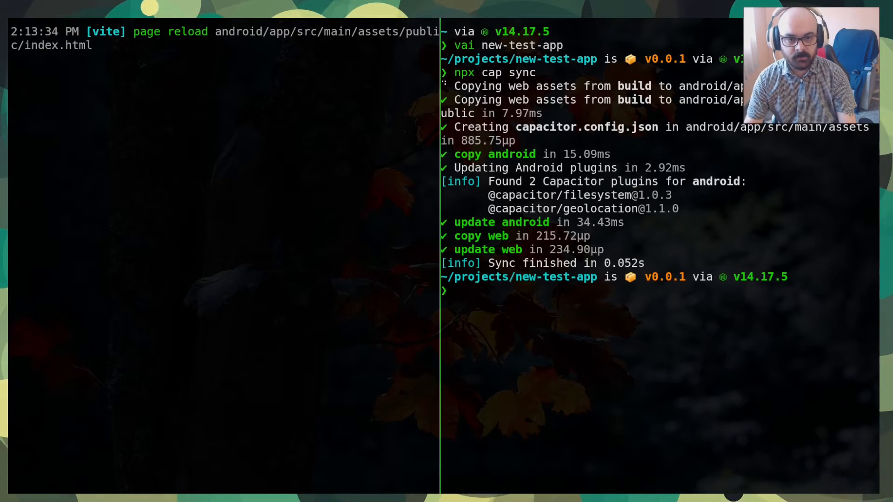
{"action": "type", "text": "npx cap sync"}
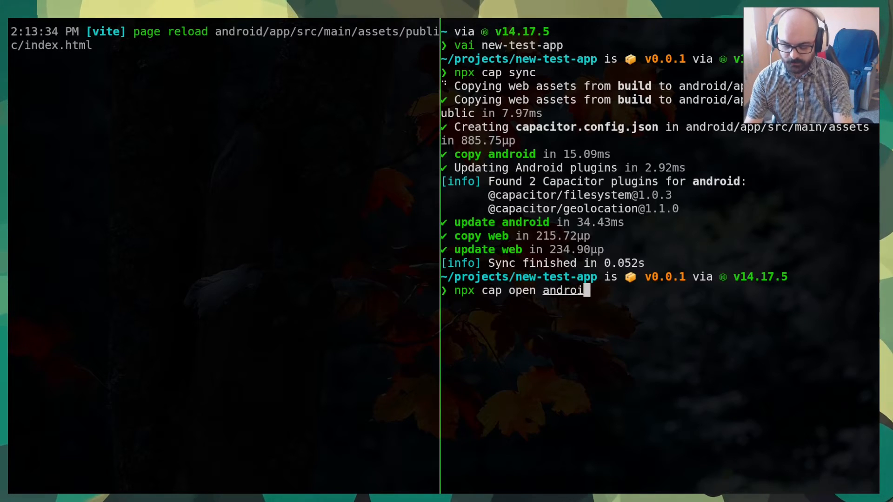
{"action": "key", "text": "Return"}
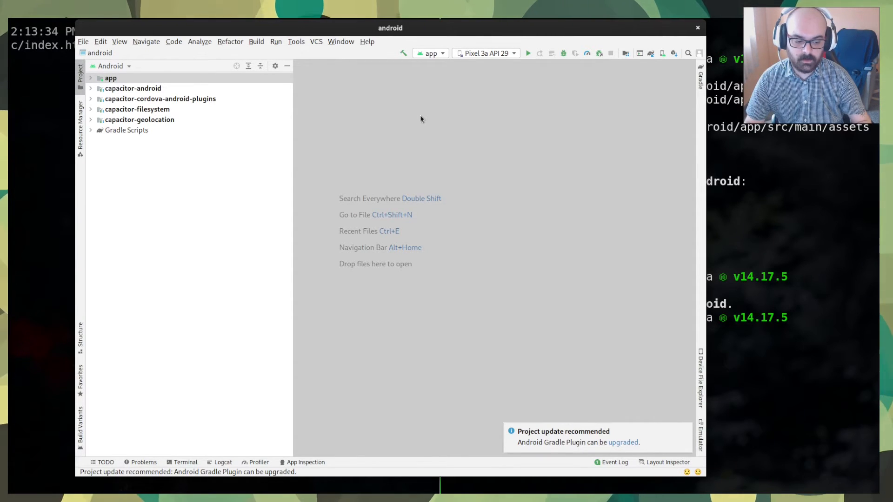
{"action": "mouse_move", "coordinate": [452, 96]}
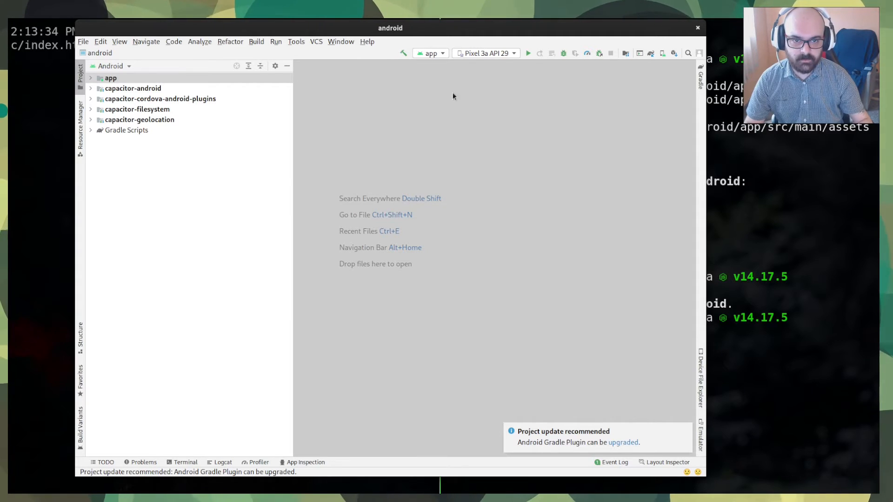
Run 'app' on the Pixel 3a API 29 emulator
{"action": "left_click", "coordinate": [527, 53]}
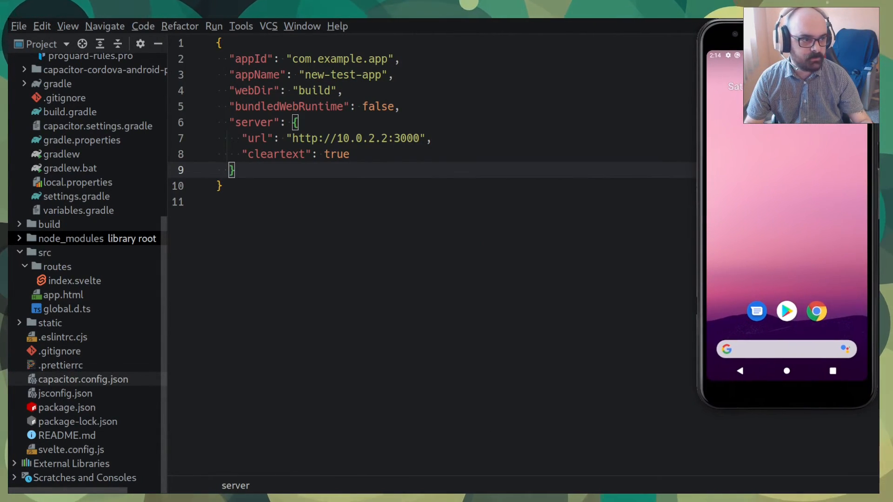
{"action": "mouse_move", "coordinate": [642, 179]}
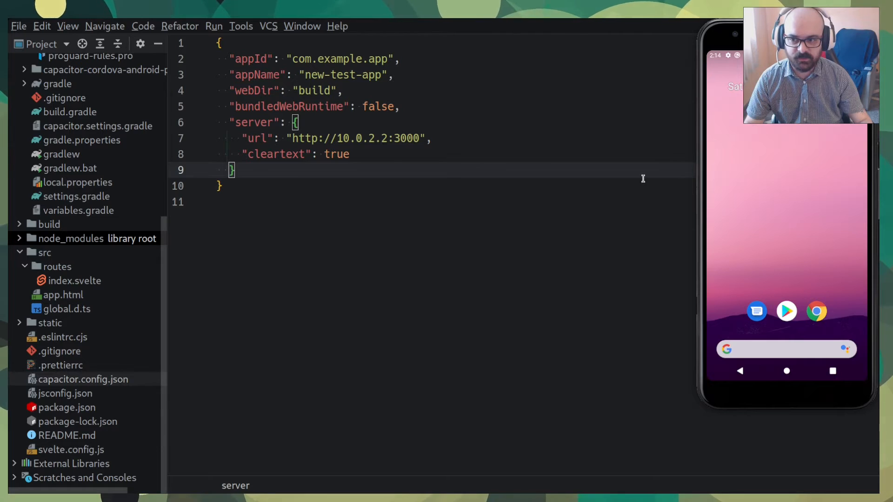
{"action": "mouse_move", "coordinate": [498, 238]}
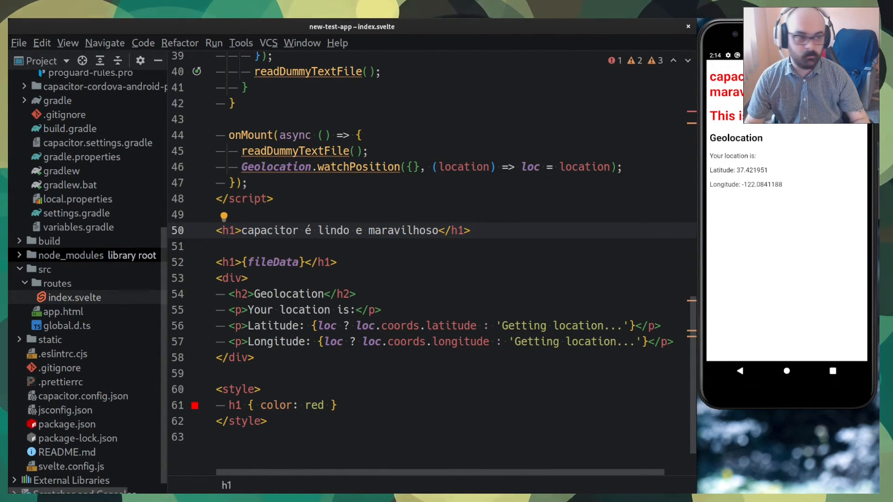
Change the index.svelte h1 color to green and back to red, then open capacitor.config.json
{"action": "key", "text": "Delete"}
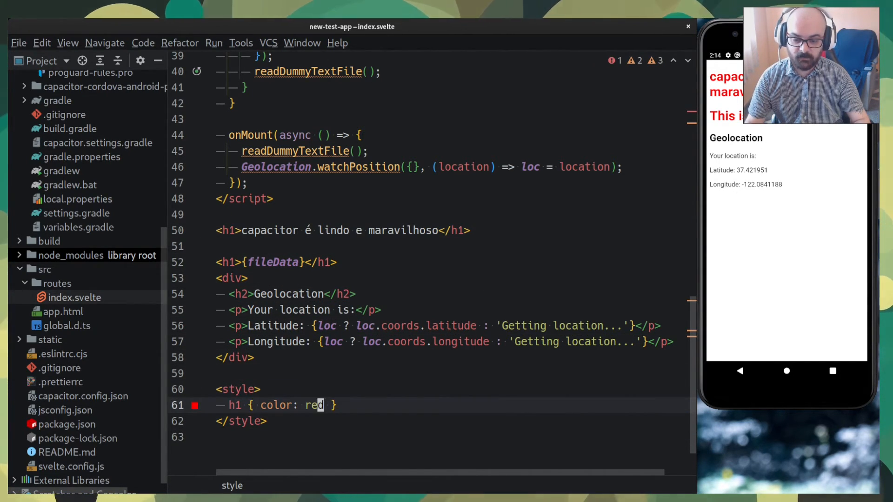
{"action": "type", "text": "green"}
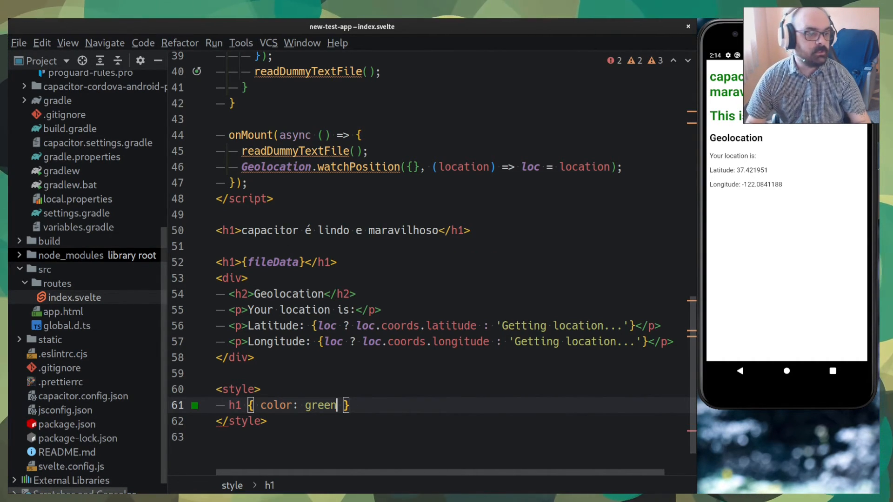
{"action": "type", "text": "red"}
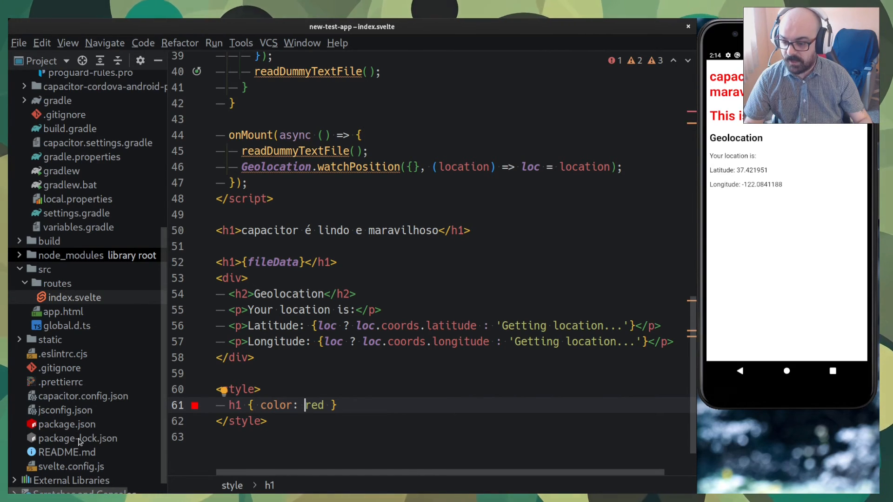
{"action": "left_click", "coordinate": [83, 396]}
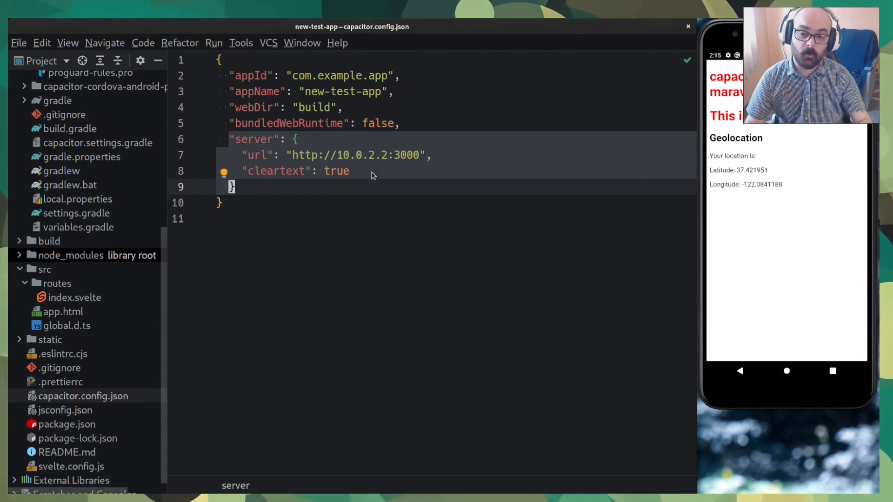
{"action": "mouse_move", "coordinate": [391, 167]}
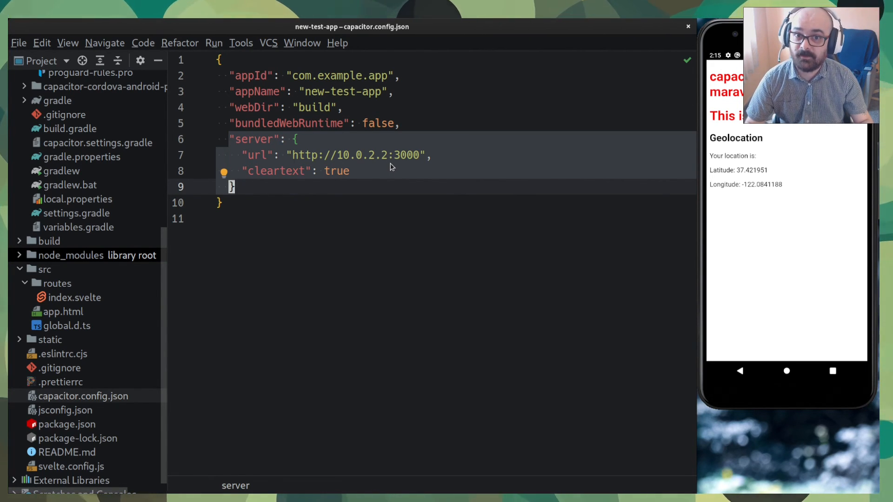